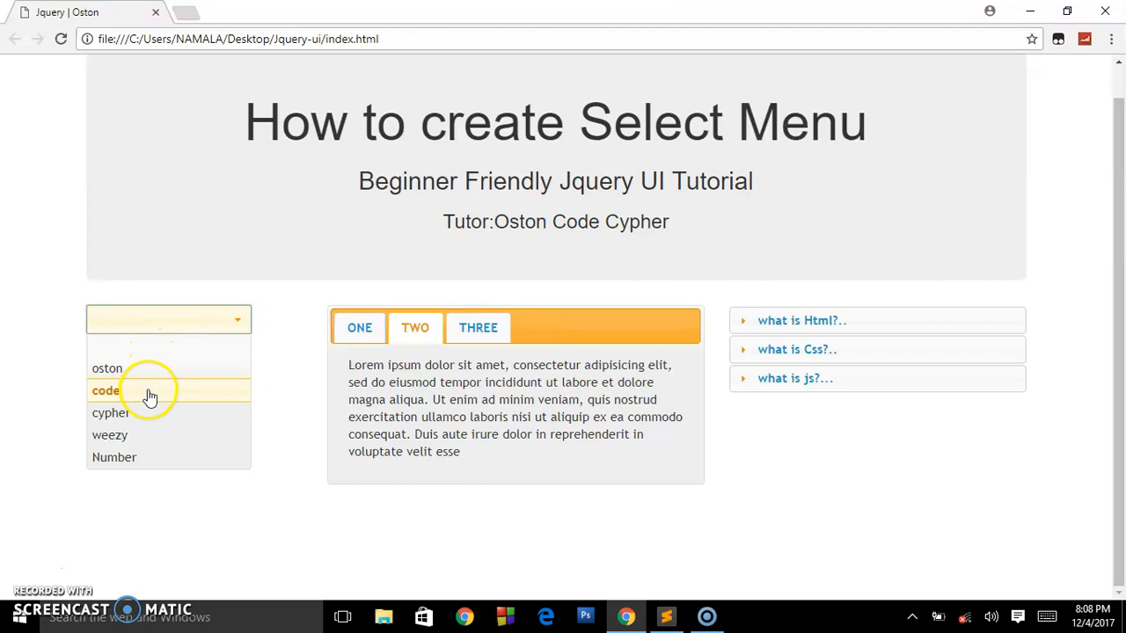
pyautogui.moveTo(137, 456)
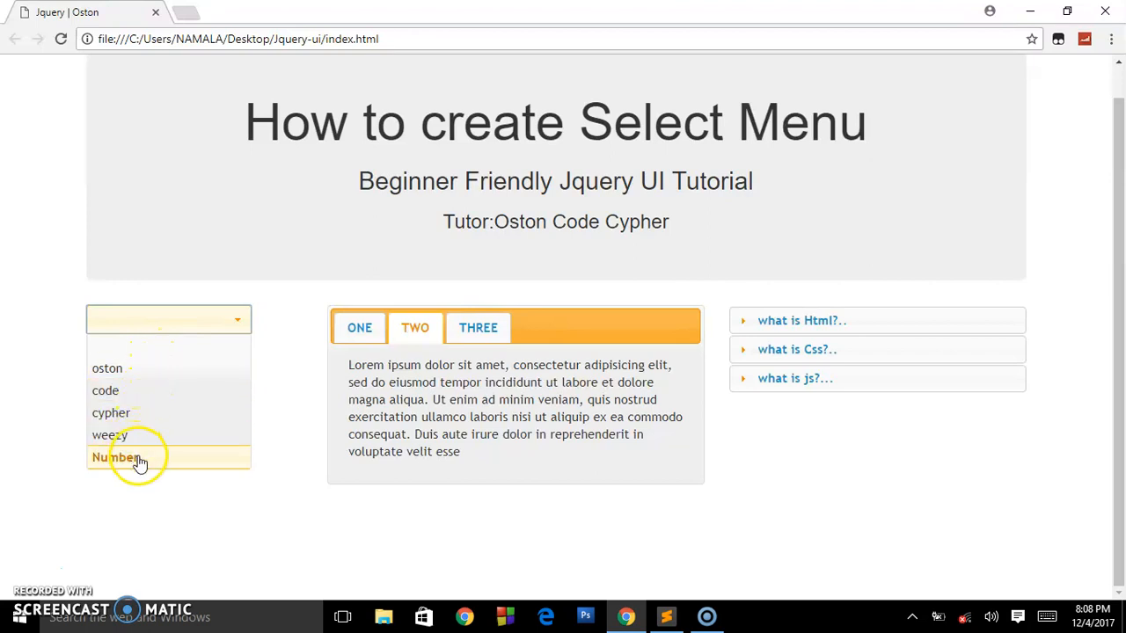
# Pick cypher from the select menu and switch between the ONE and TWO tabs
pyautogui.click(123, 456)
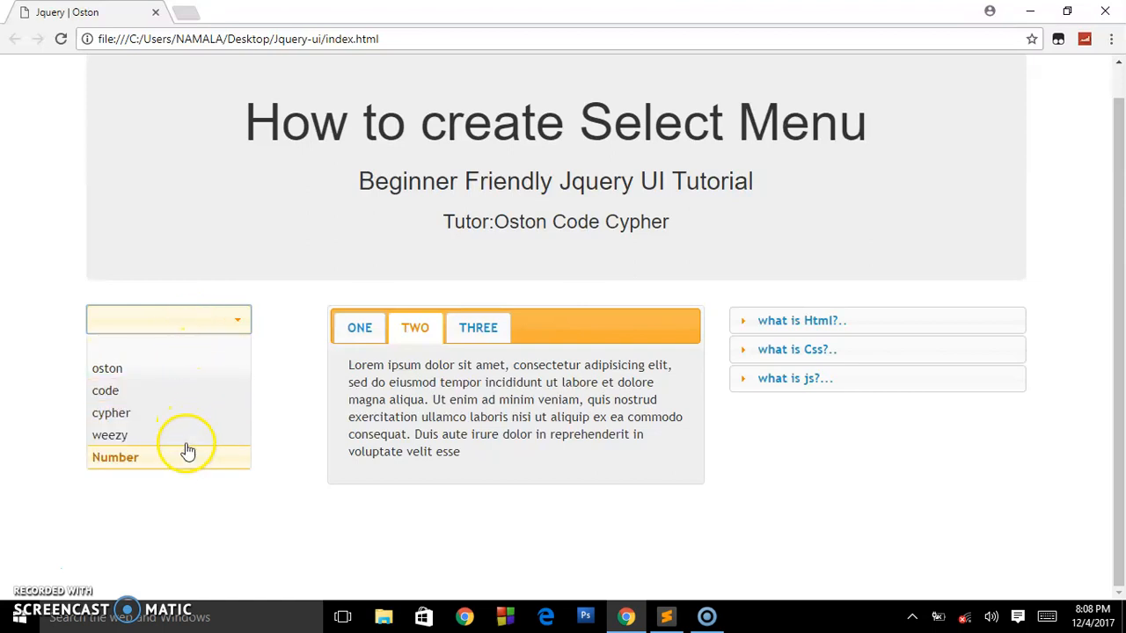
pyautogui.click(110, 413)
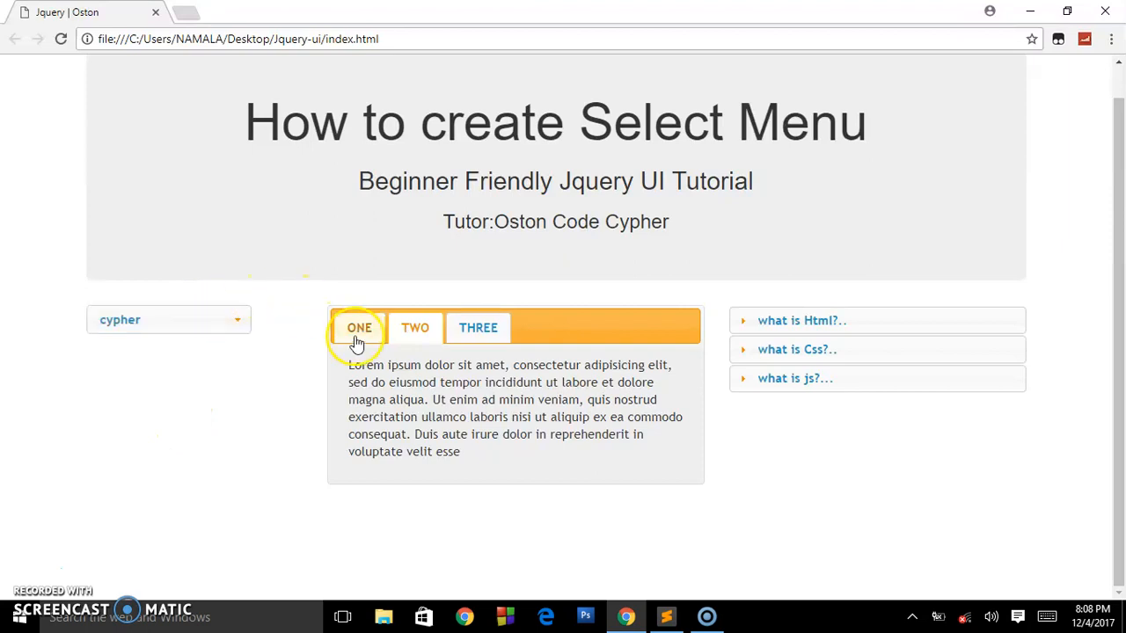
pyautogui.click(414, 327)
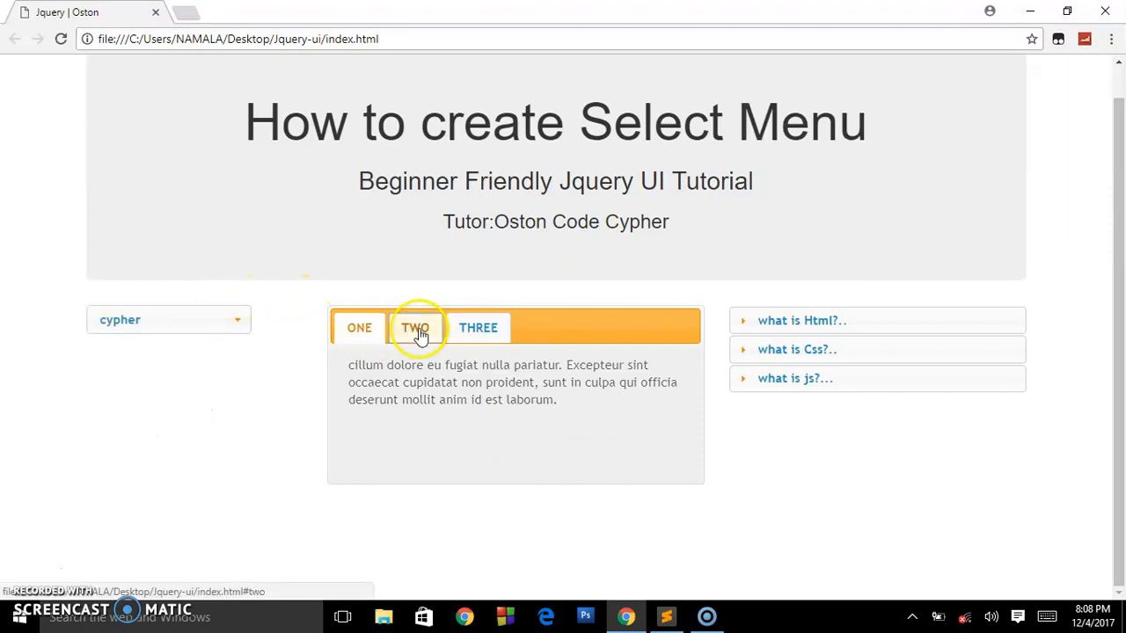
pyautogui.click(359, 327)
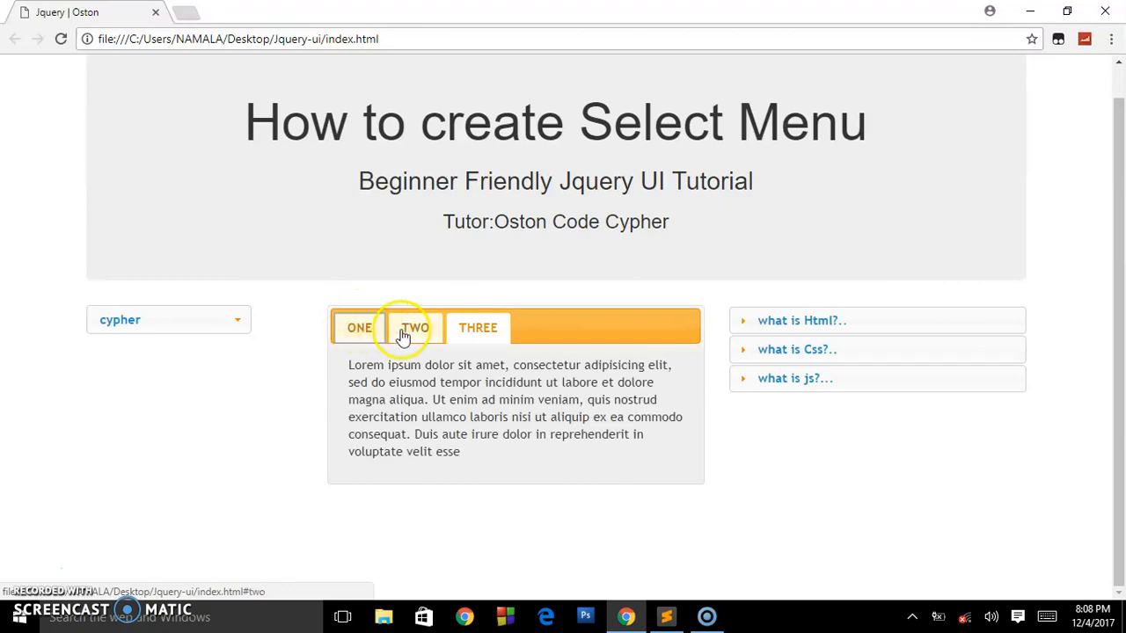
pyautogui.click(359, 327)
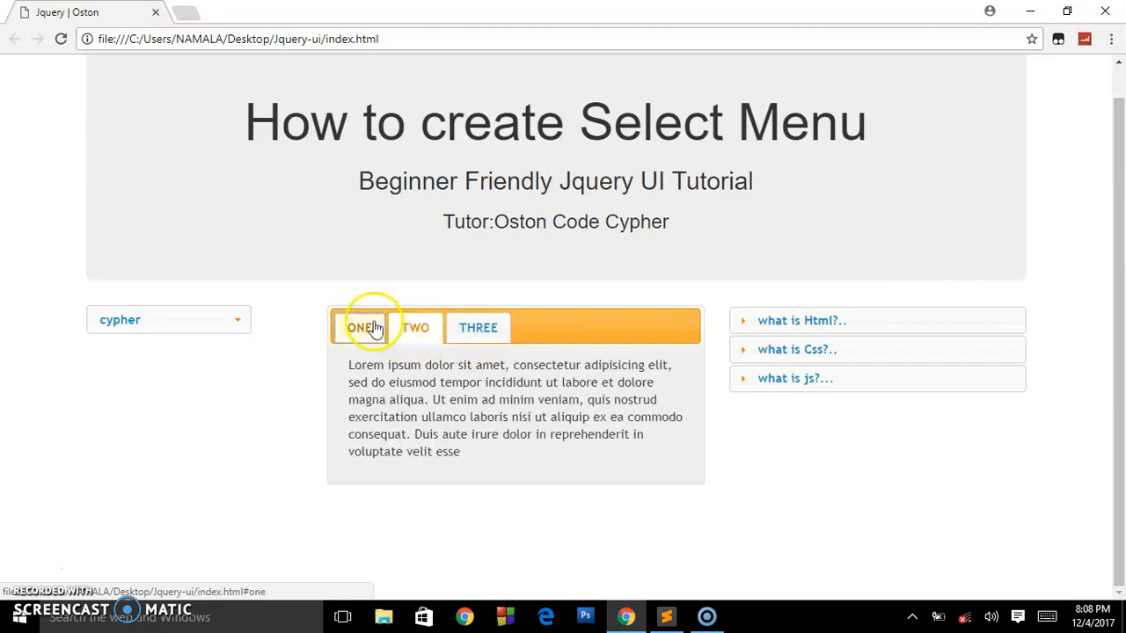
pyautogui.click(478, 327)
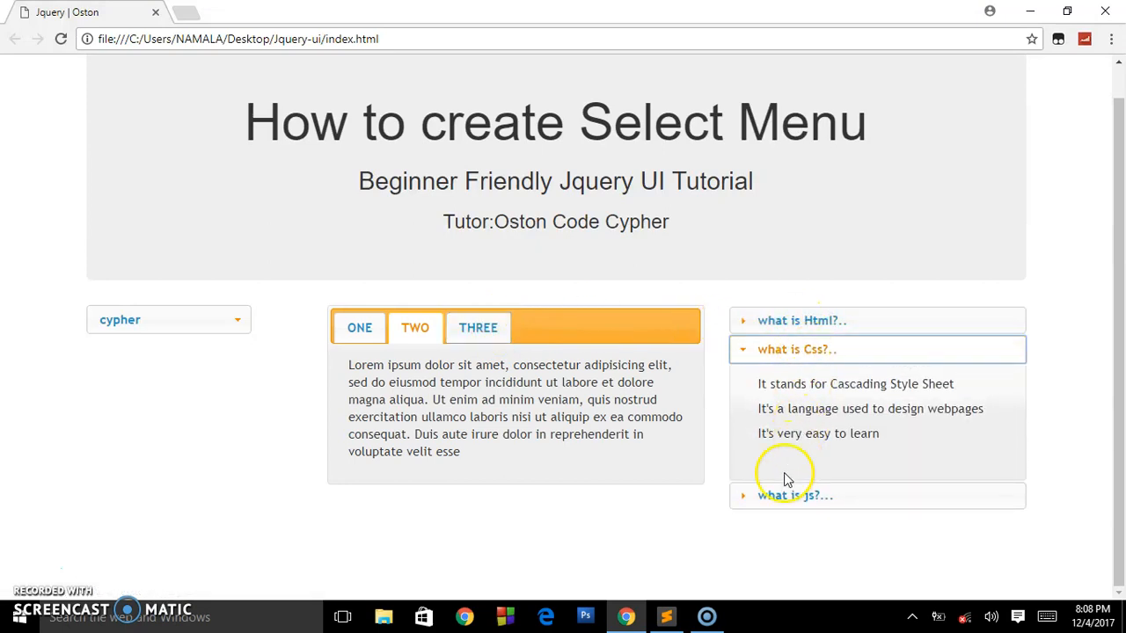
# Expand the what is js?, what is Html? and what is Css? accordion sections in turn
pyautogui.click(794, 495)
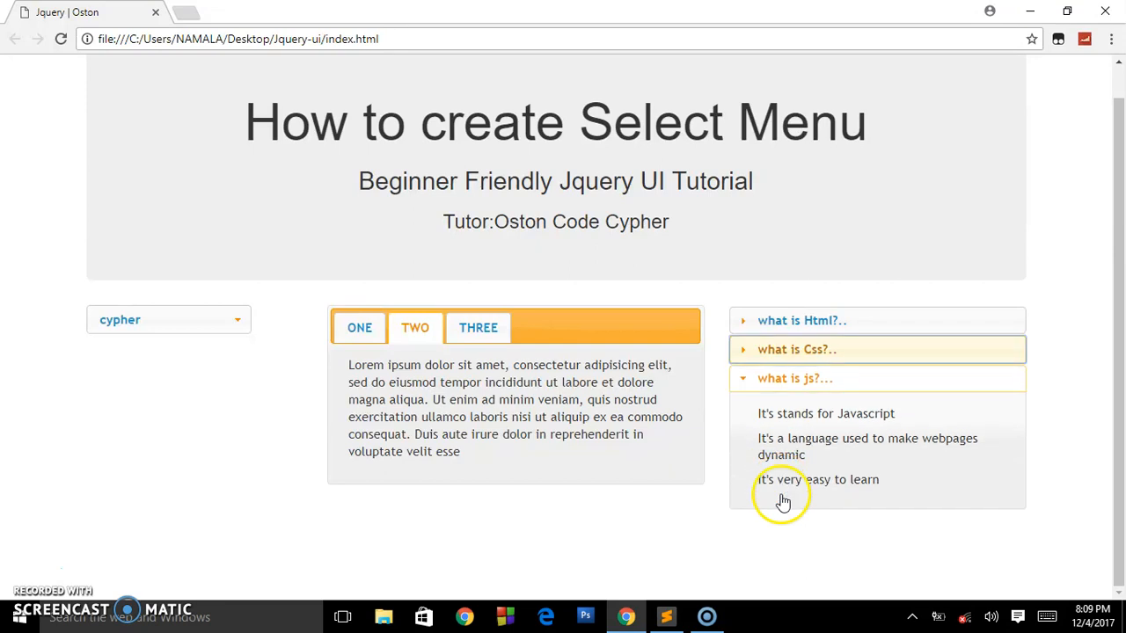
pyautogui.click(800, 321)
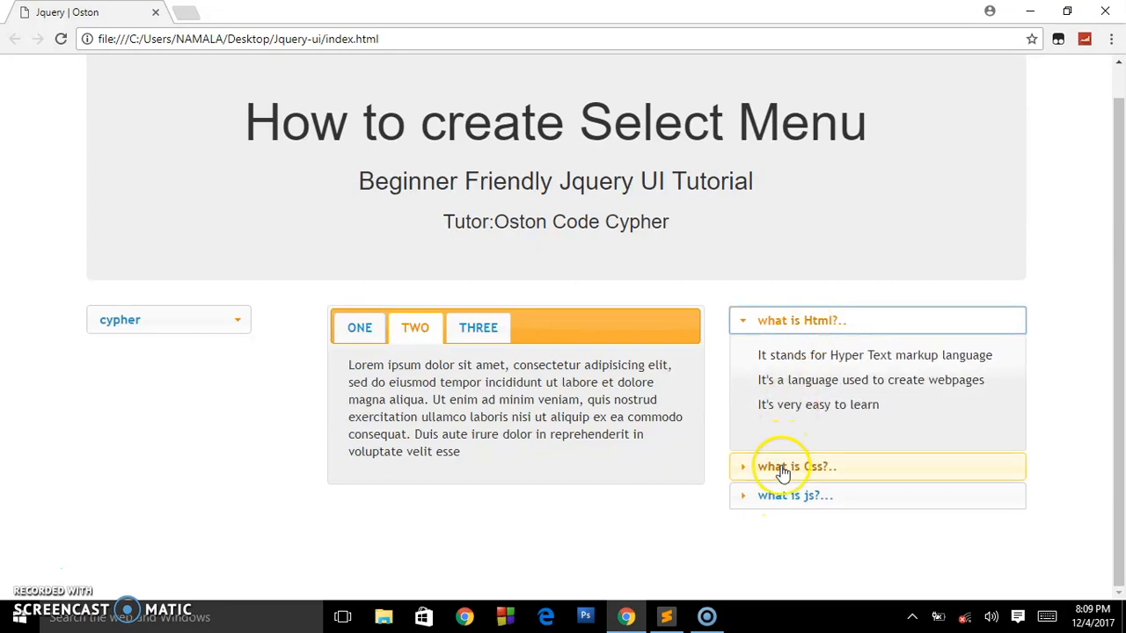
pyautogui.click(796, 466)
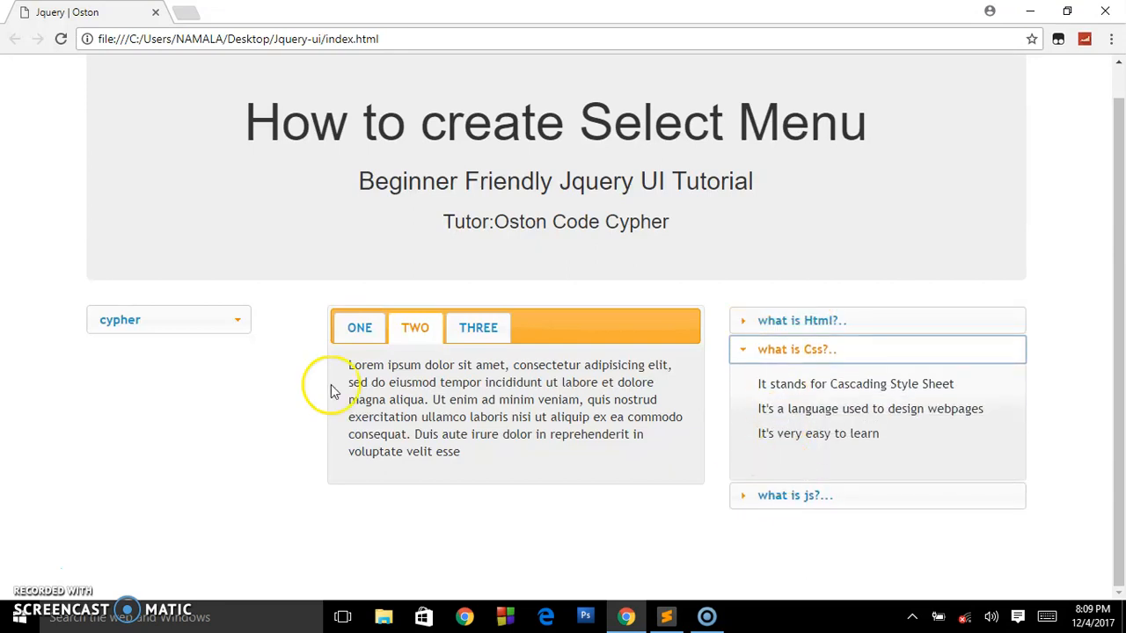
pyautogui.moveTo(61, 39)
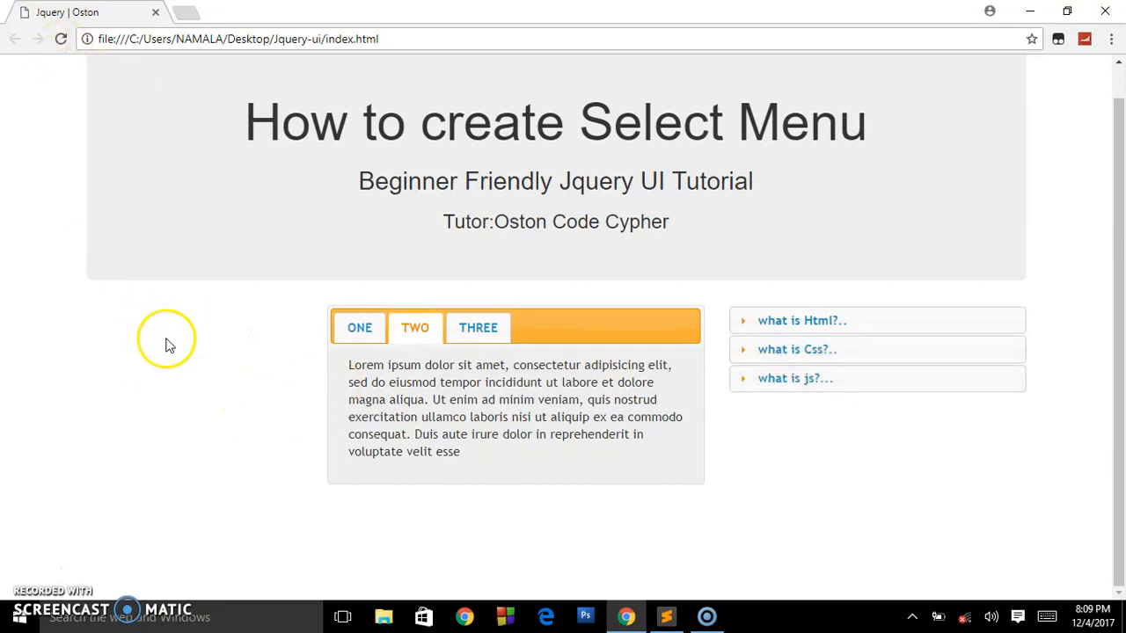
pyautogui.moveTo(184, 317)
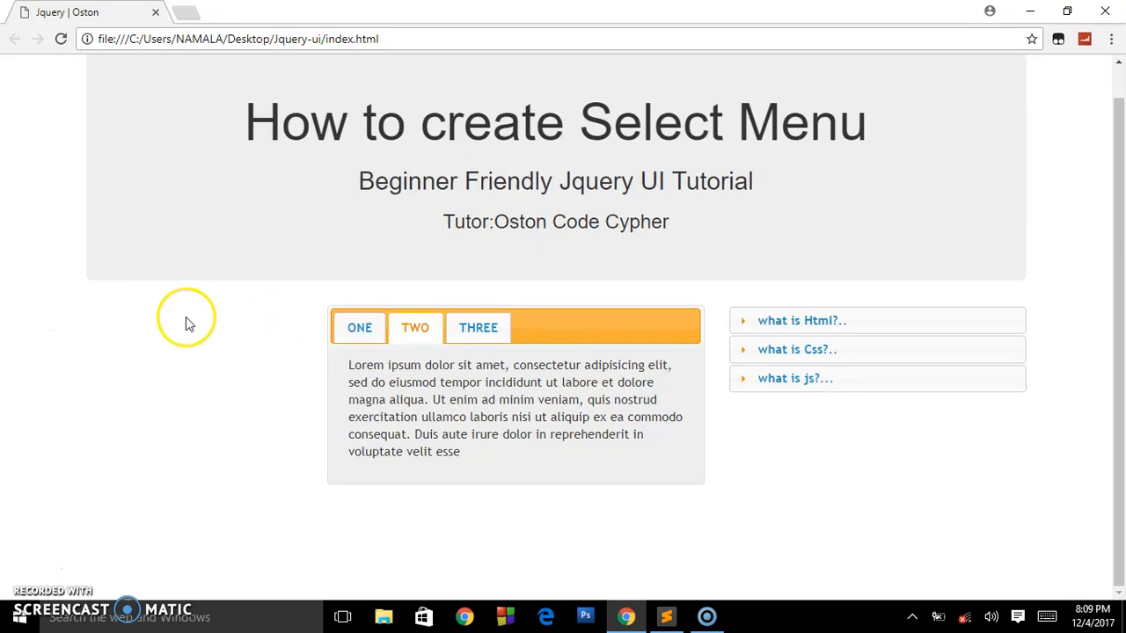
pyautogui.moveTo(660, 492)
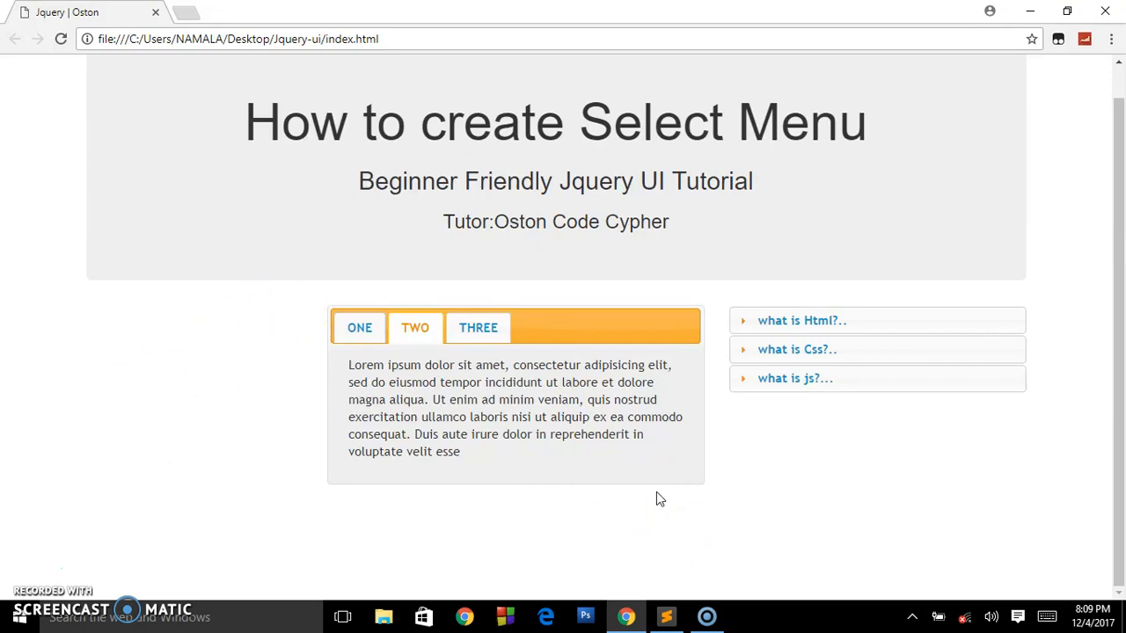
# Scroll to the top of the reloaded page, then switch to Sublime Text
pyautogui.scroll(3)
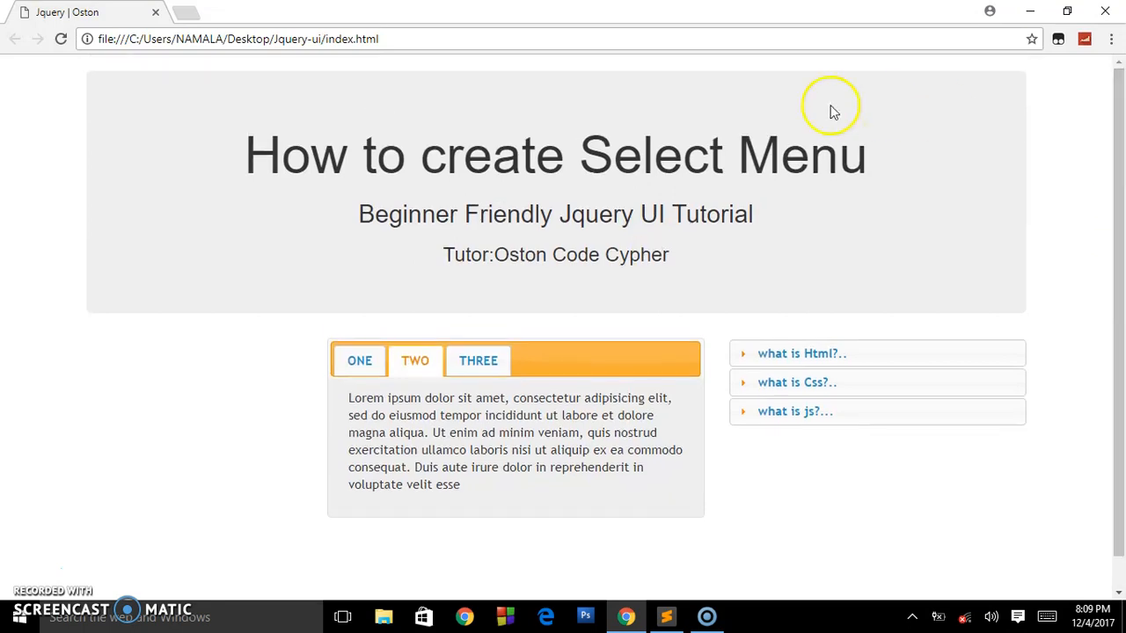
pyautogui.moveTo(670, 560)
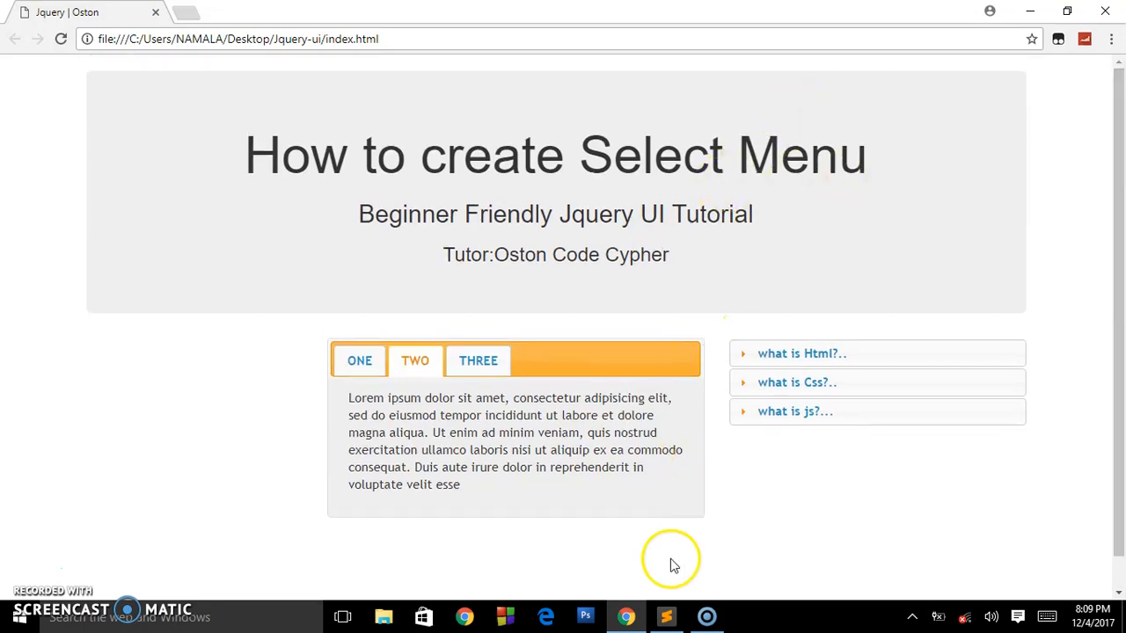
pyautogui.click(665, 616)
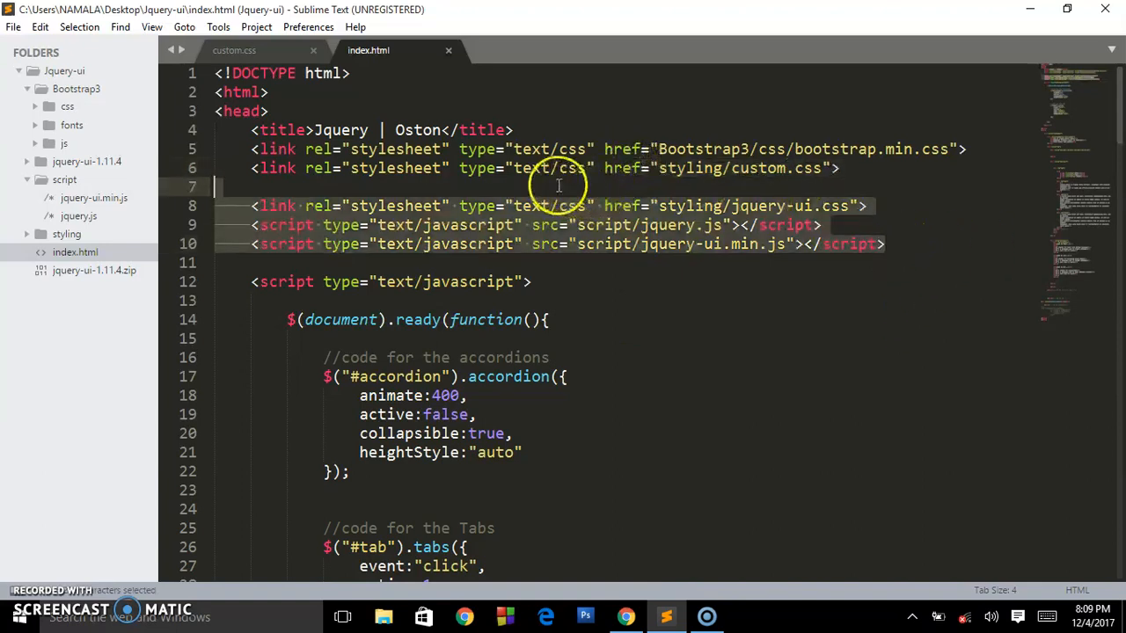
pyautogui.moveTo(387, 185)
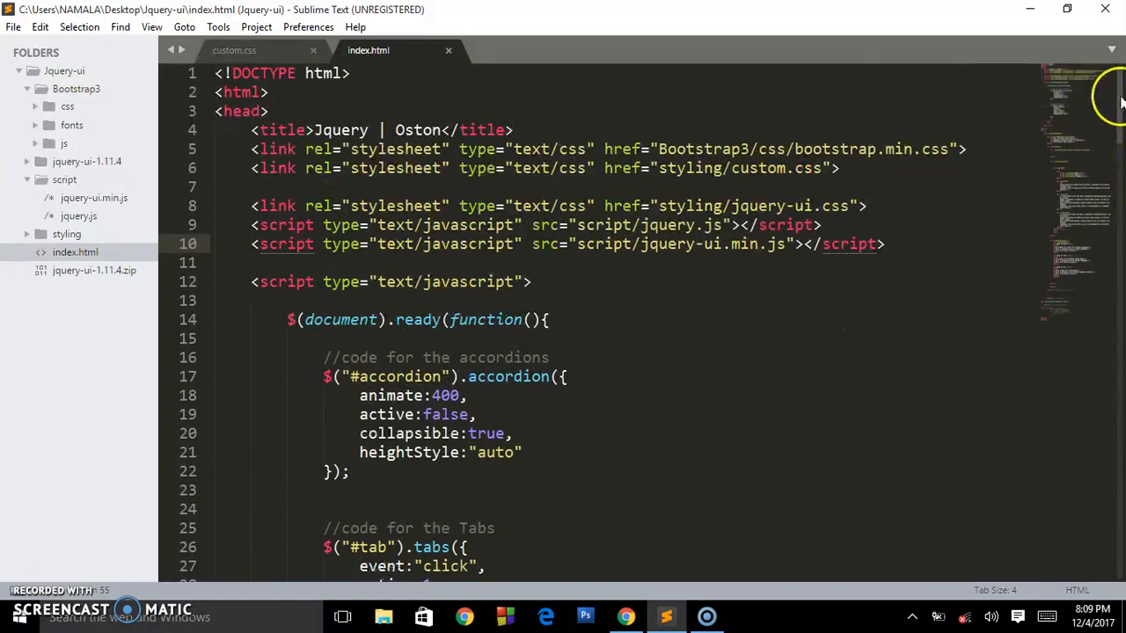
# Scroll index.html down past the script block to the empty col-lg-3 div
pyautogui.scroll(-3)
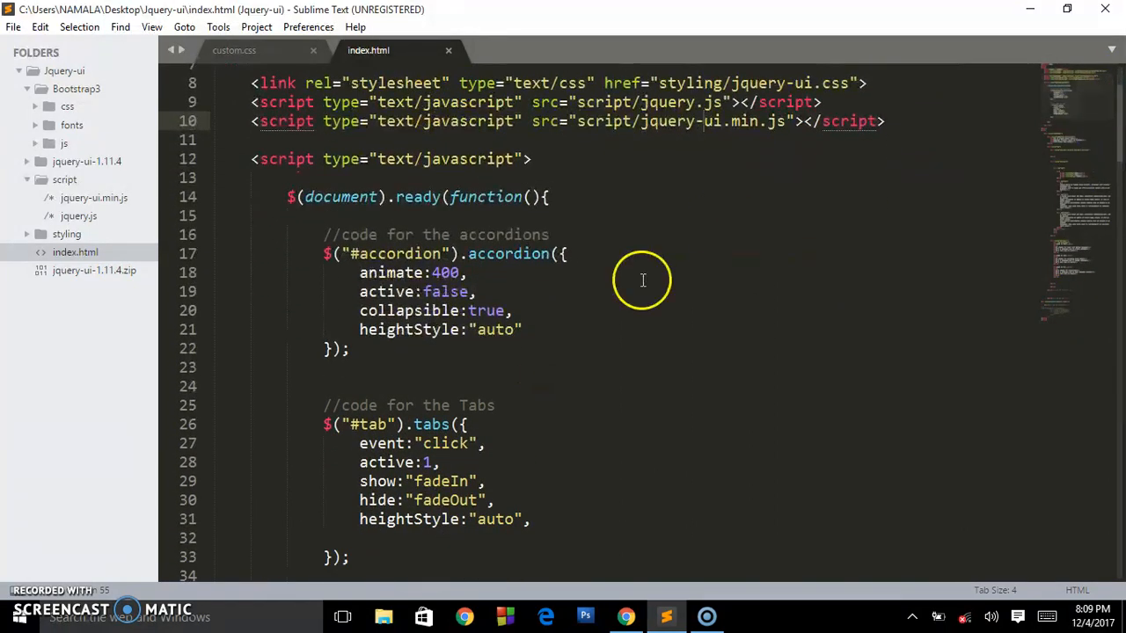
pyautogui.moveTo(620, 480)
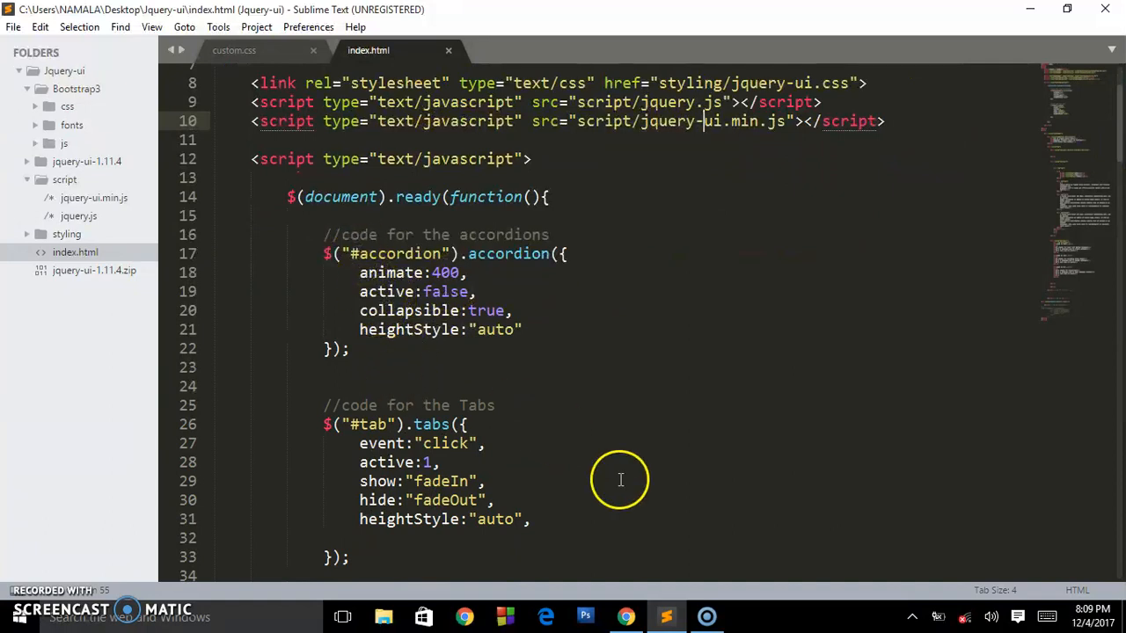
pyautogui.moveTo(1122, 137)
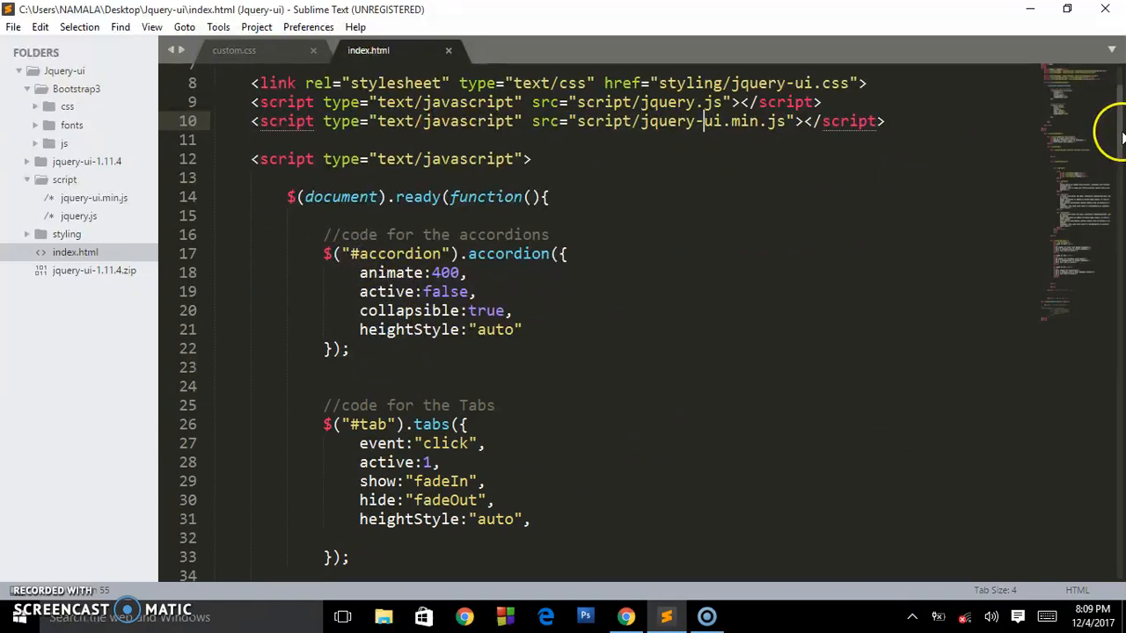
pyautogui.scroll(-3)
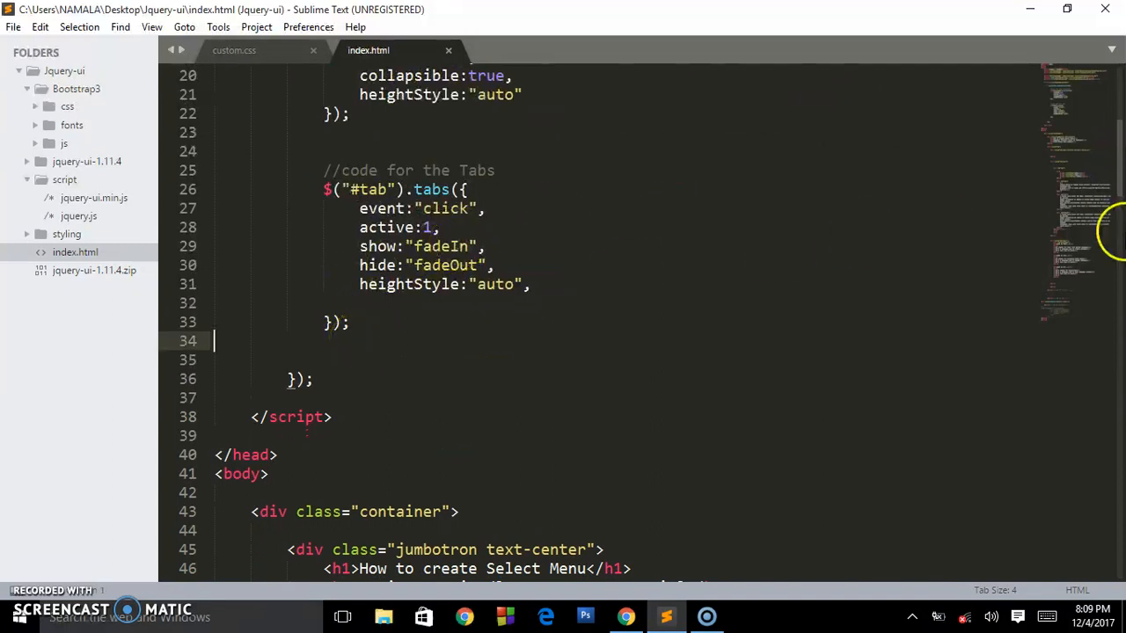
pyautogui.scroll(-3)
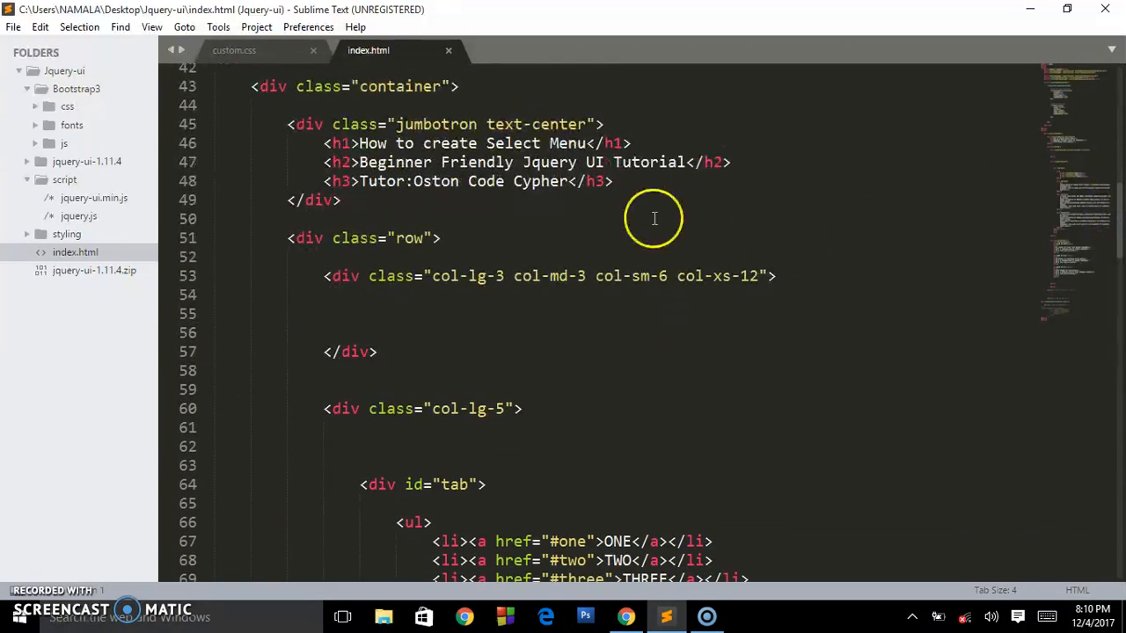
# Insert a <select id="select"> with an empty option inside the first column div
pyautogui.click(507, 314)
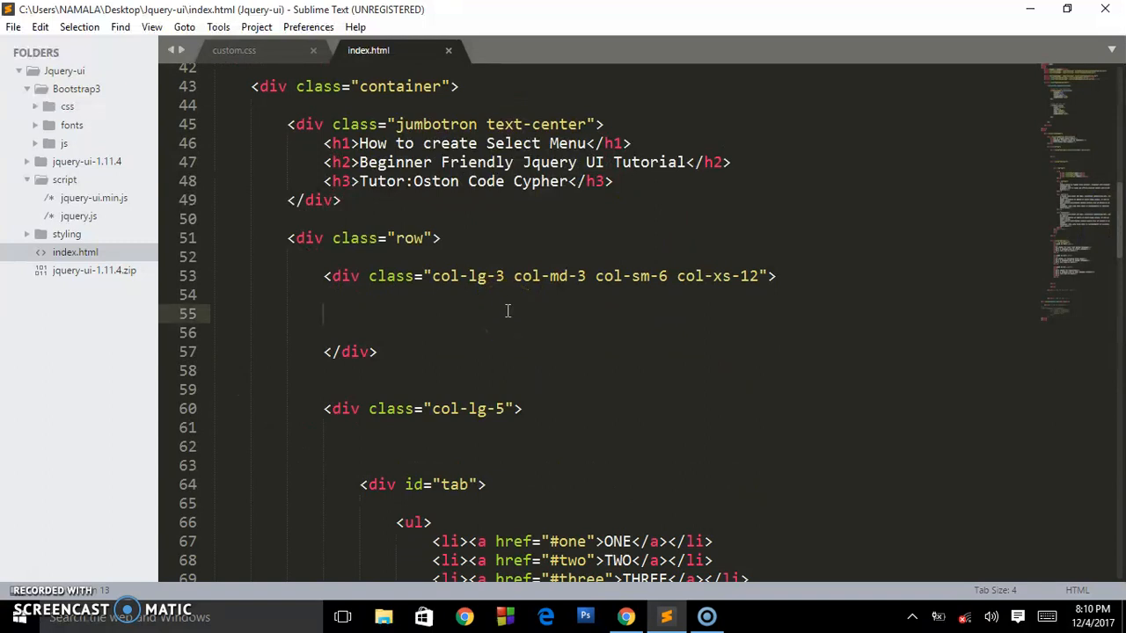
pyautogui.write('<select>')
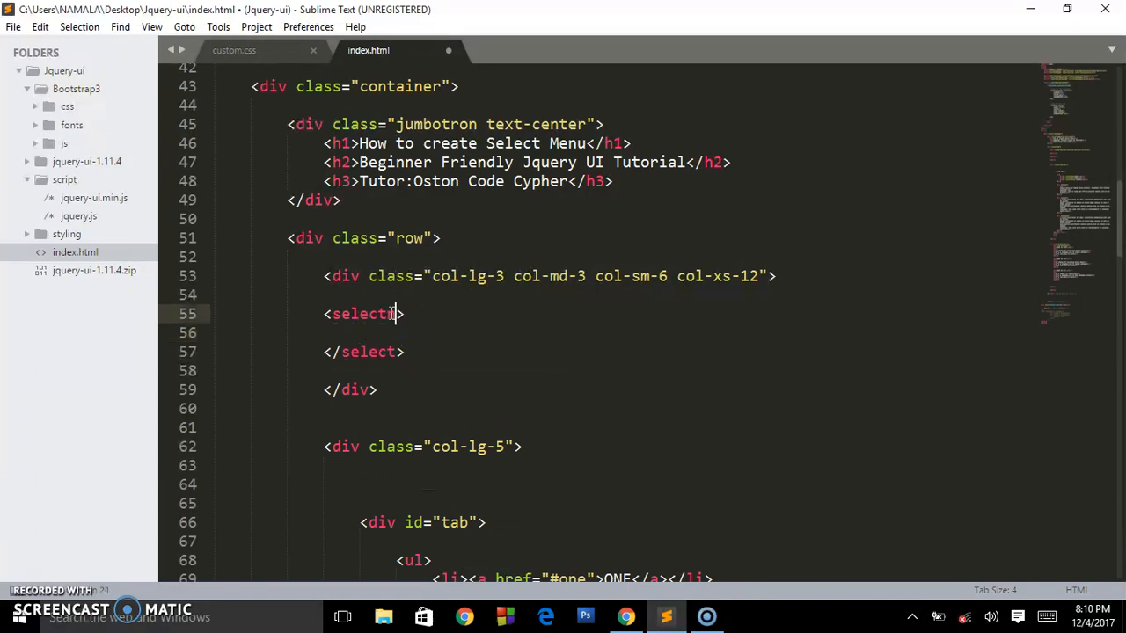
pyautogui.write('id=""')
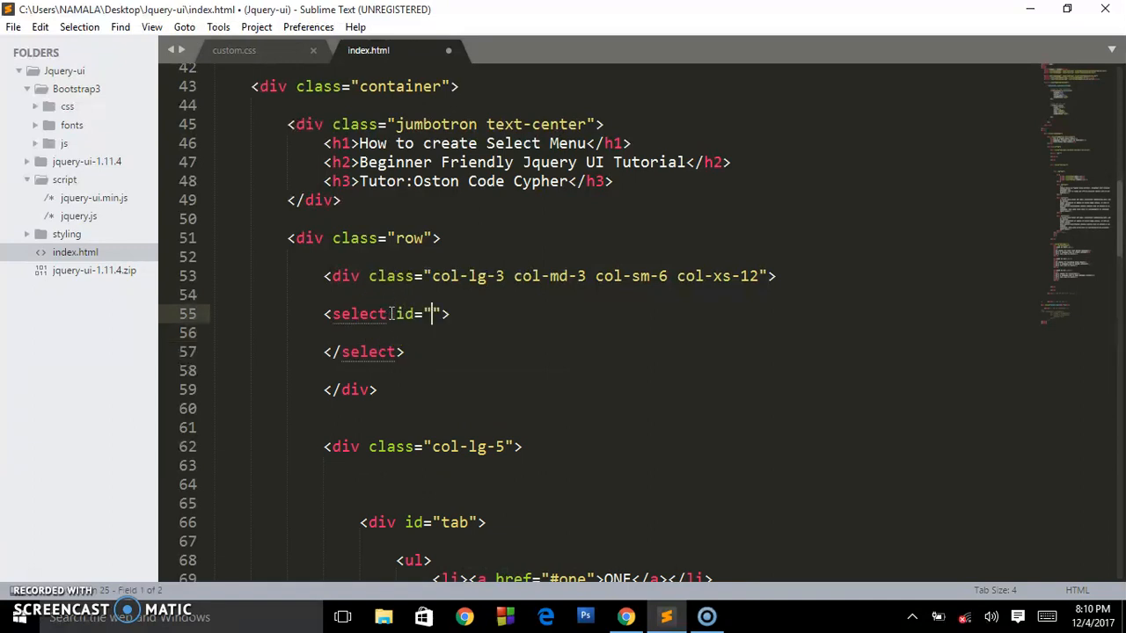
pyautogui.write('select')
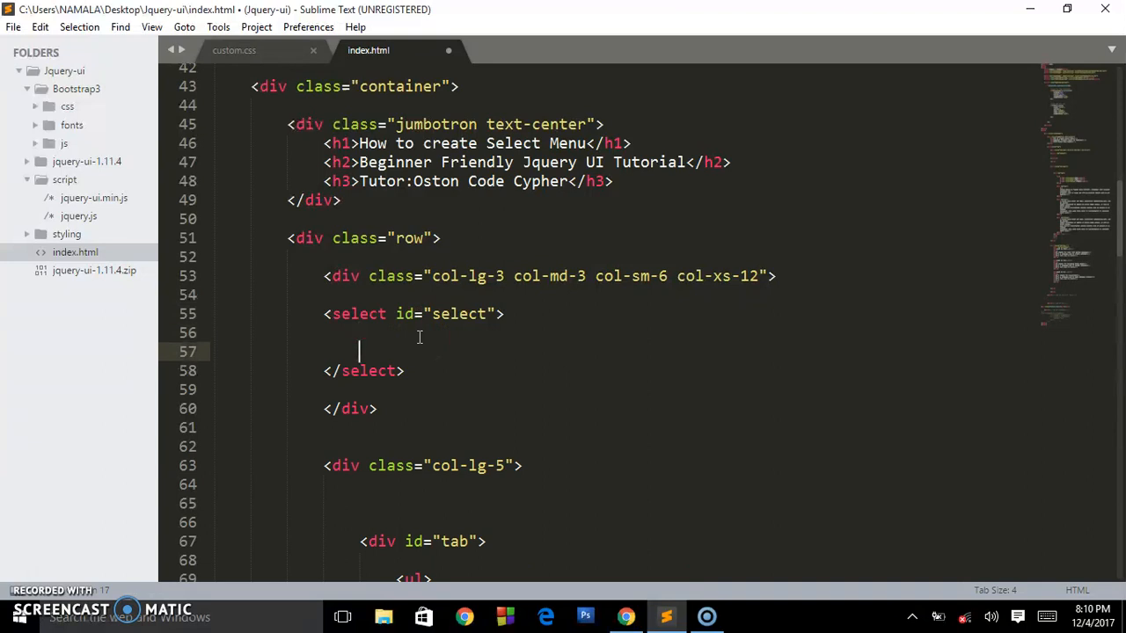
pyautogui.write('<option></option>')
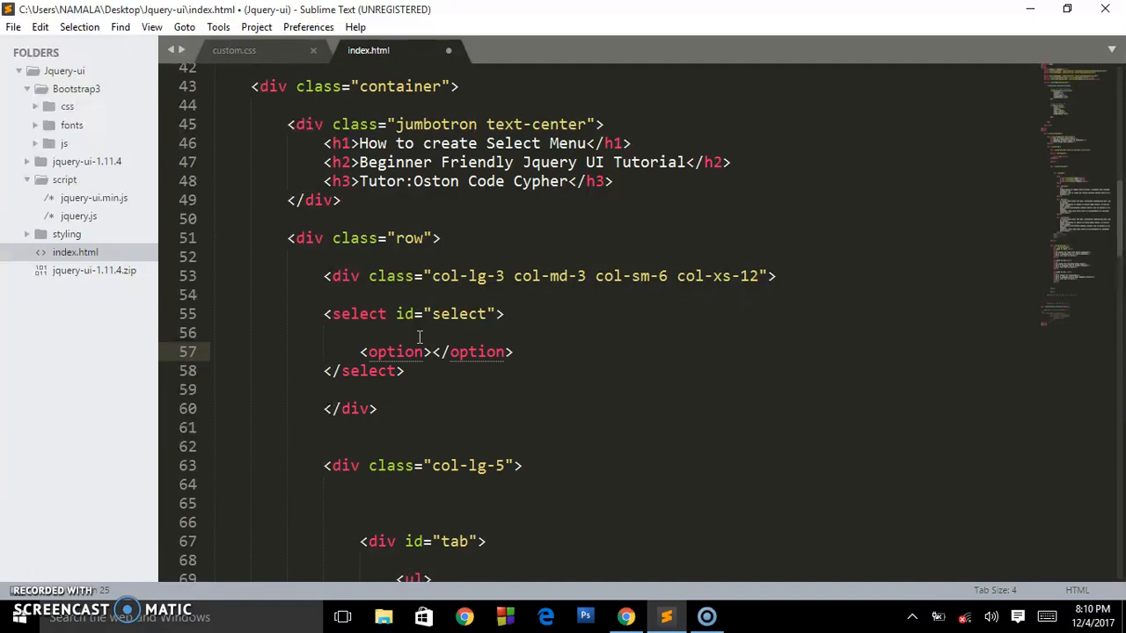
# Add option lines for Oston, Code, Cypher and Bennedict inside the select
pyautogui.write('Oston')
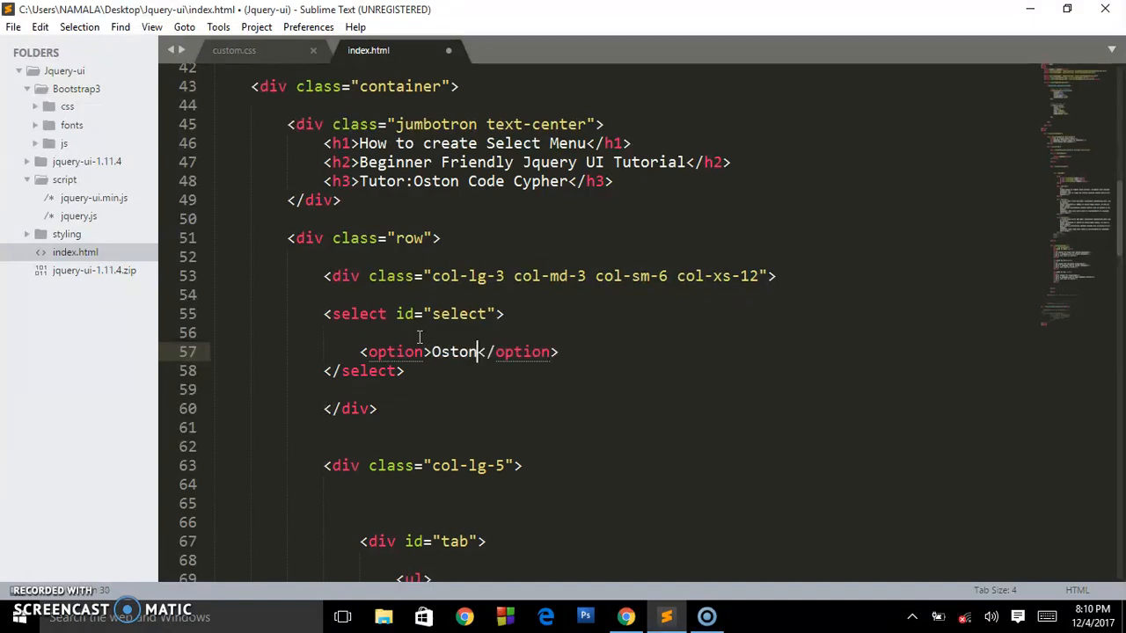
pyautogui.write('<')
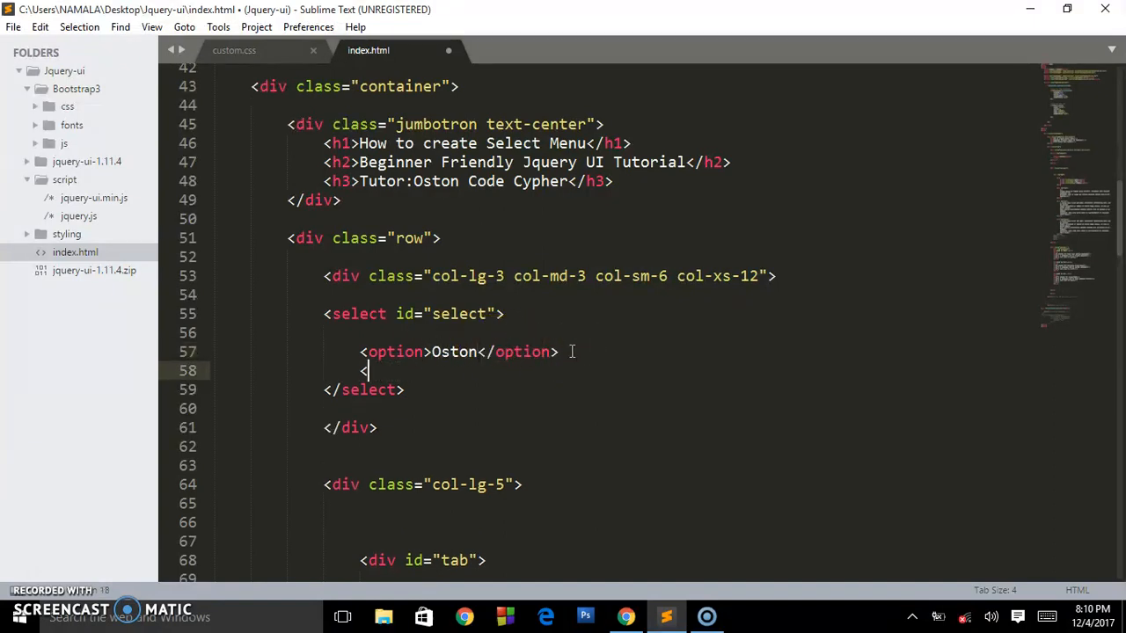
pyautogui.write('<option></option>')
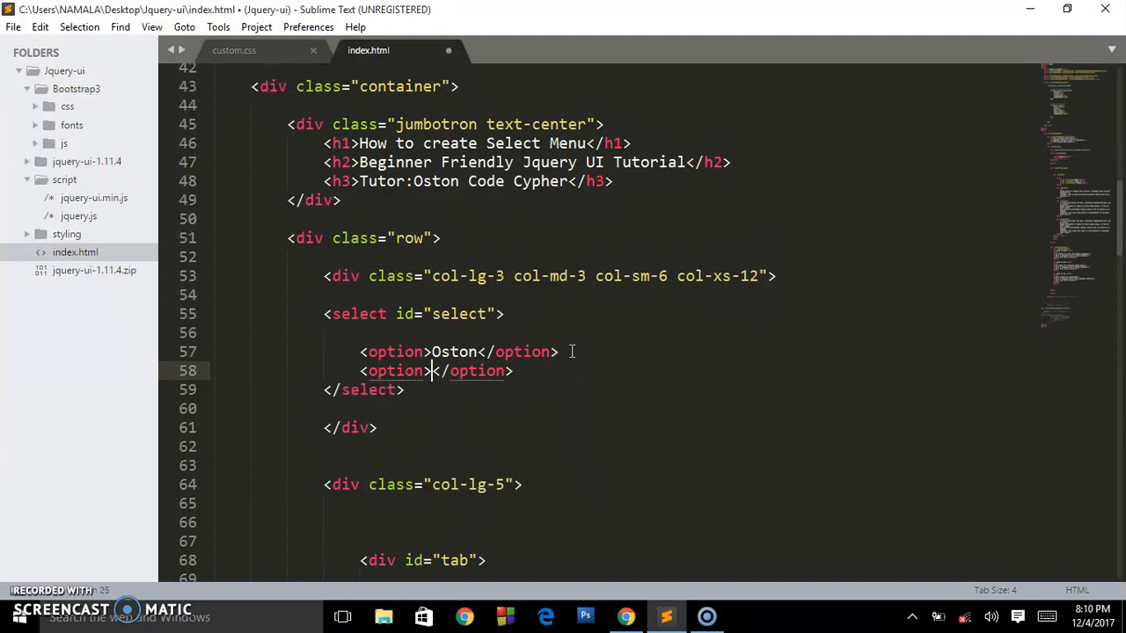
pyautogui.write('Co')
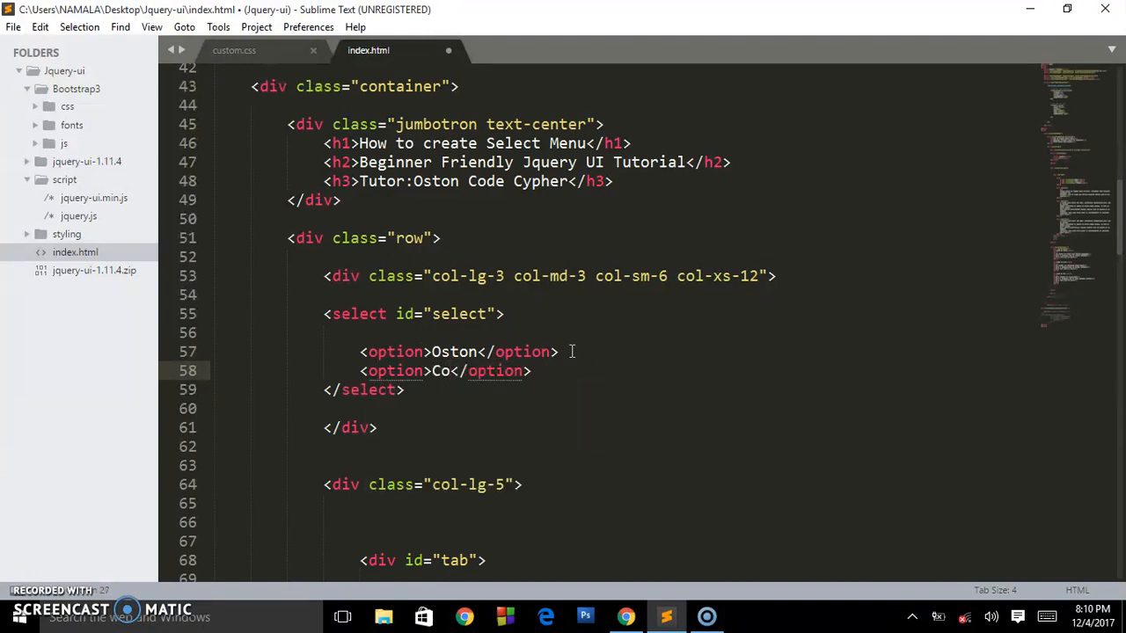
pyautogui.write('de')
pyautogui.write('<option></option>')
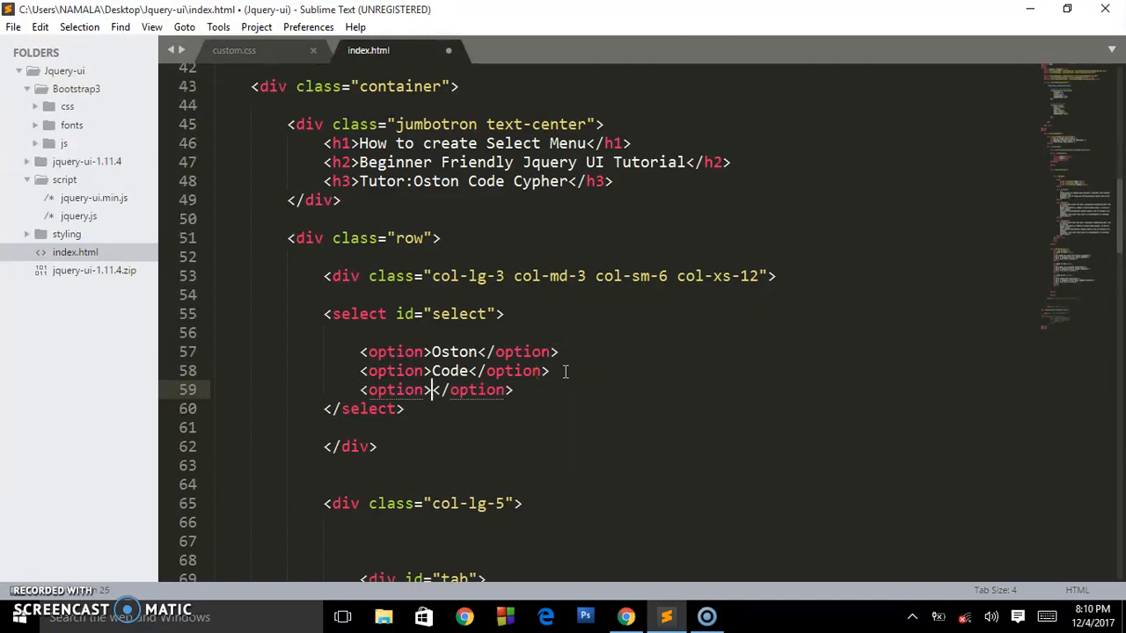
pyautogui.write('Cypher')
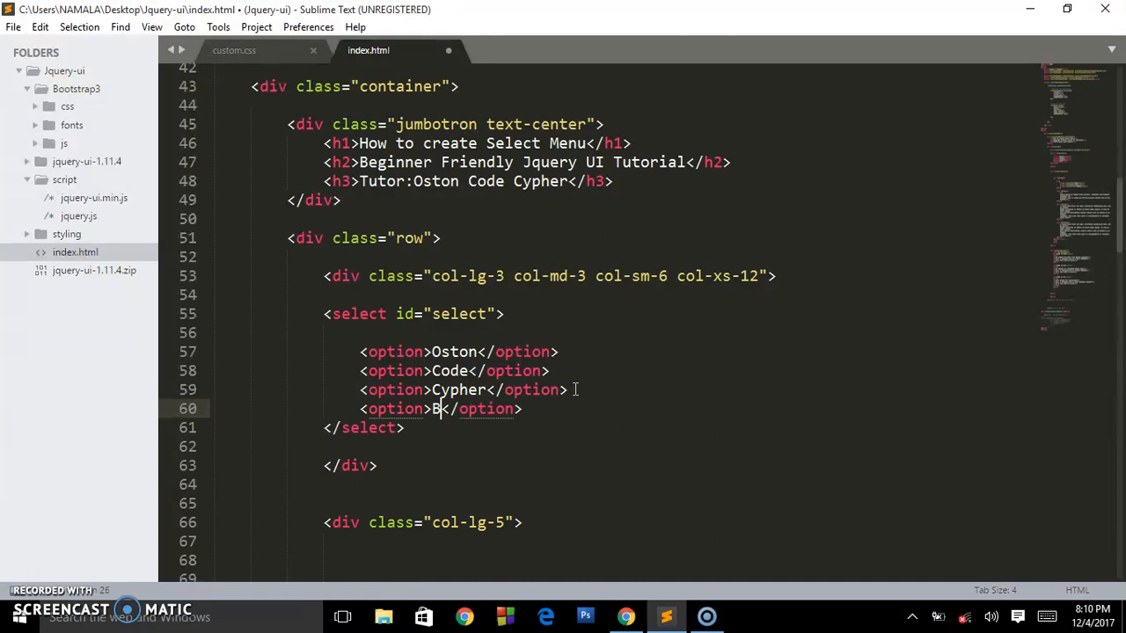
pyautogui.write('ennedict')
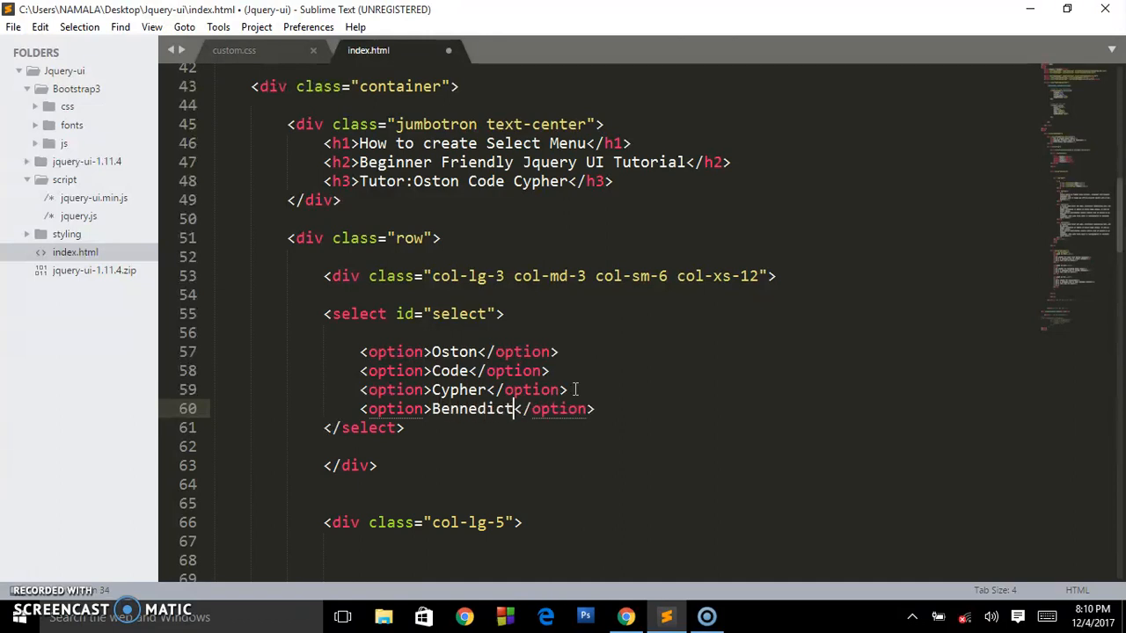
# Append Number and Weezy options to the end of the select
pyautogui.press('Return')
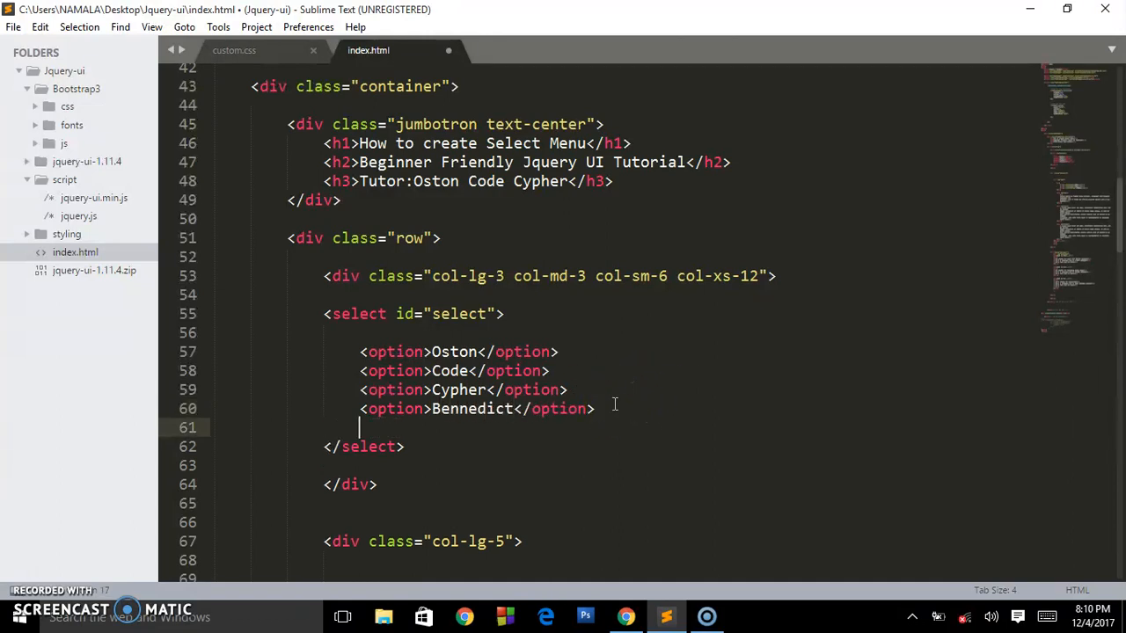
pyautogui.write('<option></option>')
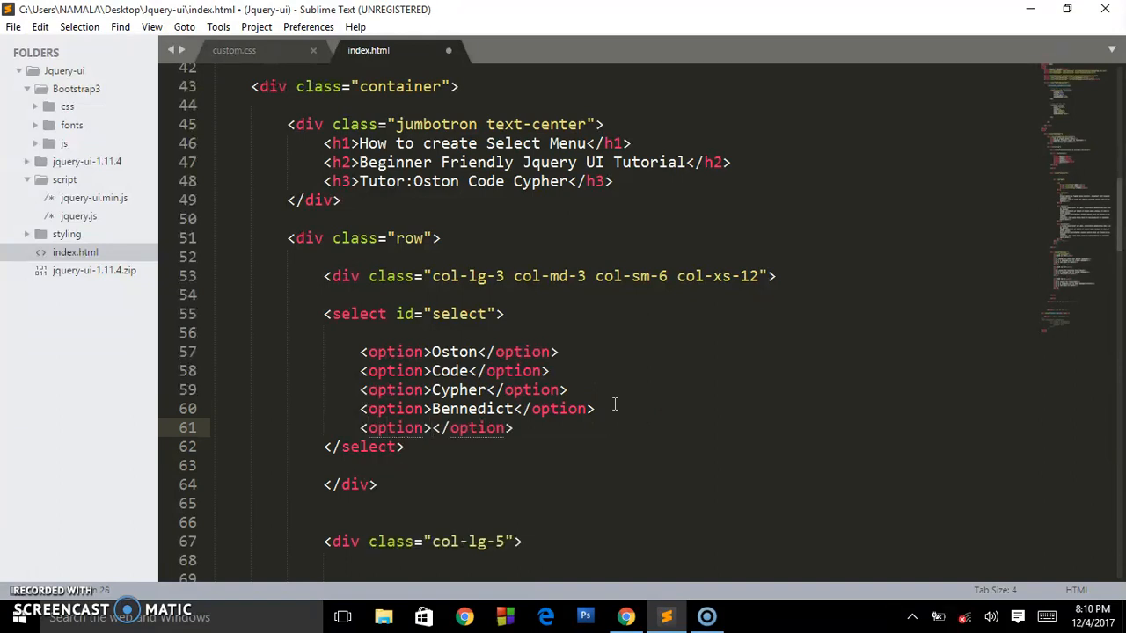
pyautogui.write('Numb')
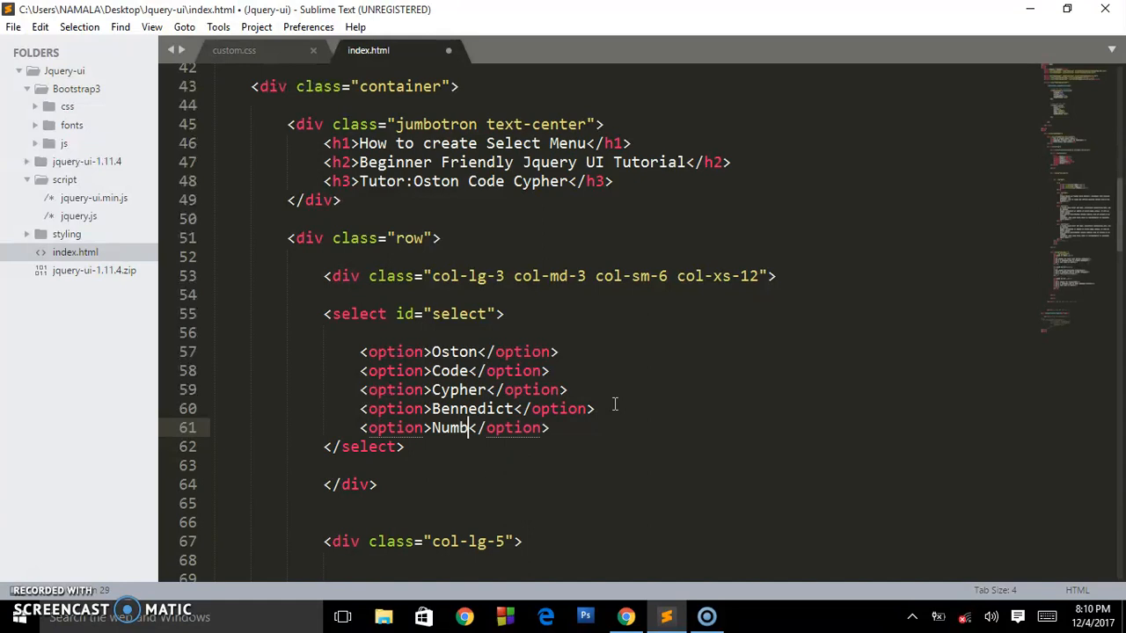
pyautogui.write('er')
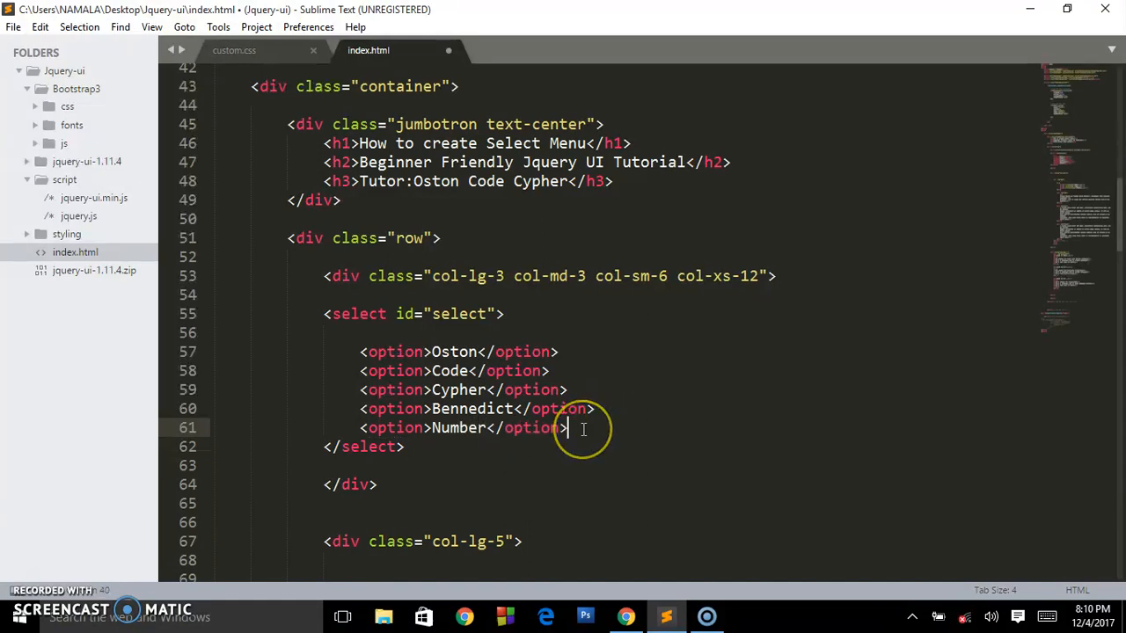
pyautogui.press('enter')
pyautogui.write('<')
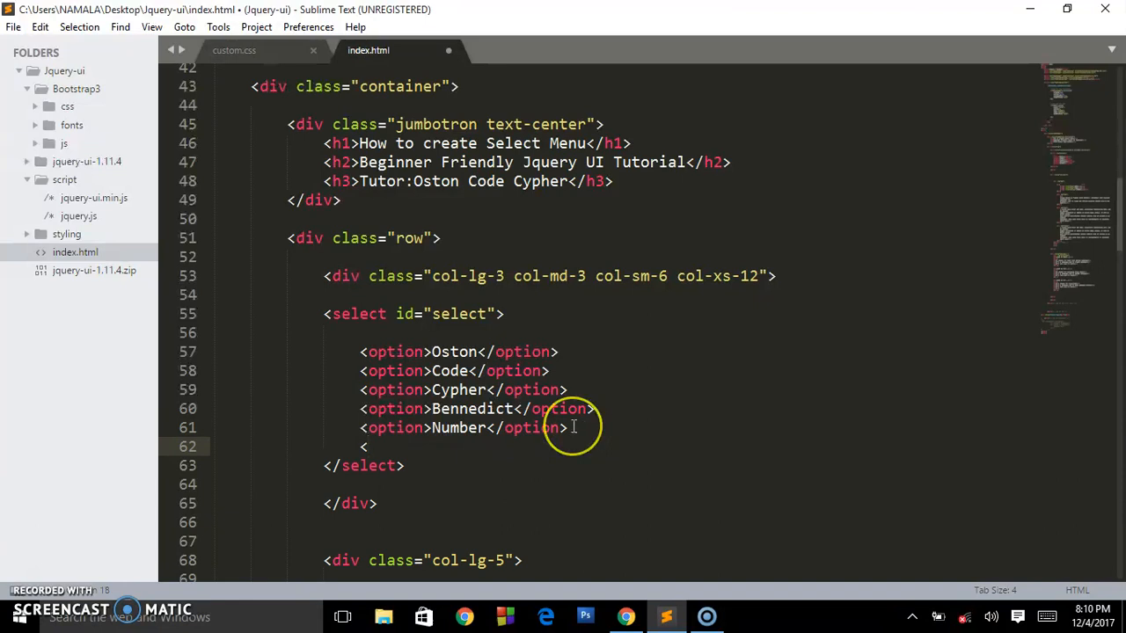
pyautogui.write('op')
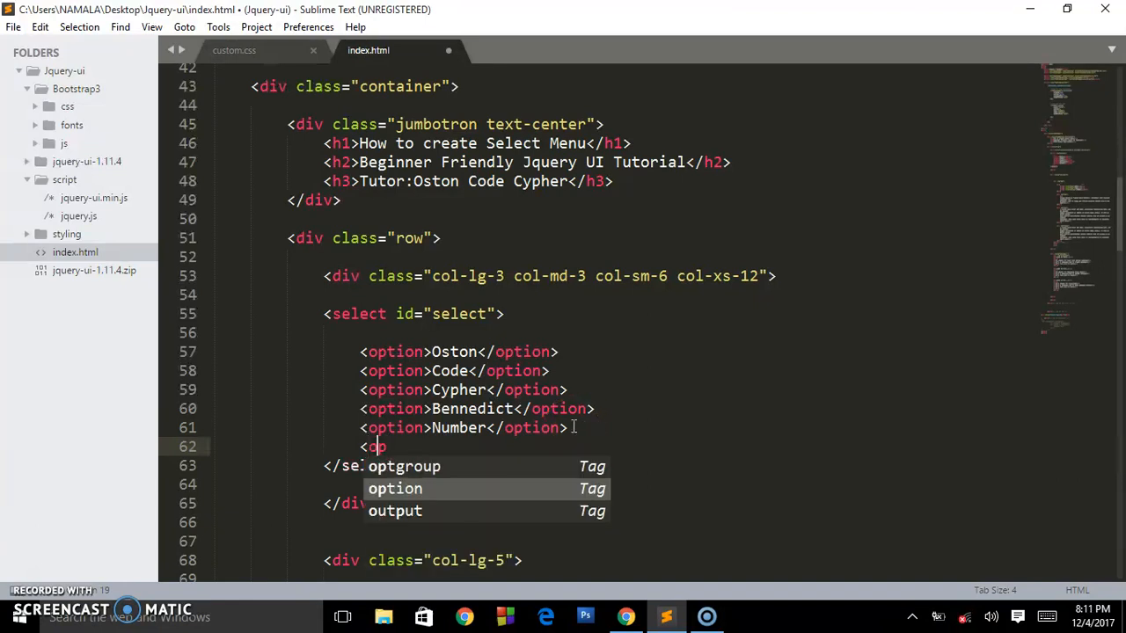
pyautogui.write('ption>')
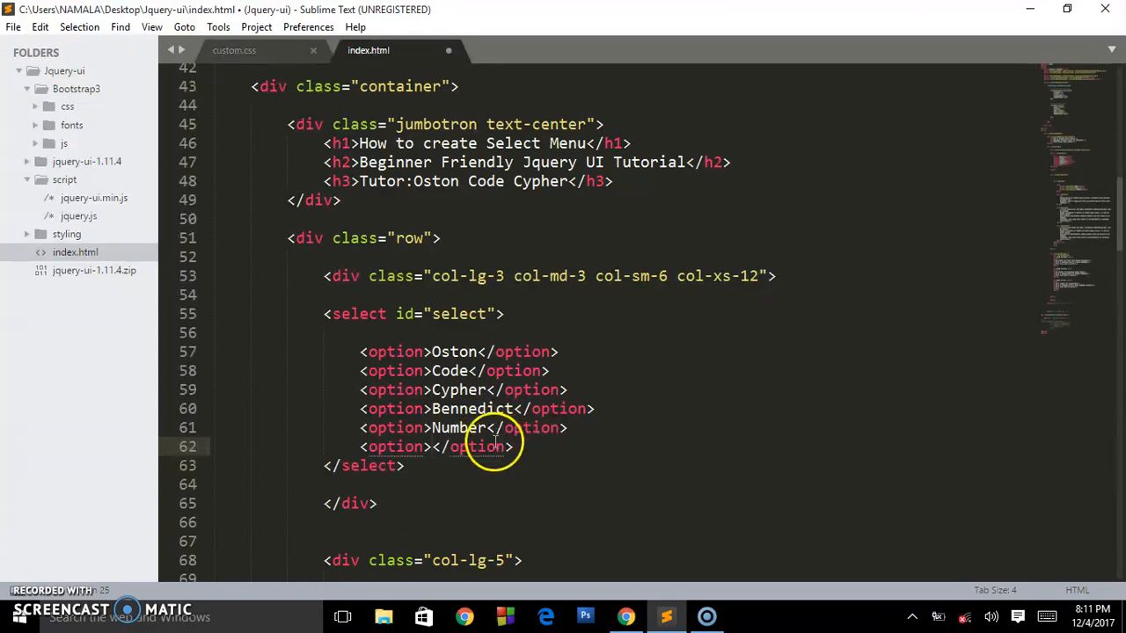
pyautogui.write('W')
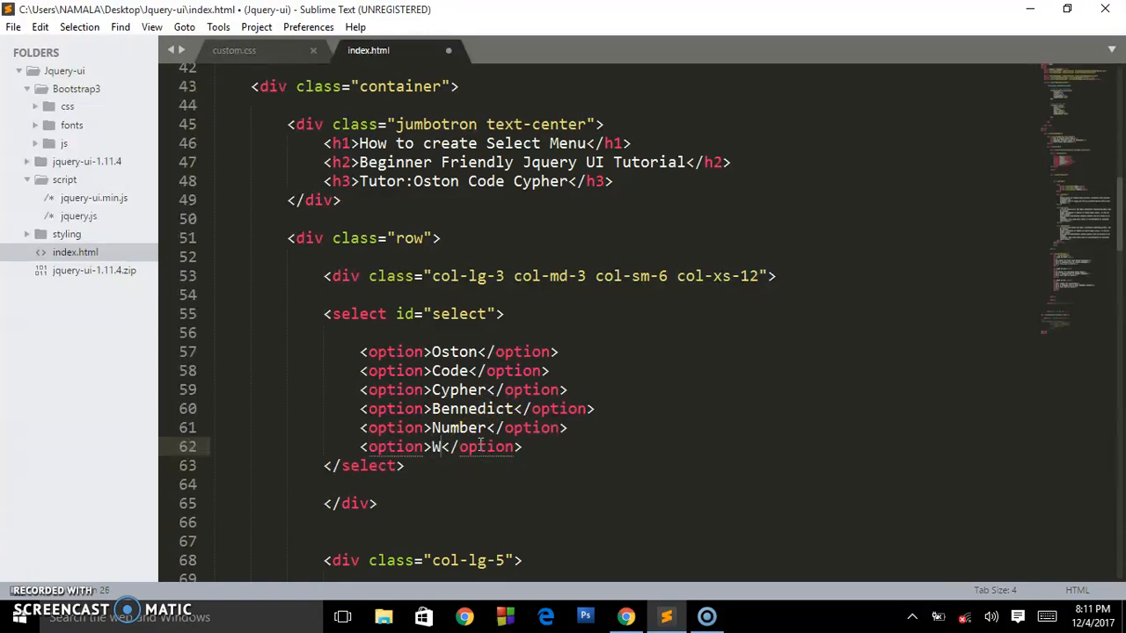
pyautogui.write('eezy')
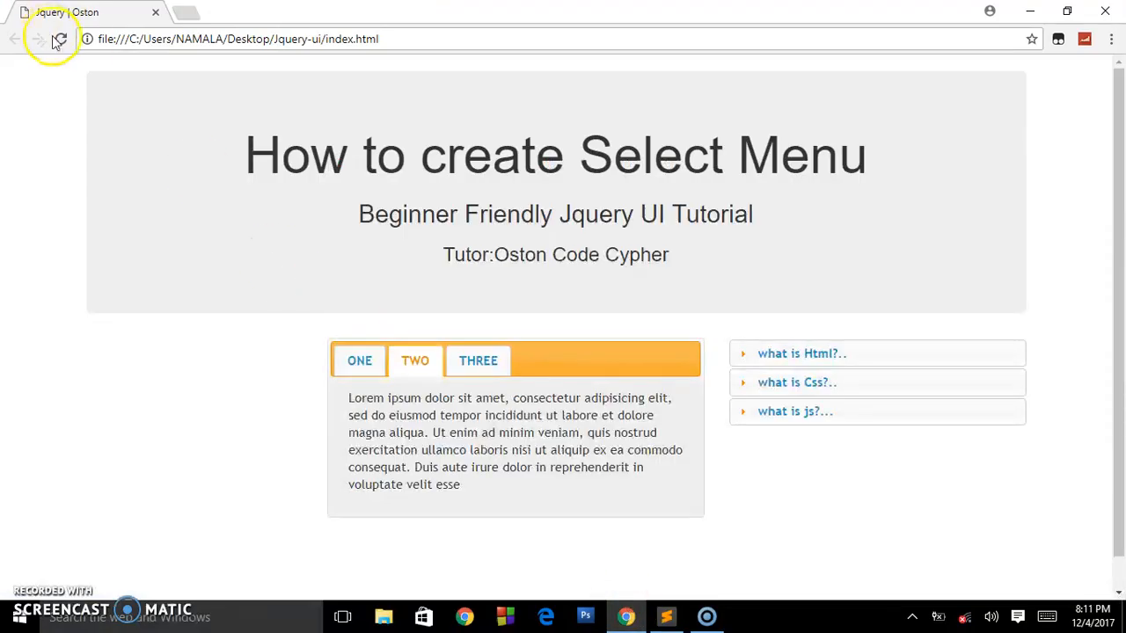
# Reload Chrome, confirm the native dropdown lists Oston through Weezy, then return to the editor
pyautogui.click(60, 39)
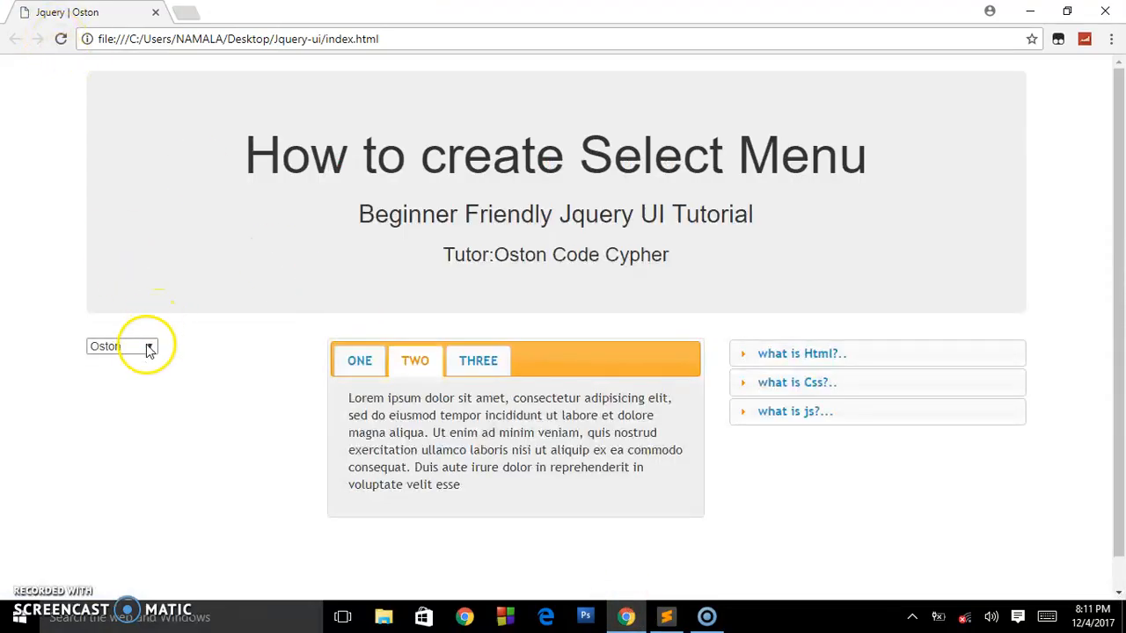
pyautogui.click(122, 345)
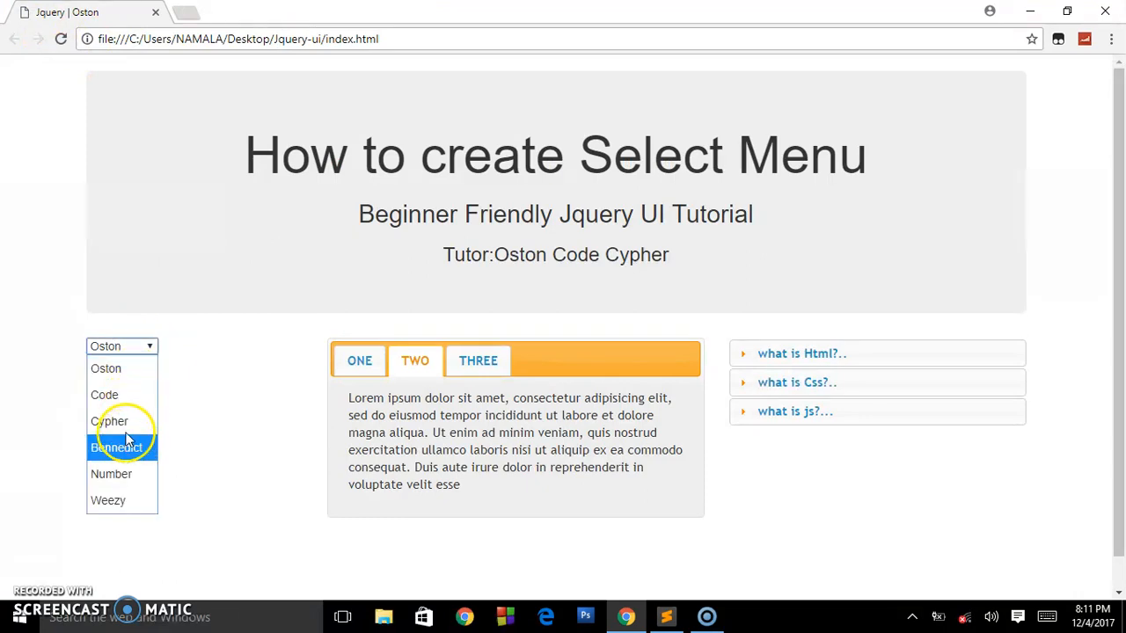
pyautogui.moveTo(127, 368)
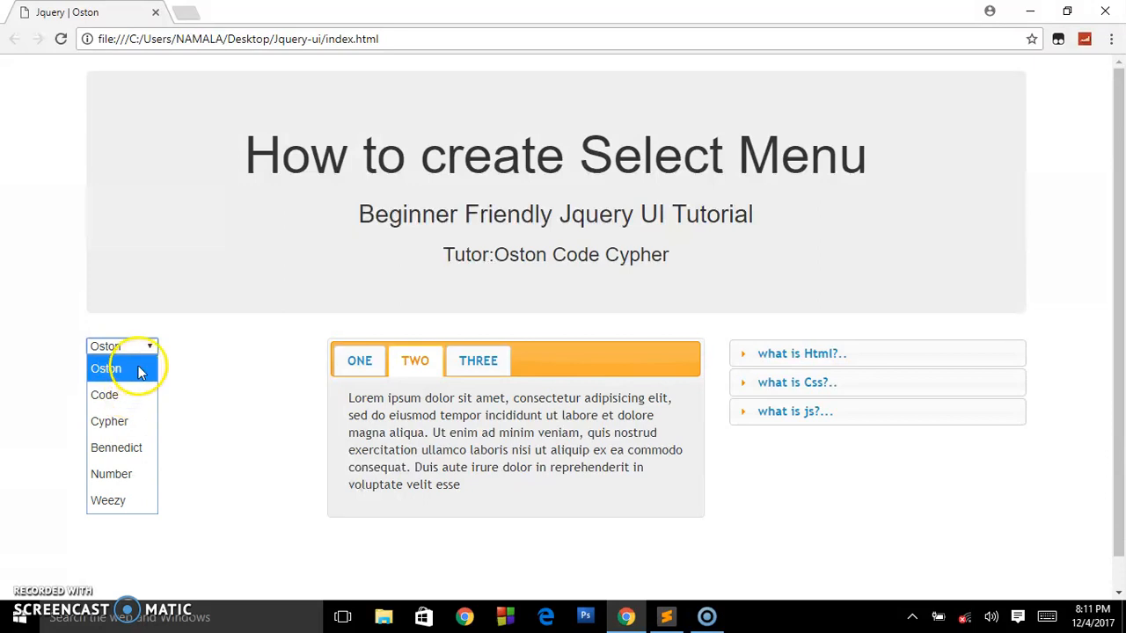
pyautogui.moveTo(116, 447)
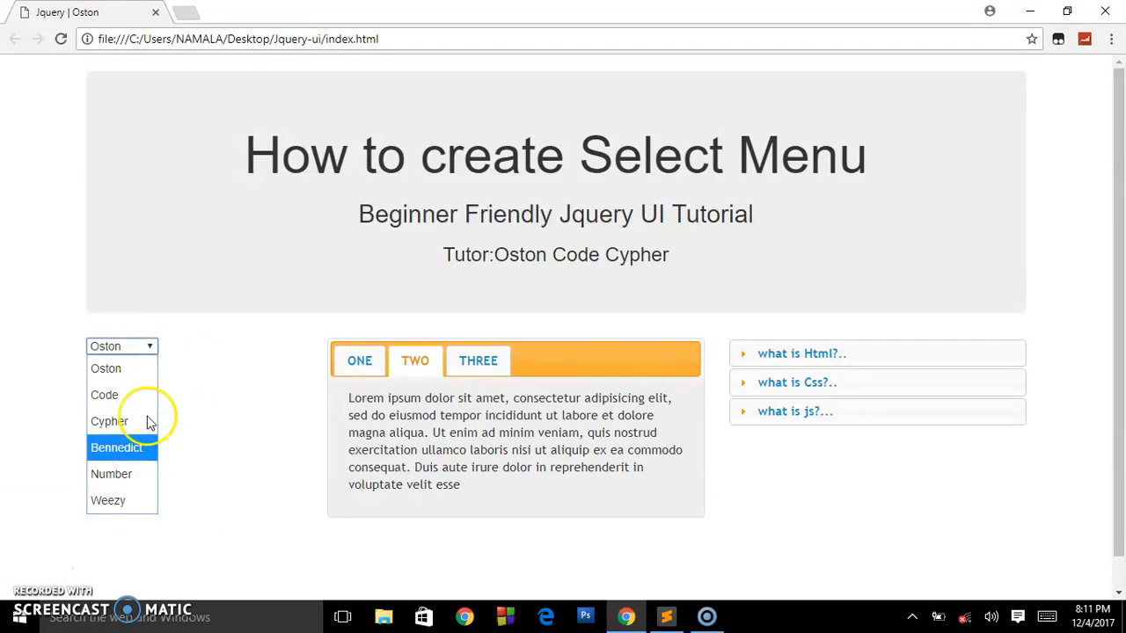
pyautogui.click(667, 615)
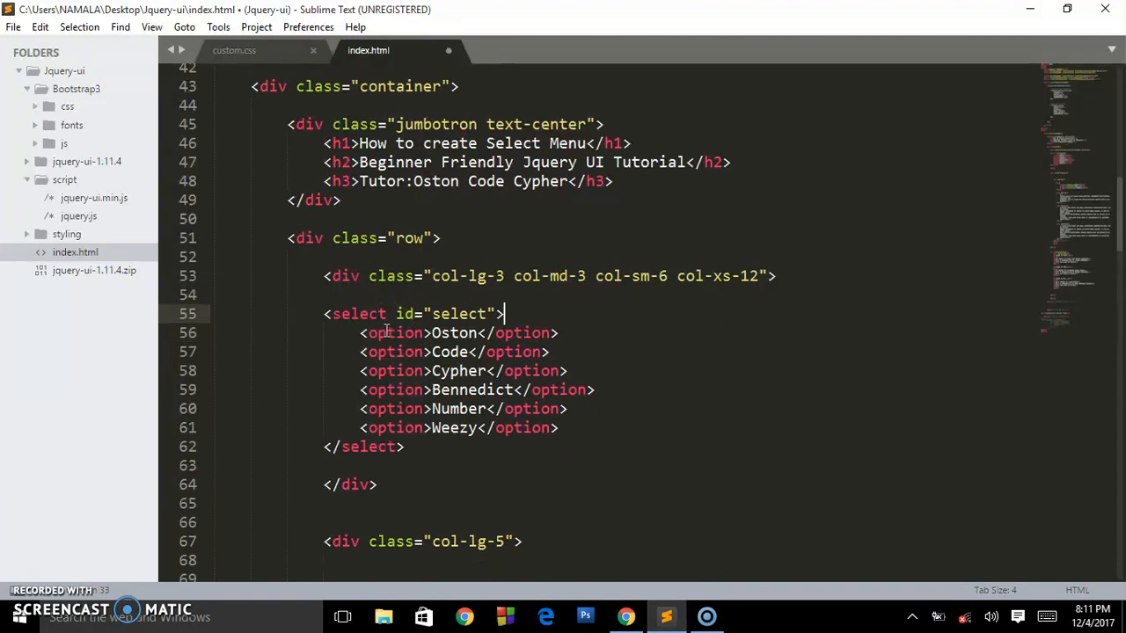
pyautogui.moveTo(803, 406)
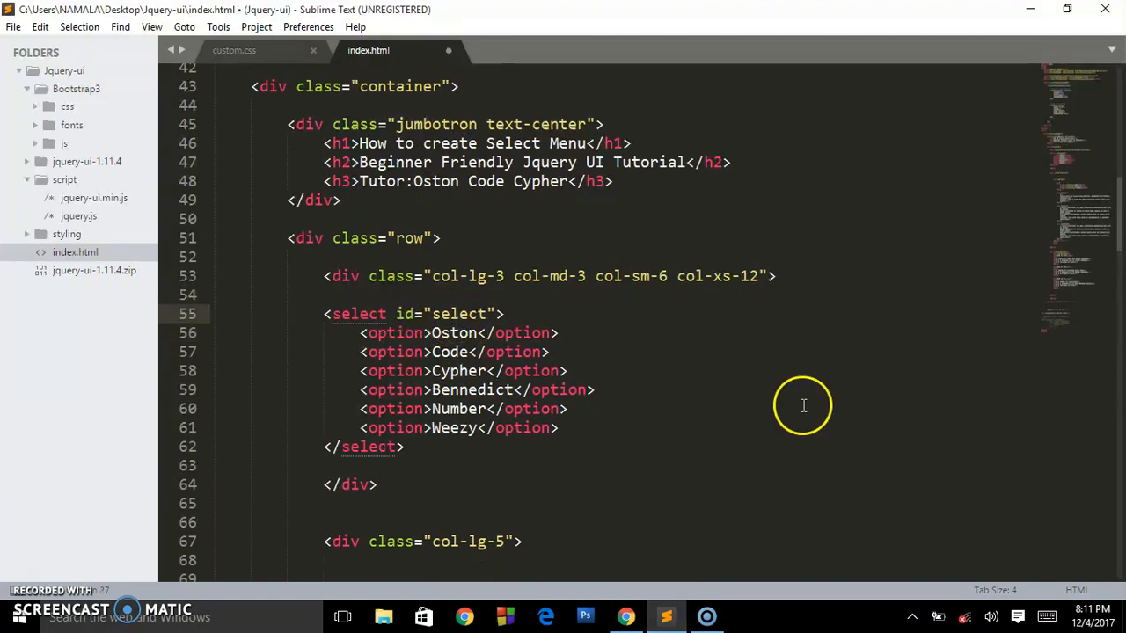
# Below the tabs code, add the comment '//code for the select Menu'
pyautogui.scroll(3)
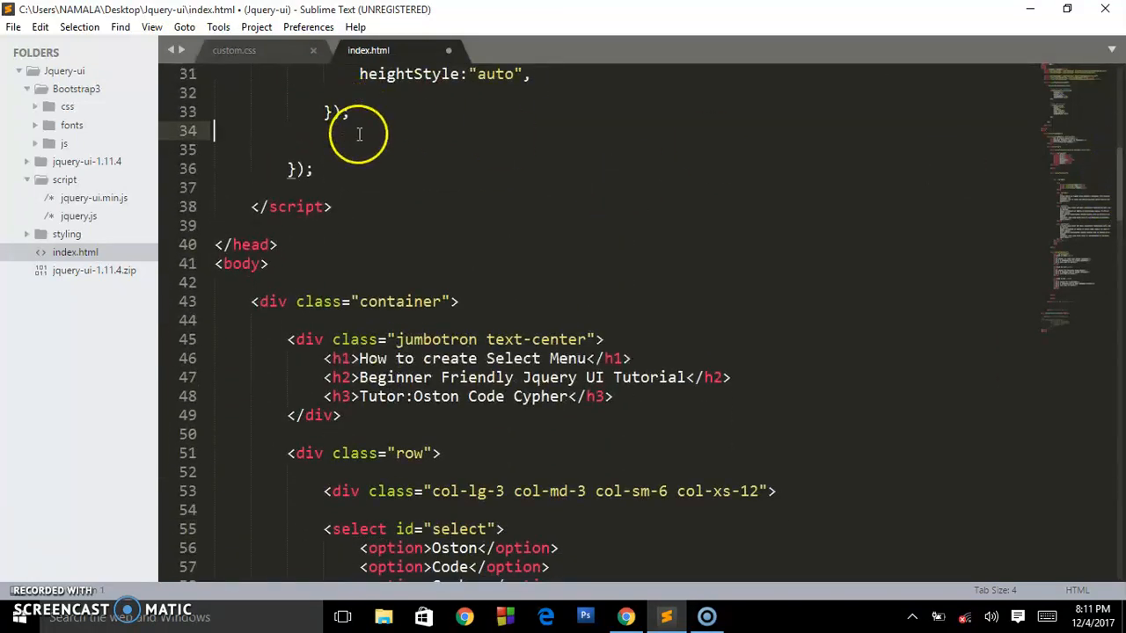
pyautogui.moveTo(1117, 193)
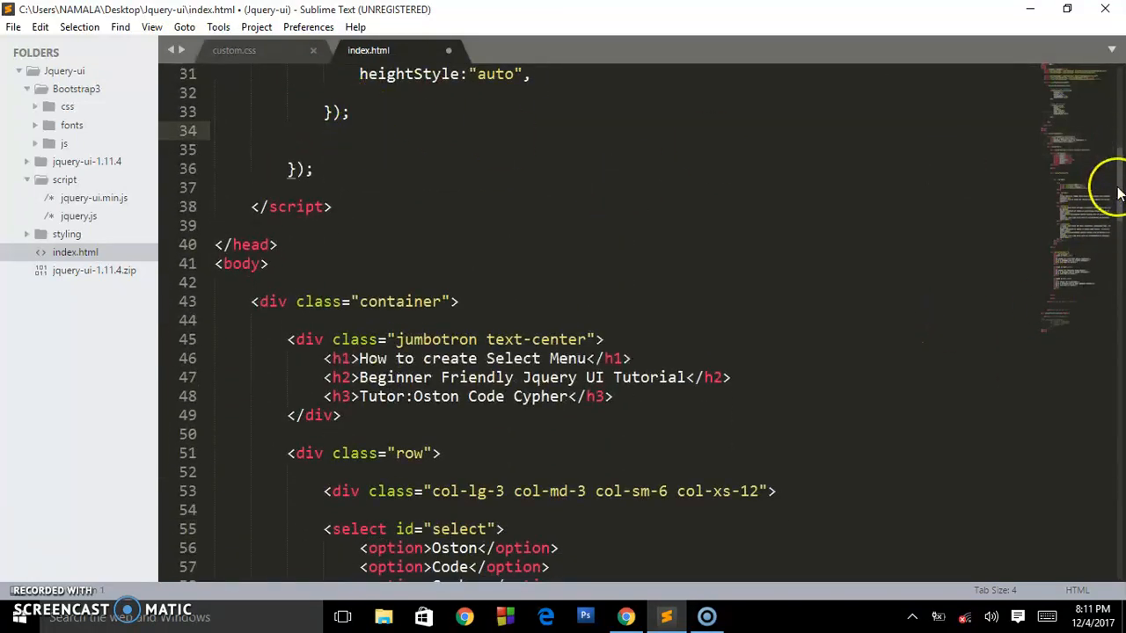
pyautogui.scroll(3)
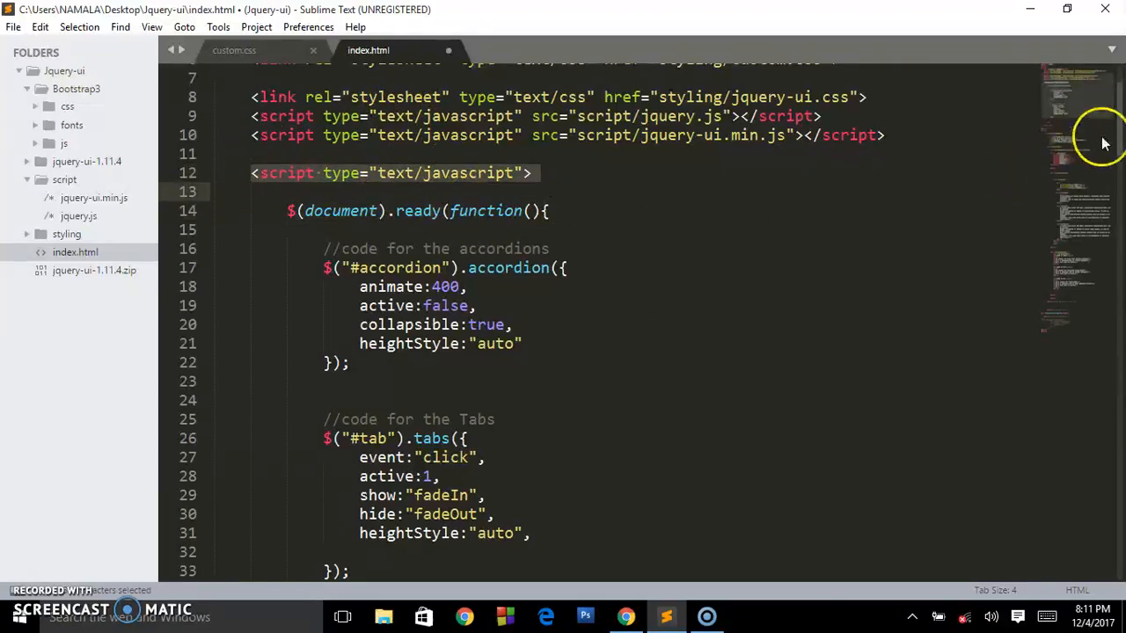
pyautogui.scroll(-3)
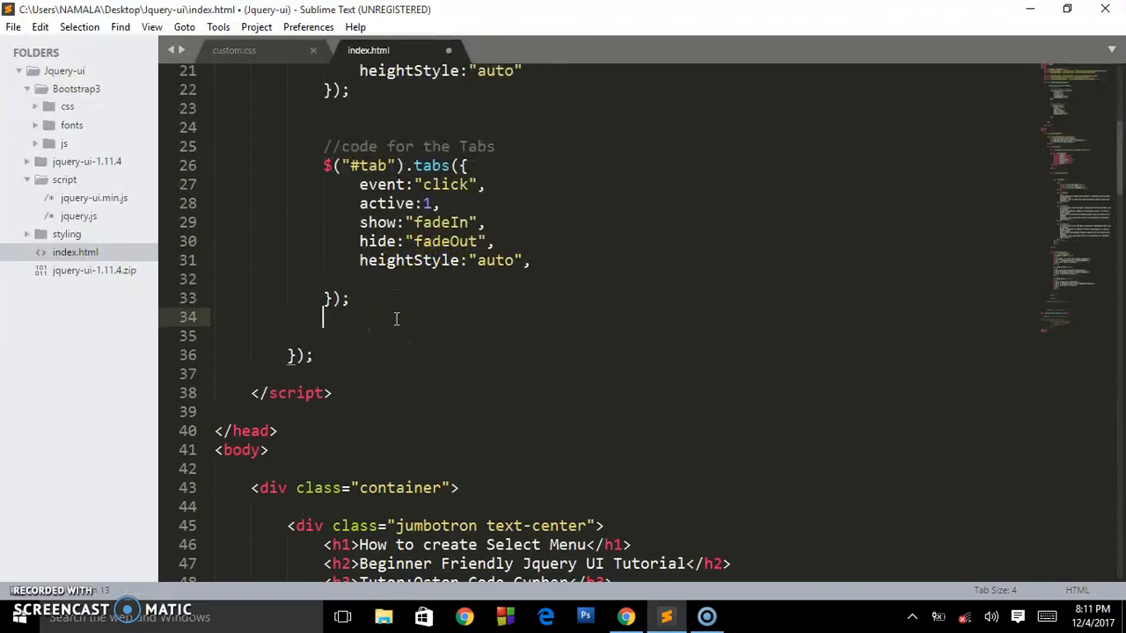
pyautogui.write('//')
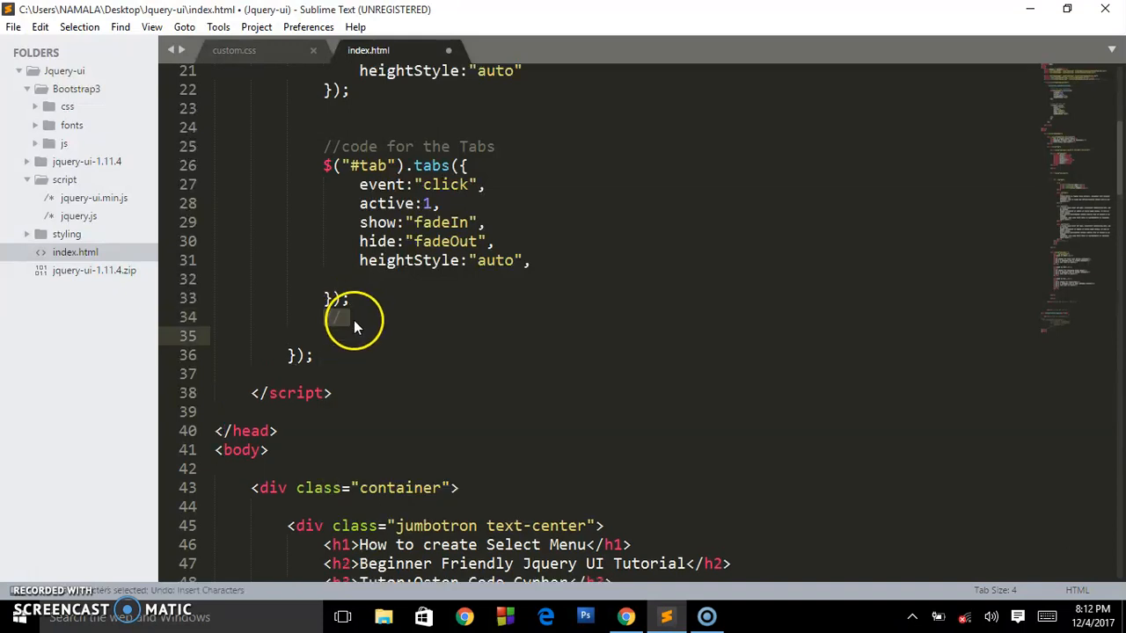
pyautogui.write('//code')
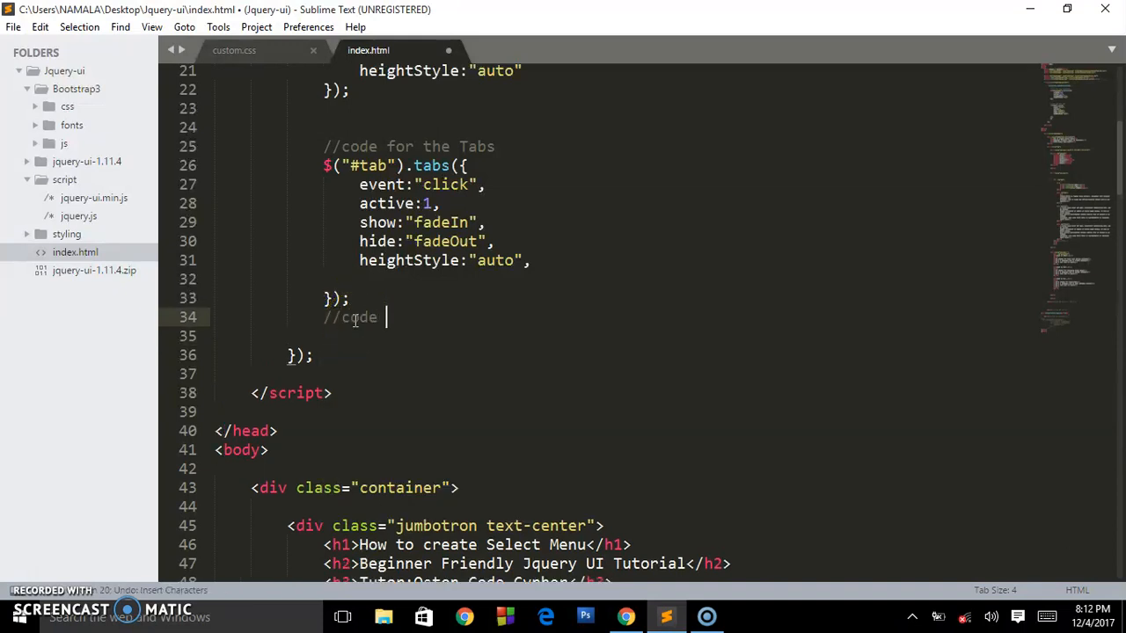
pyautogui.write('for t')
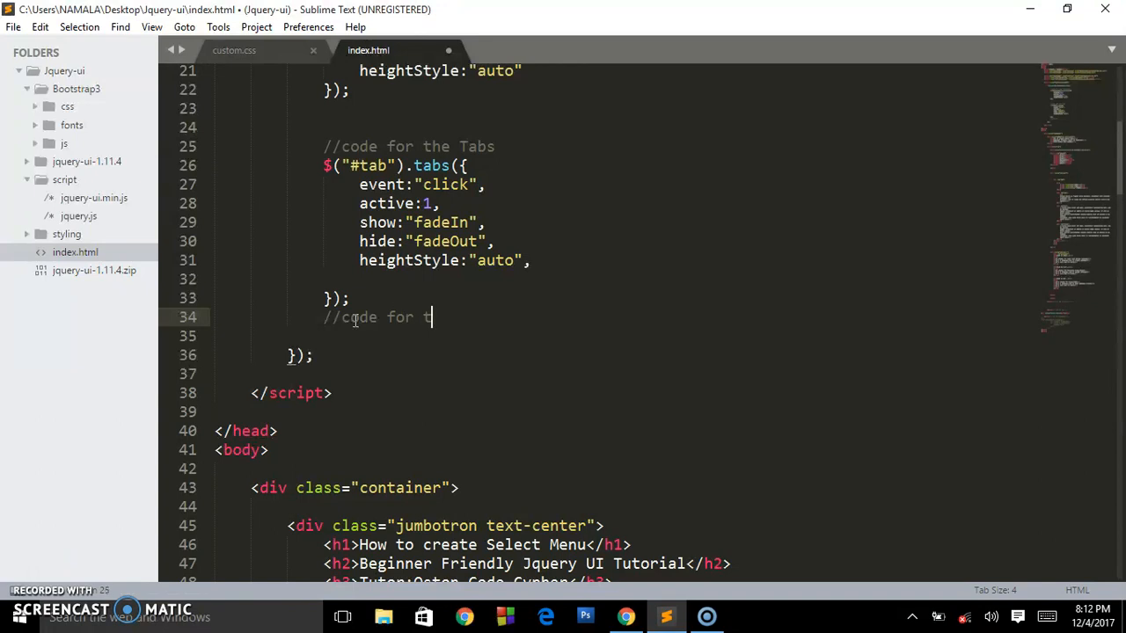
pyautogui.write('he sele')
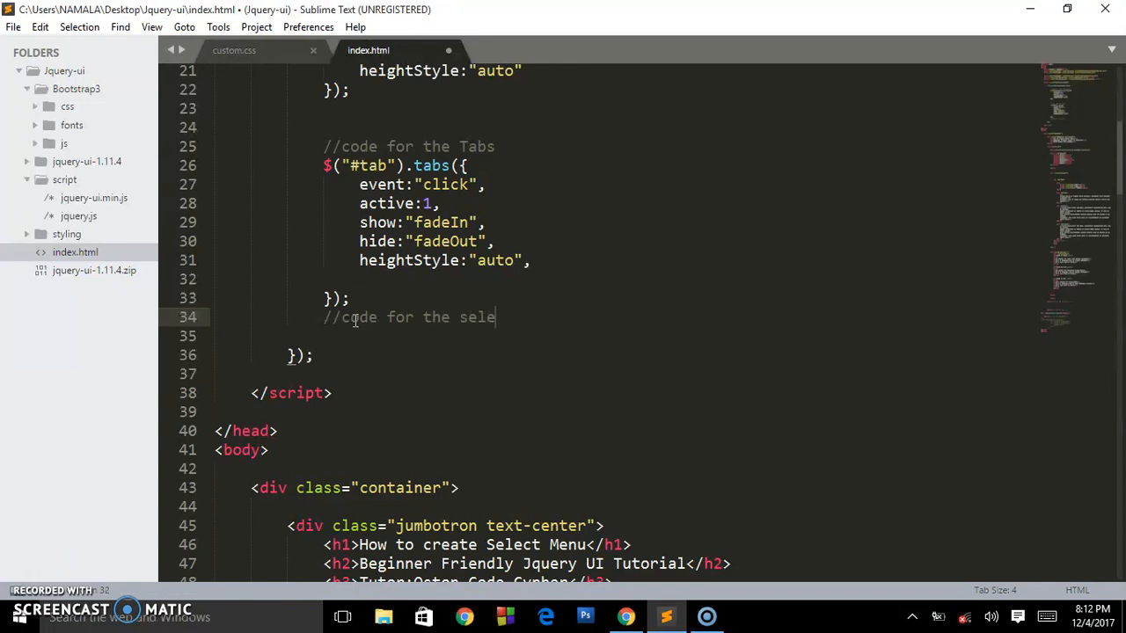
pyautogui.write('ct E')
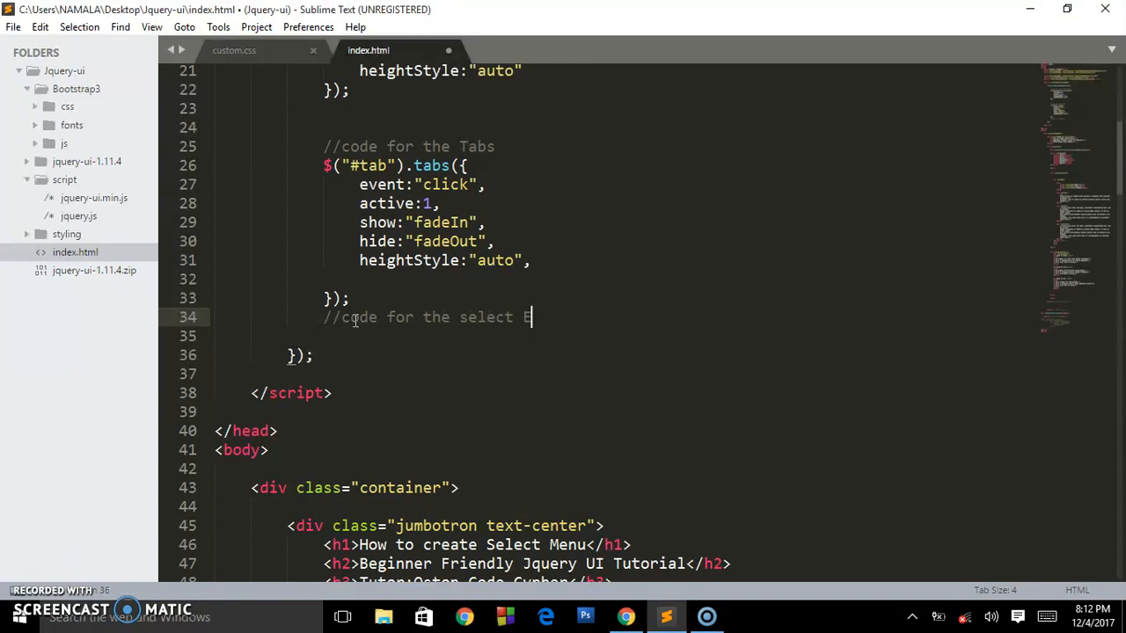
pyautogui.write('Menu')
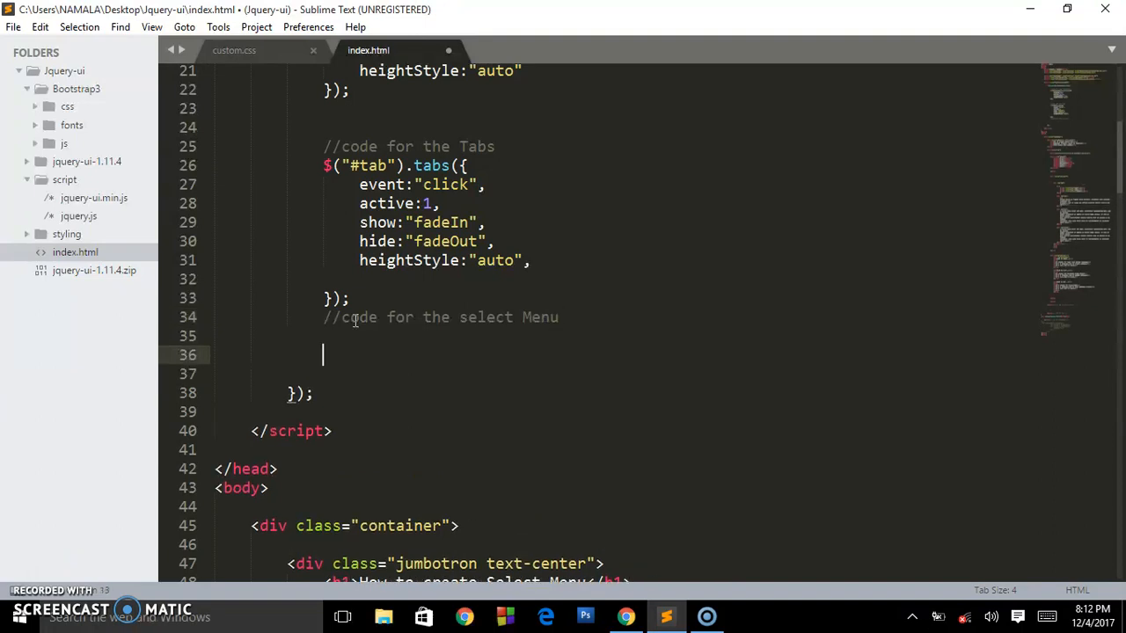
# Add $("#select").selectmenu(); beneath the comment and save index.html
pyautogui.write('$()')
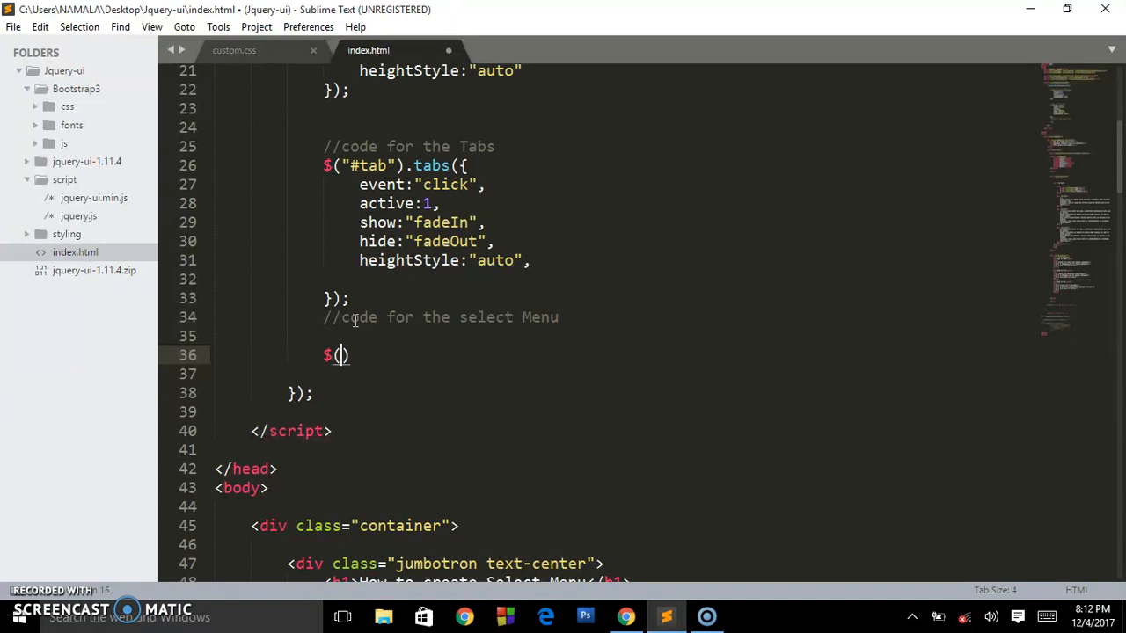
pyautogui.write('"#"')
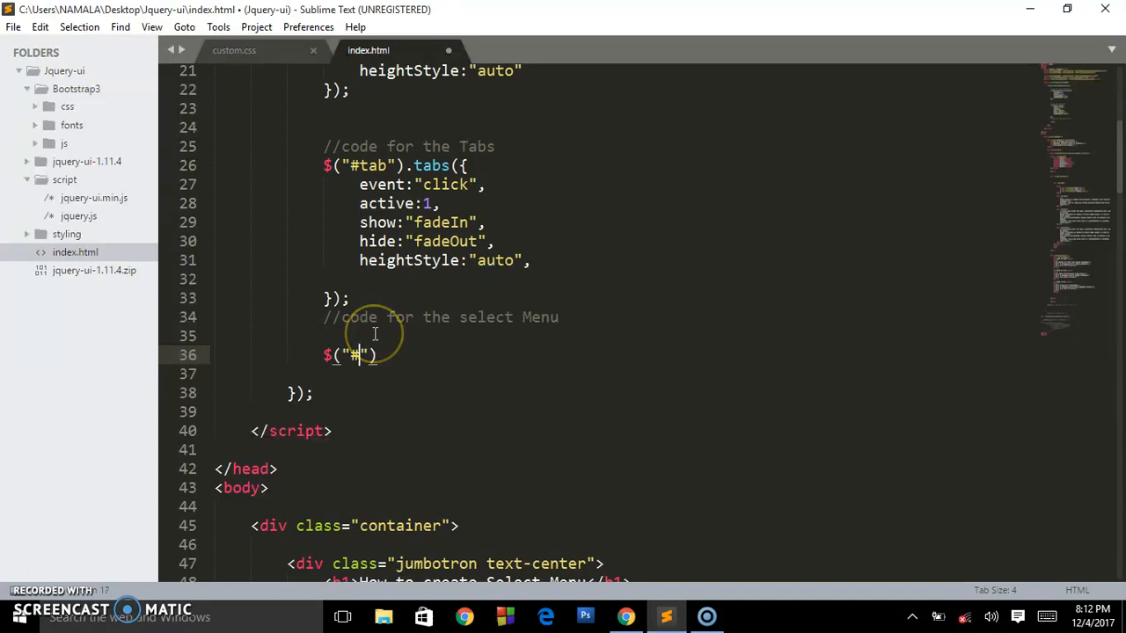
pyautogui.moveTo(466, 367)
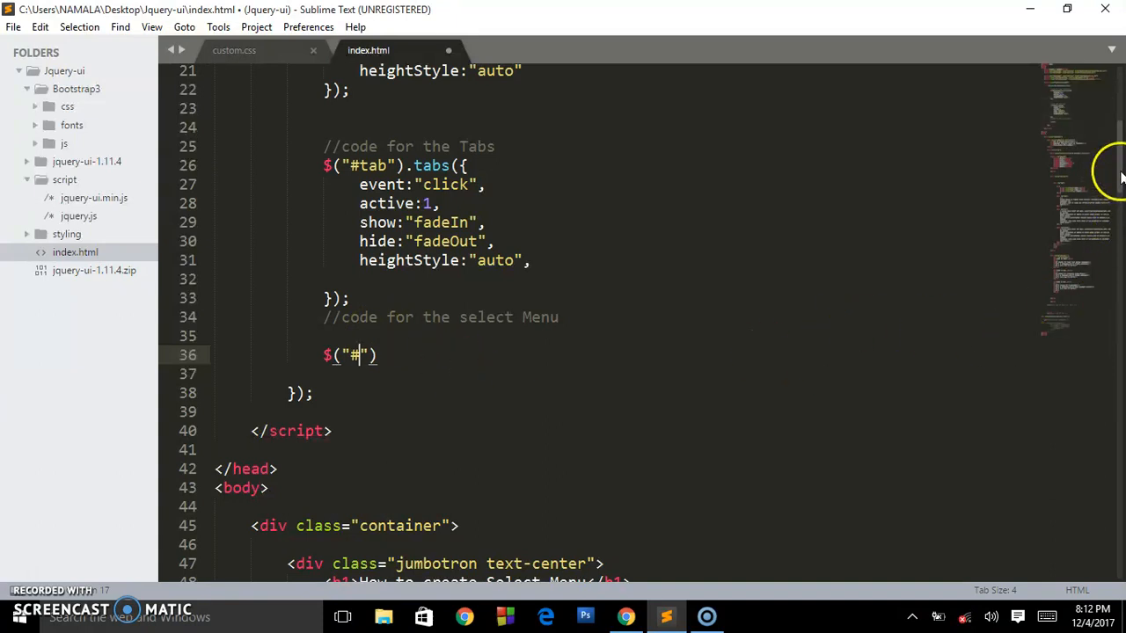
pyautogui.scroll(-3)
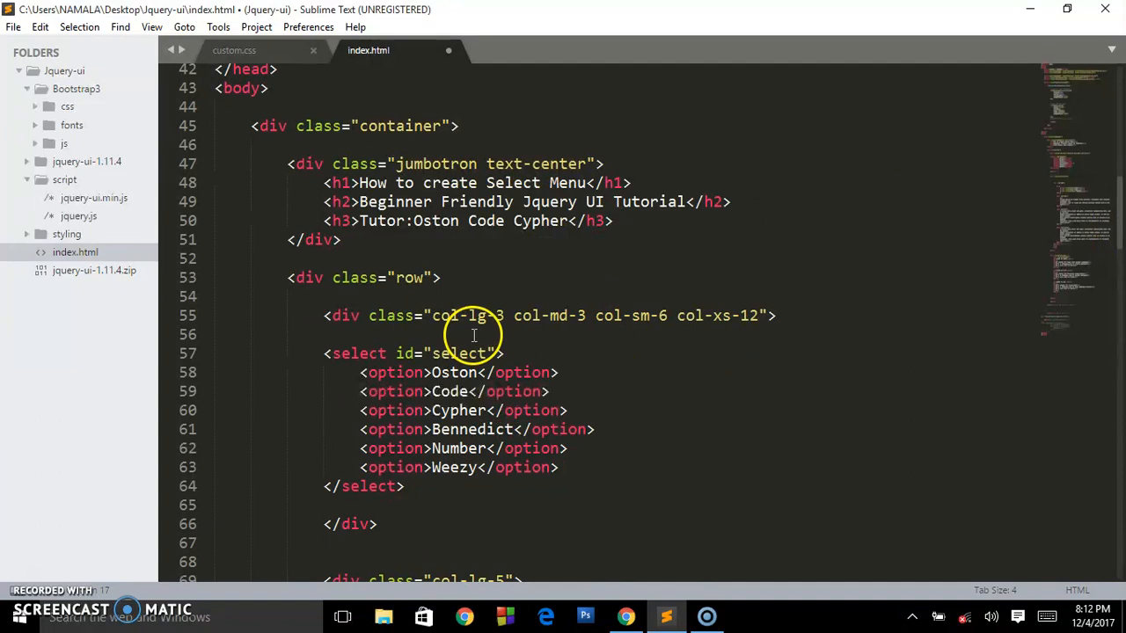
pyautogui.scroll(3)
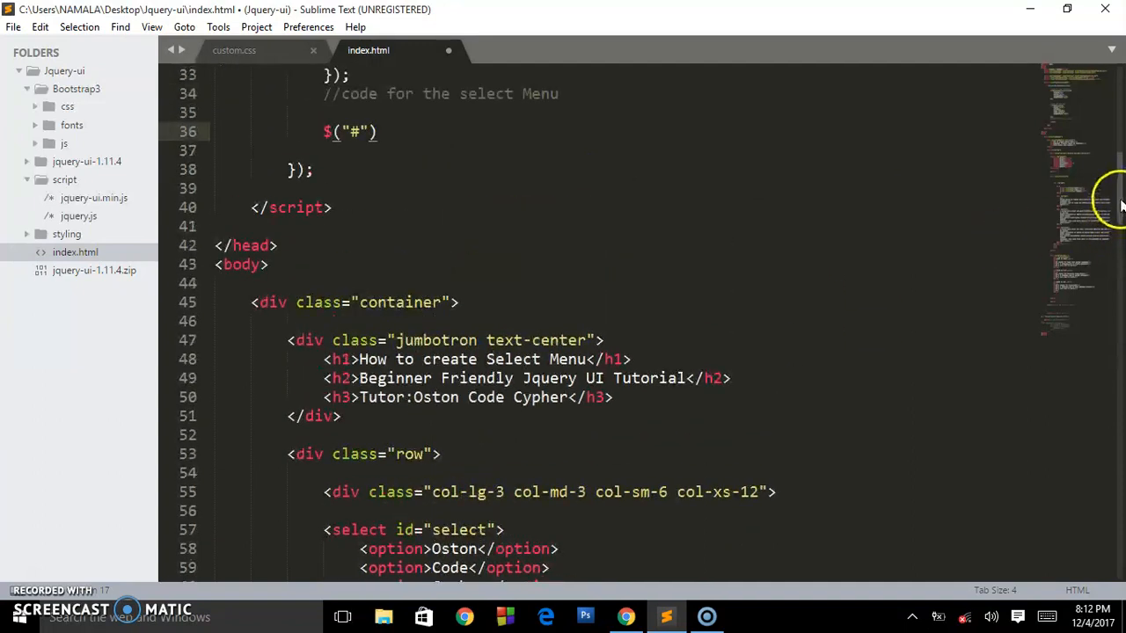
pyautogui.write('se')
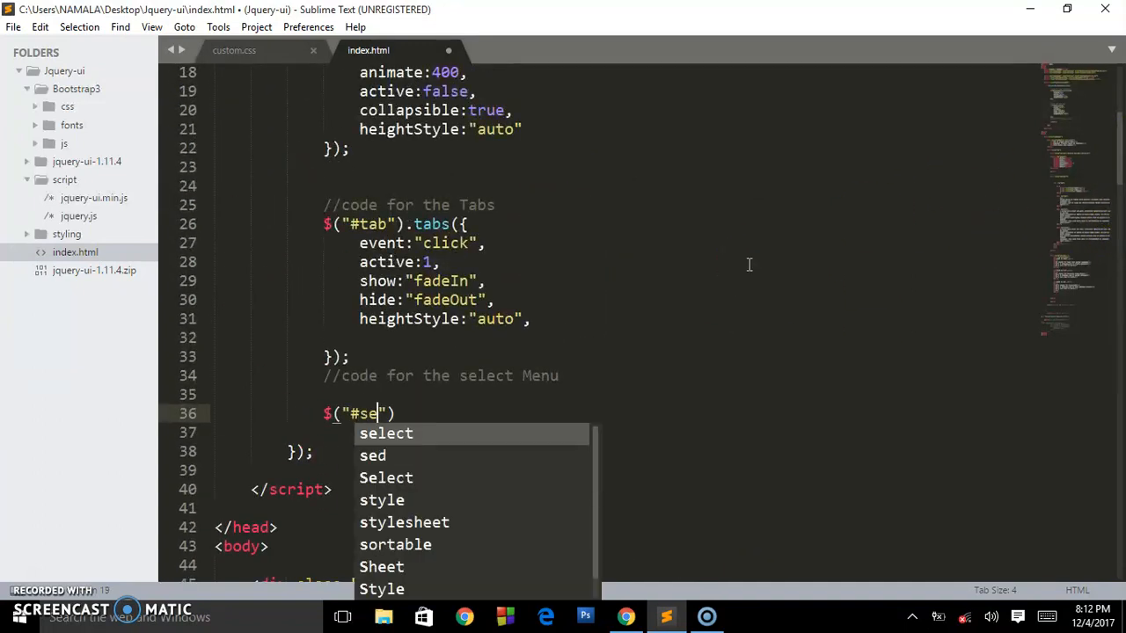
pyautogui.write('lect')
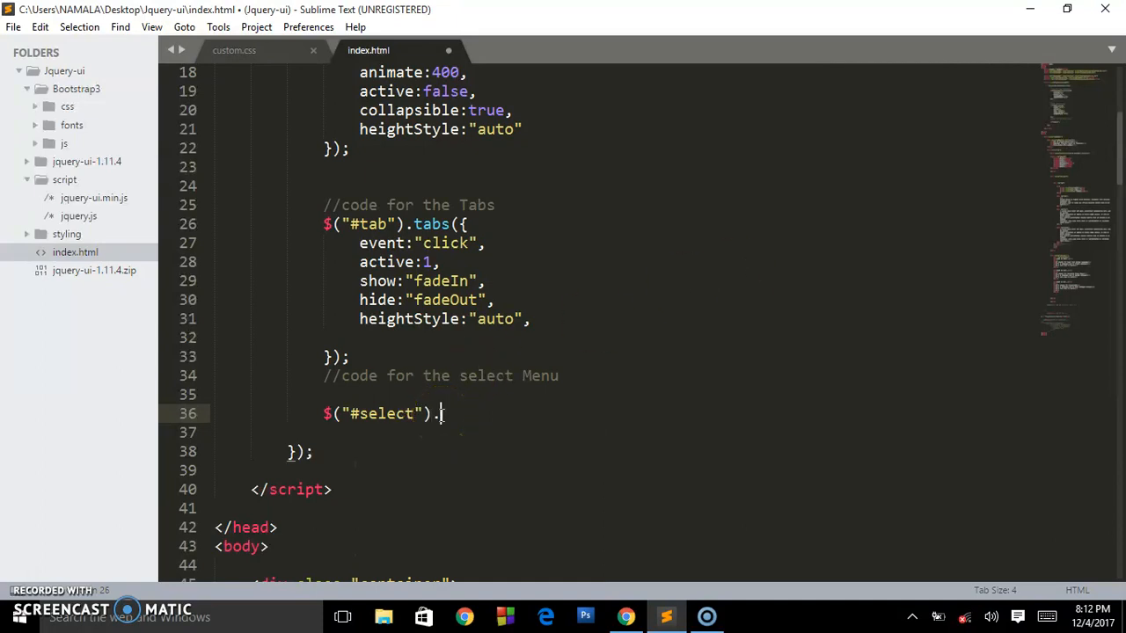
pyautogui.write('sle')
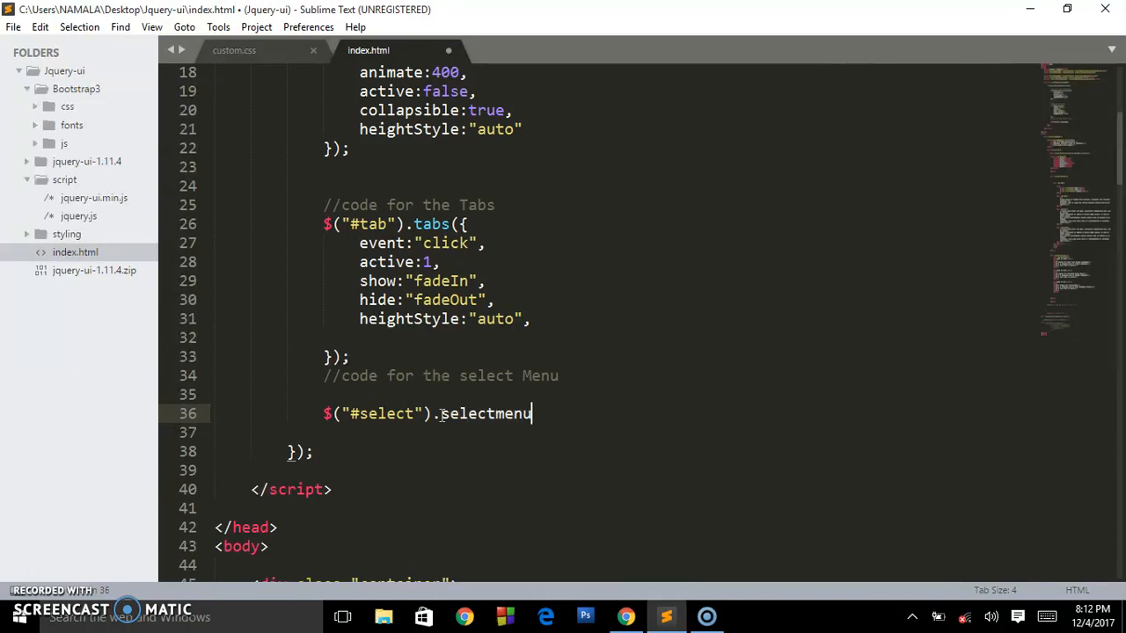
pyautogui.write('();')
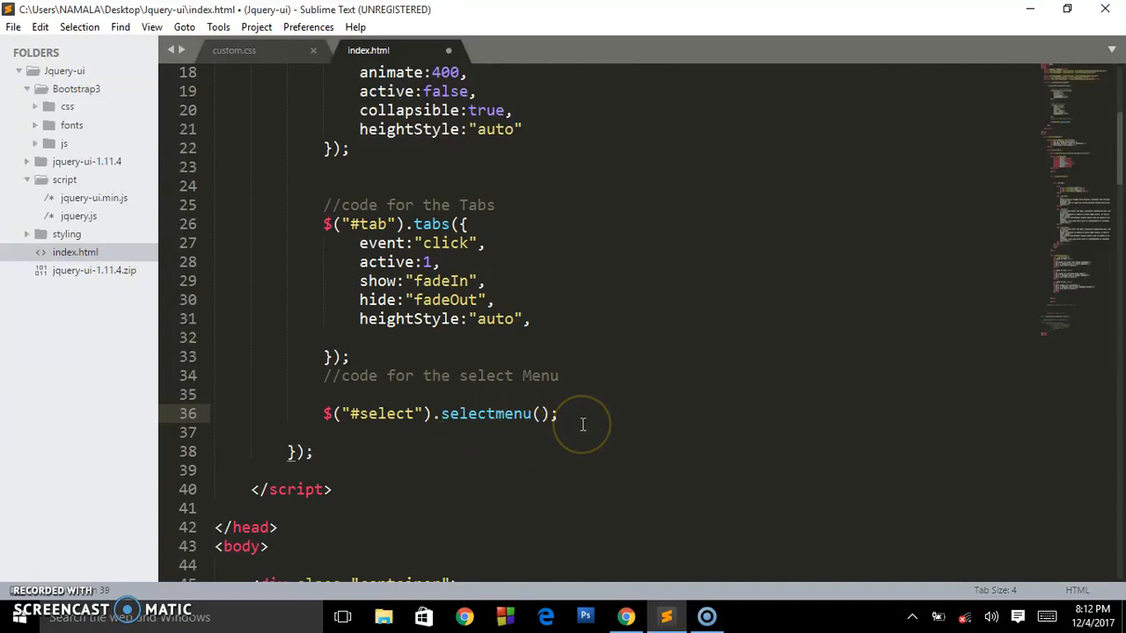
pyautogui.press('ctrl+s')
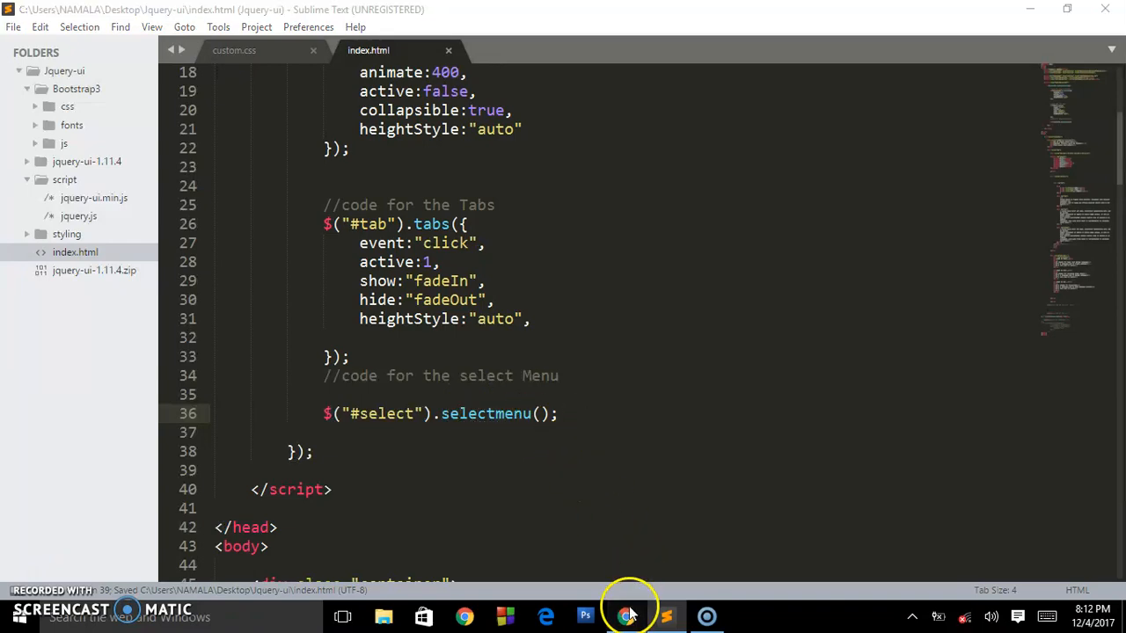
# Open the styled select menu in Chrome to view Oston through Weezy, then return to Sublime Text
pyautogui.click(626, 615)
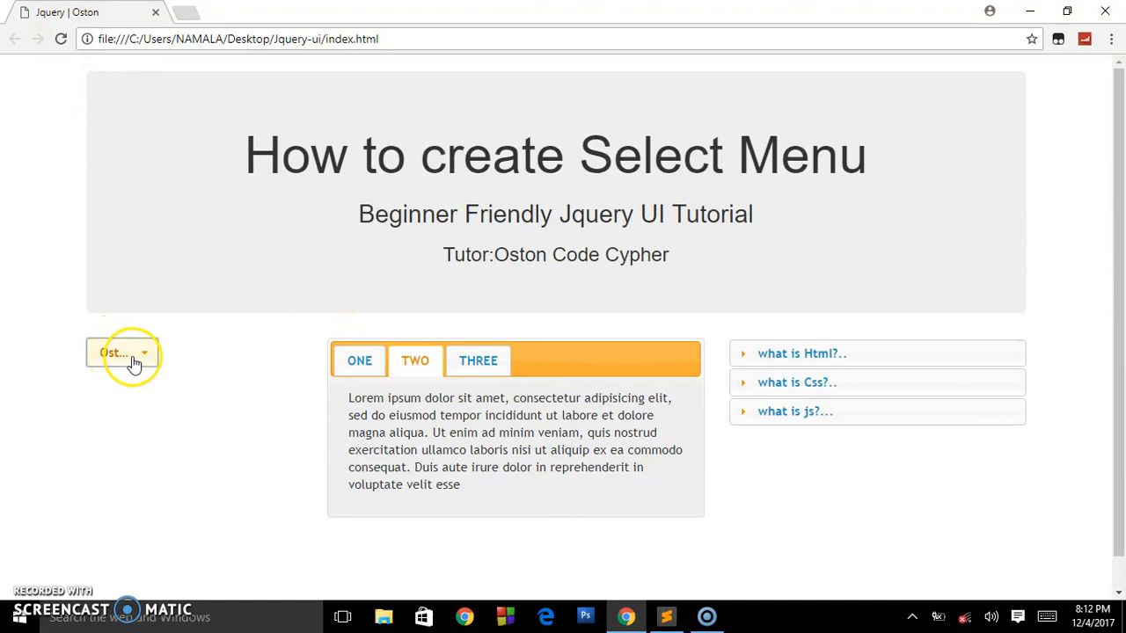
pyautogui.click(123, 353)
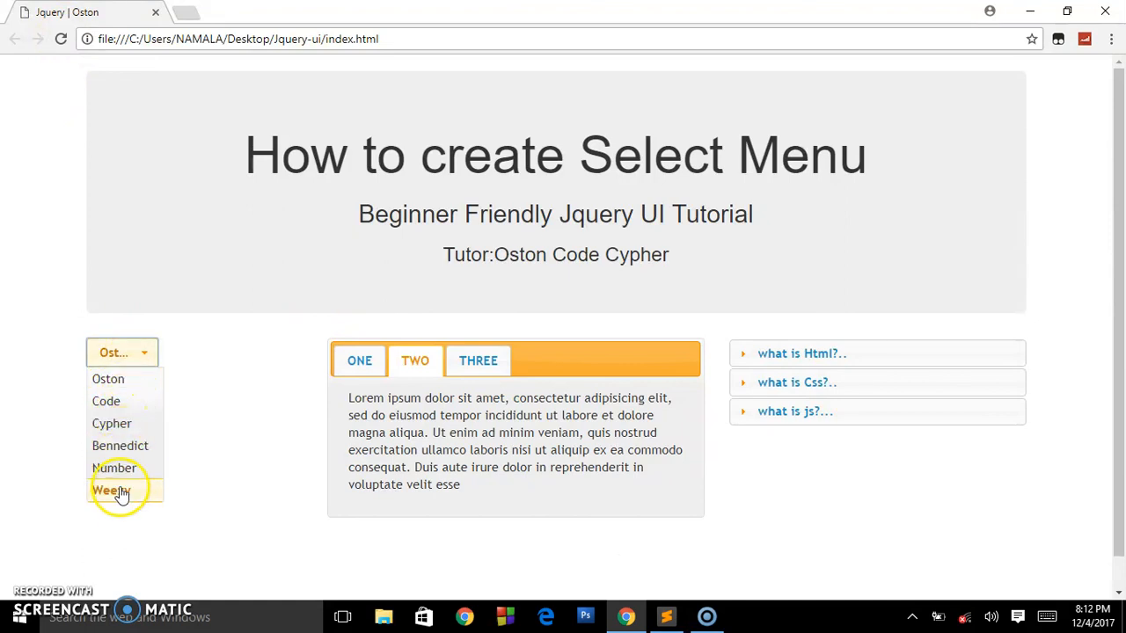
pyautogui.moveTo(115, 467)
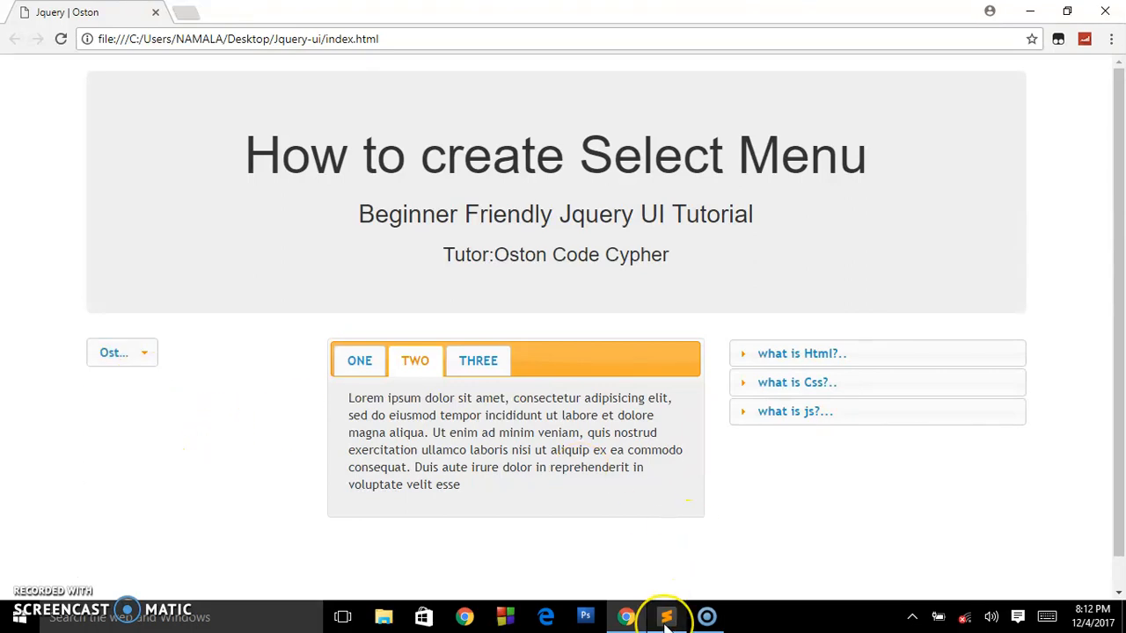
pyautogui.click(666, 616)
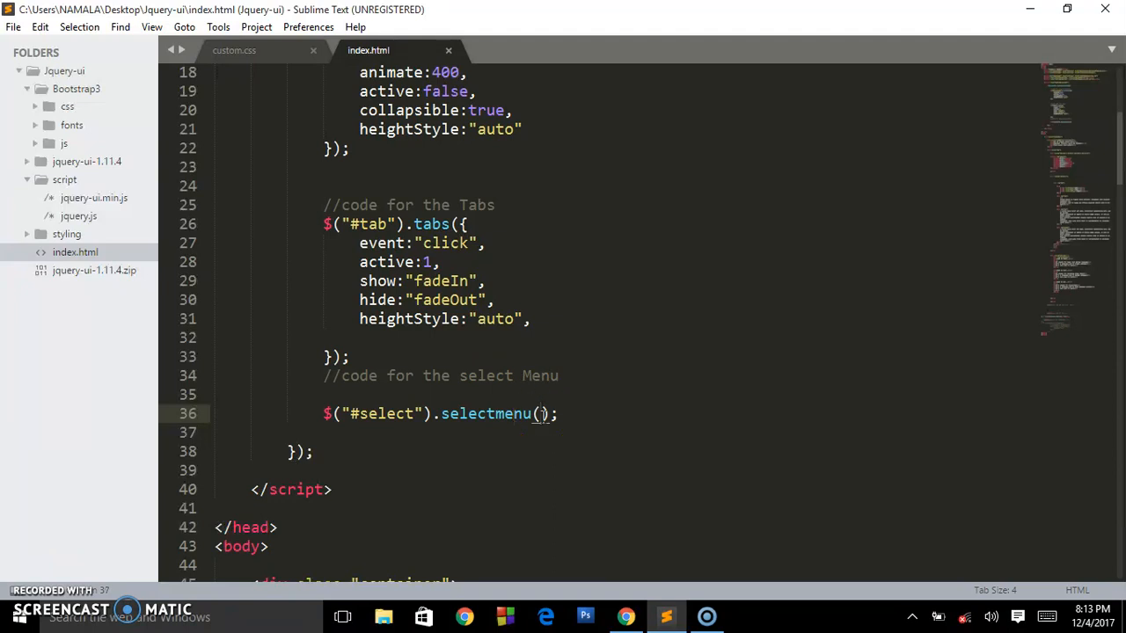
# Pass the options object {width:200} to selectmenu()
pyautogui.write('{}')
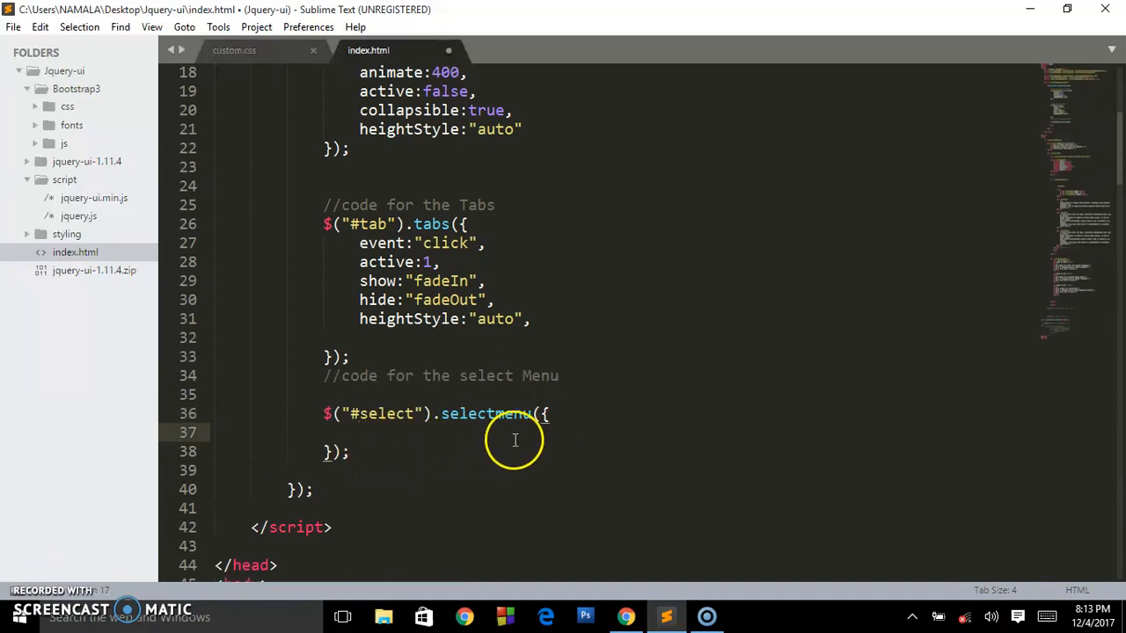
pyautogui.write('width:')
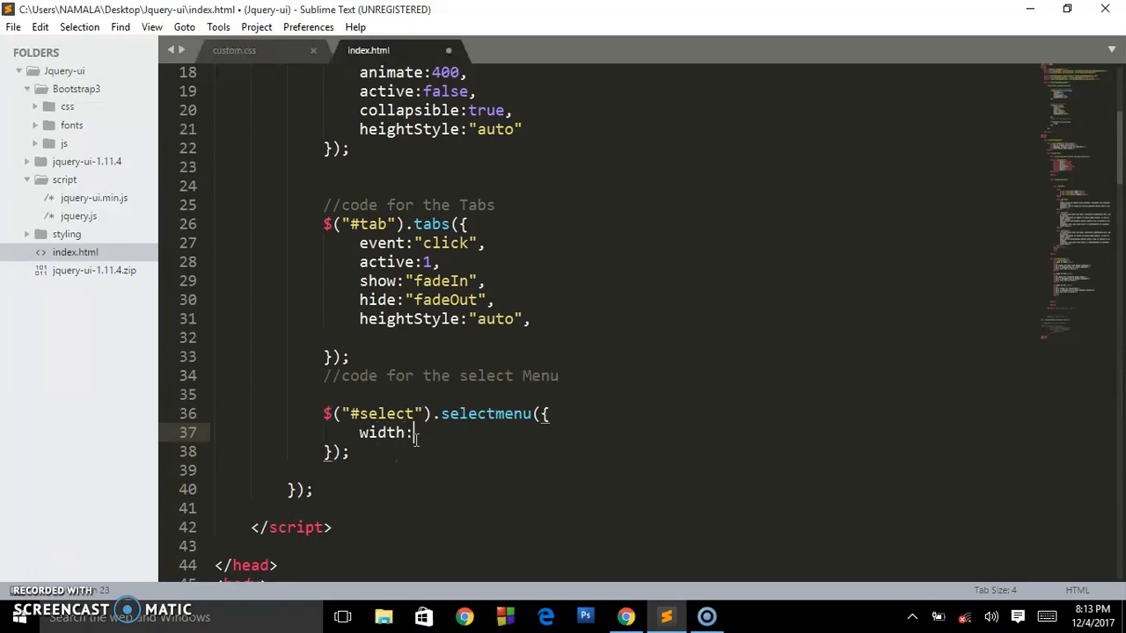
pyautogui.write('200,')
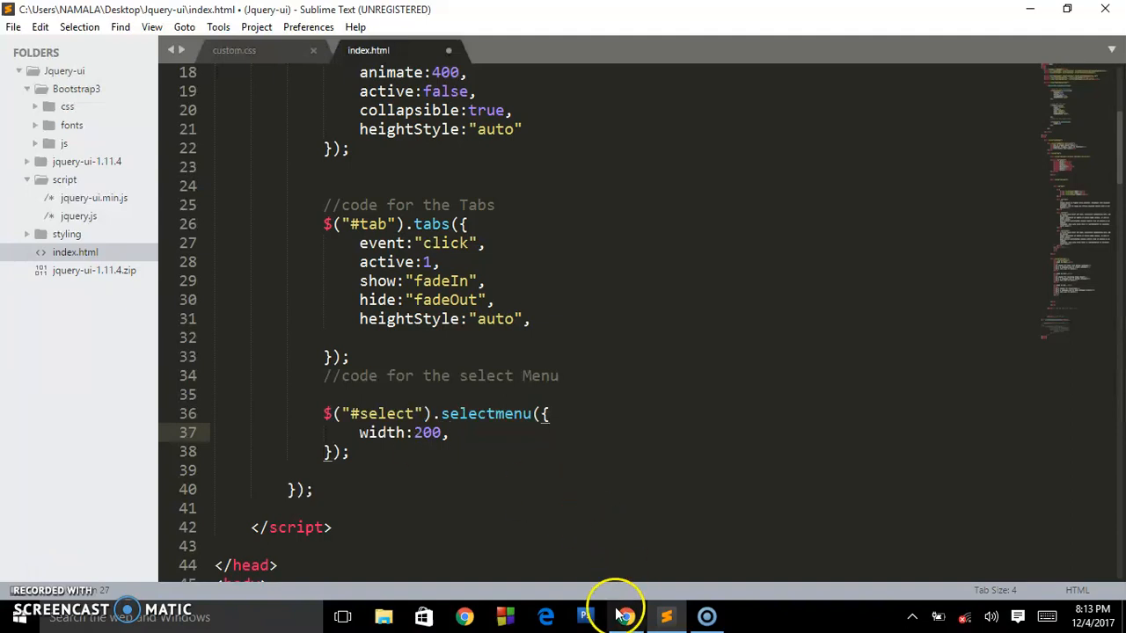
# Check in Chrome that the select menu showing Oston is now wider
pyautogui.click(625, 615)
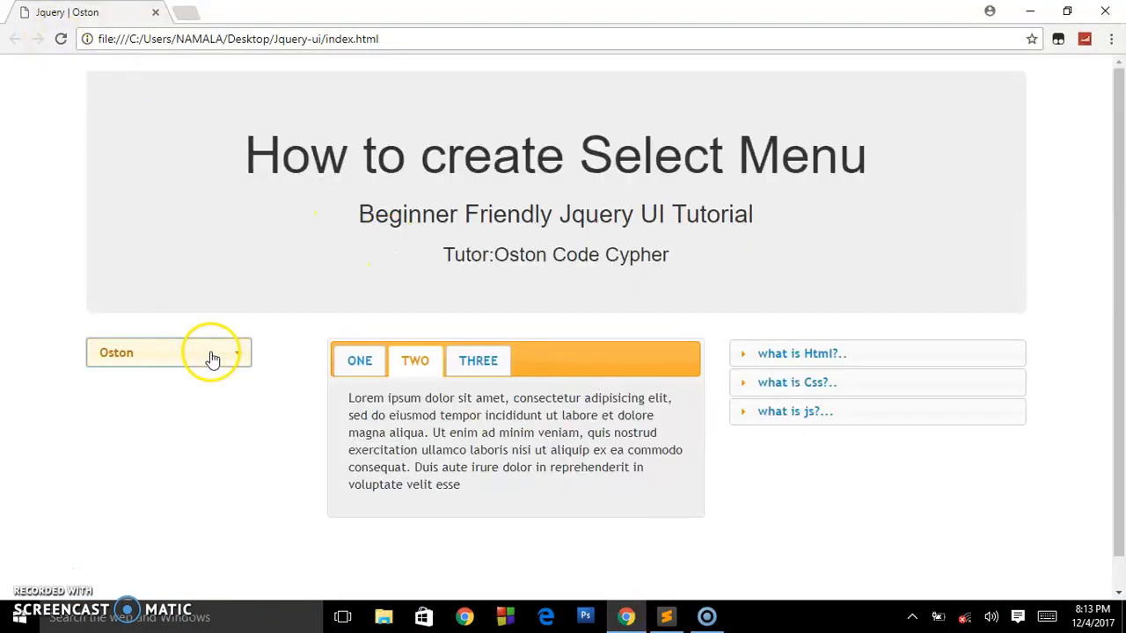
pyautogui.moveTo(281, 414)
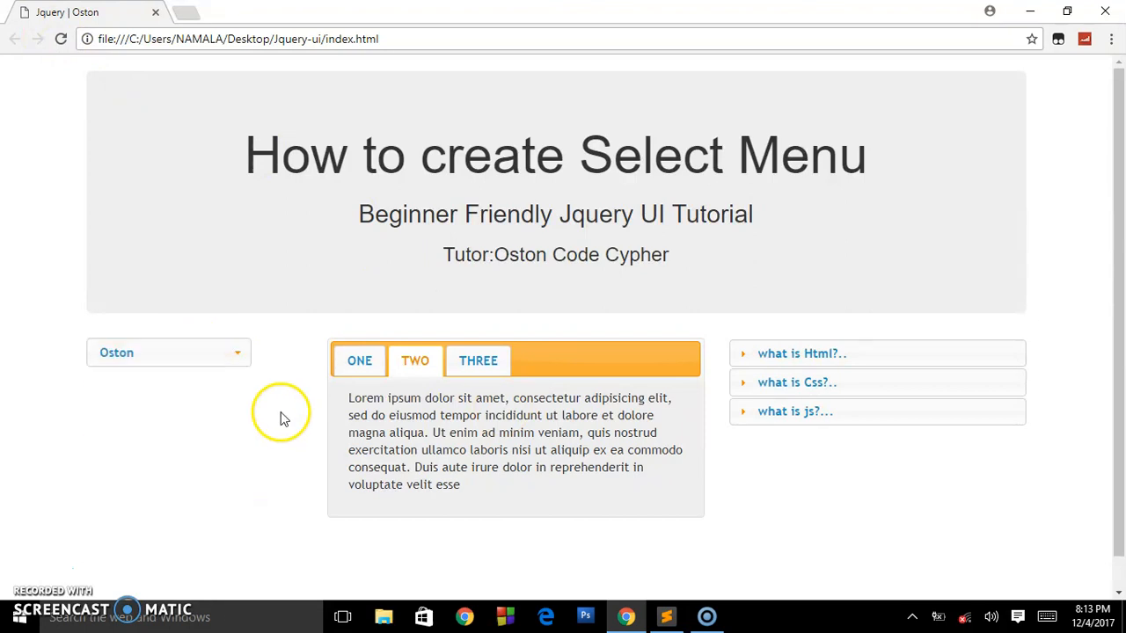
pyautogui.moveTo(193, 391)
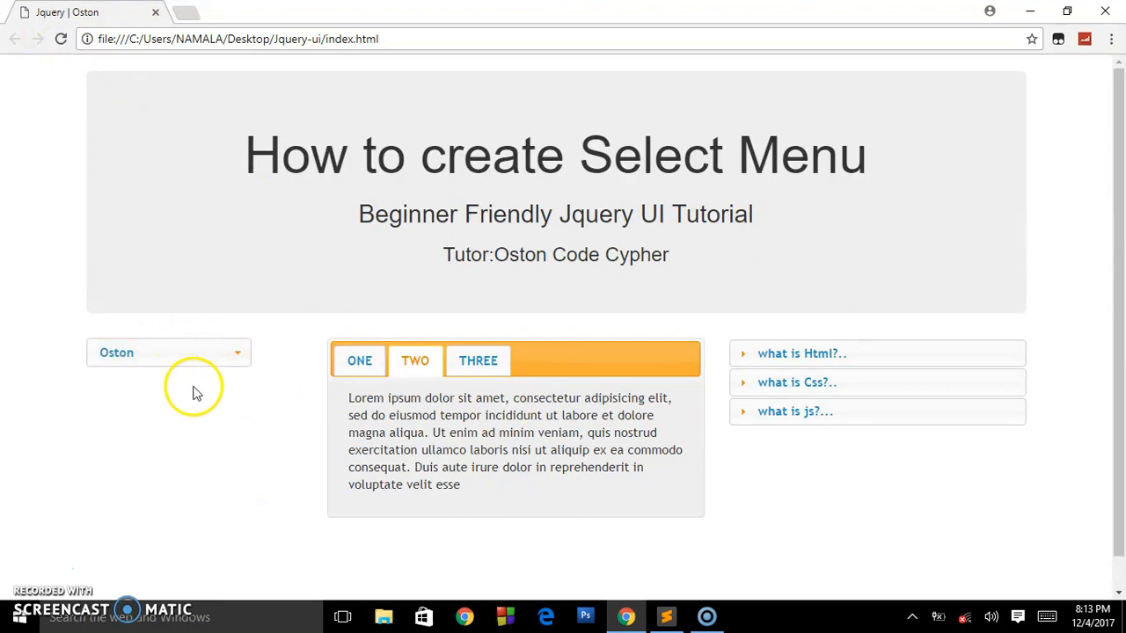
pyautogui.moveTo(642, 509)
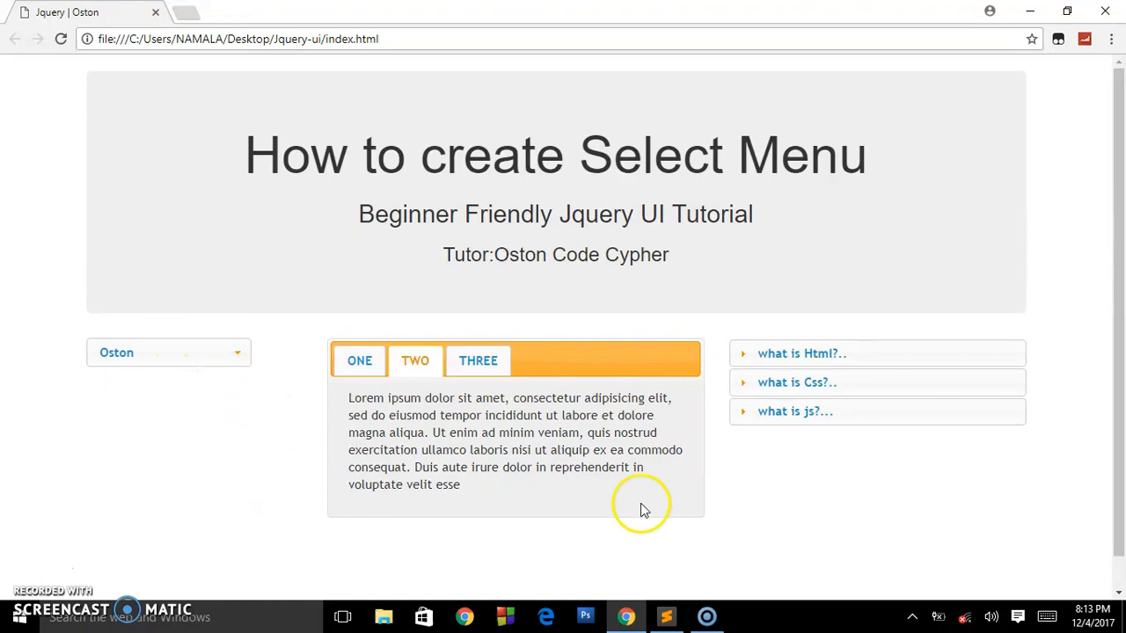
# Add a first option 'choose....' with selected="selected" above Oston in index.html
pyautogui.click(666, 616)
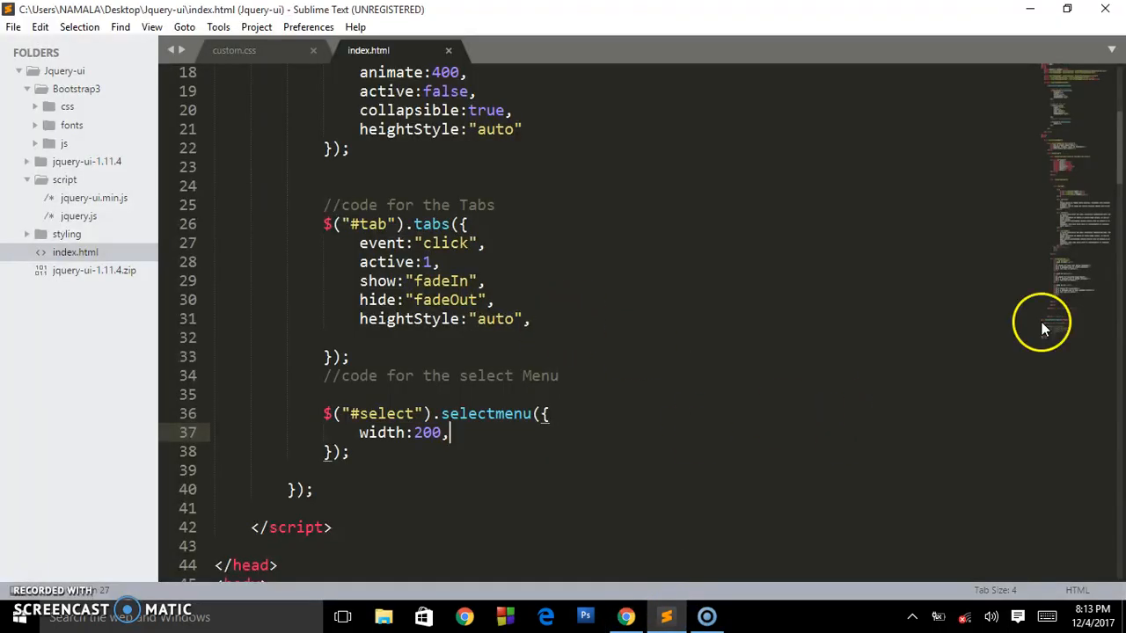
pyautogui.scroll(-3)
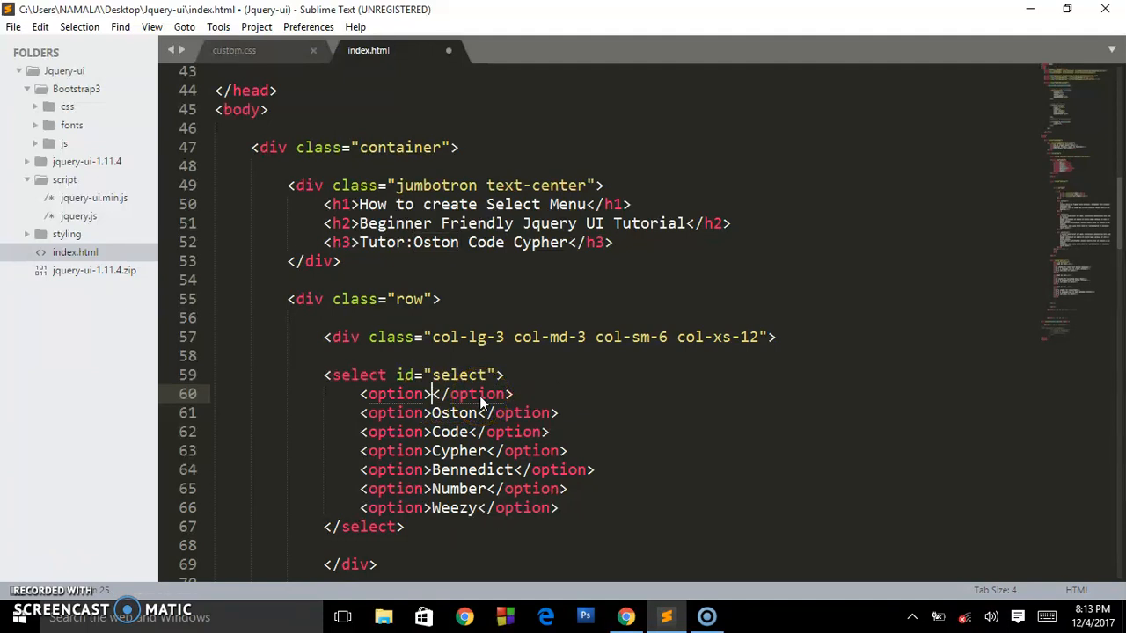
pyautogui.write('choose')
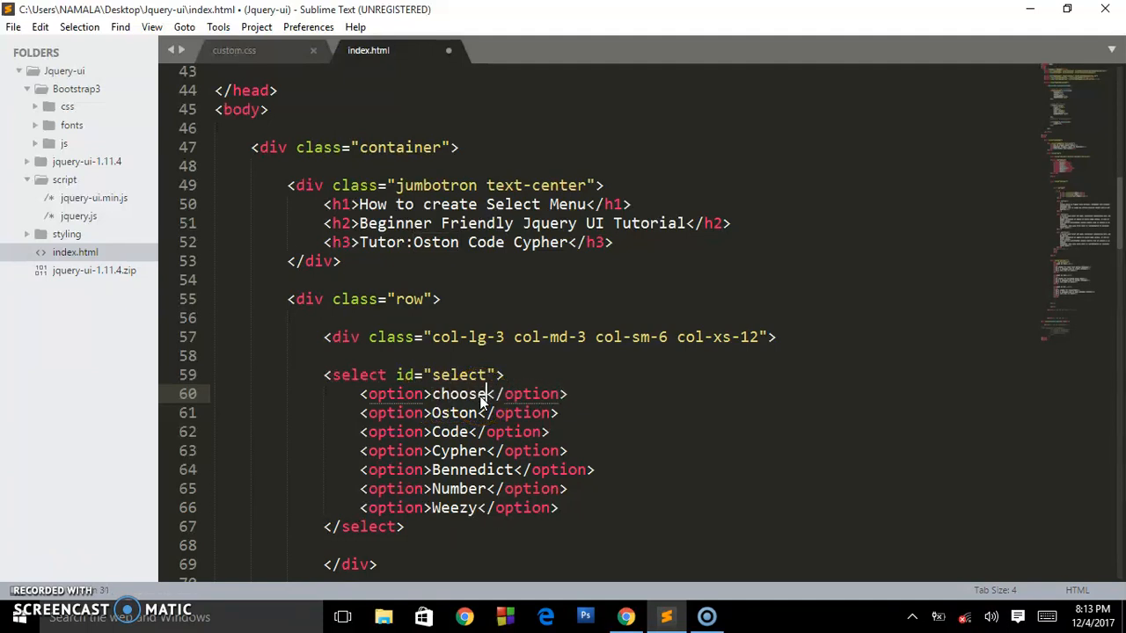
pyautogui.write('.....')
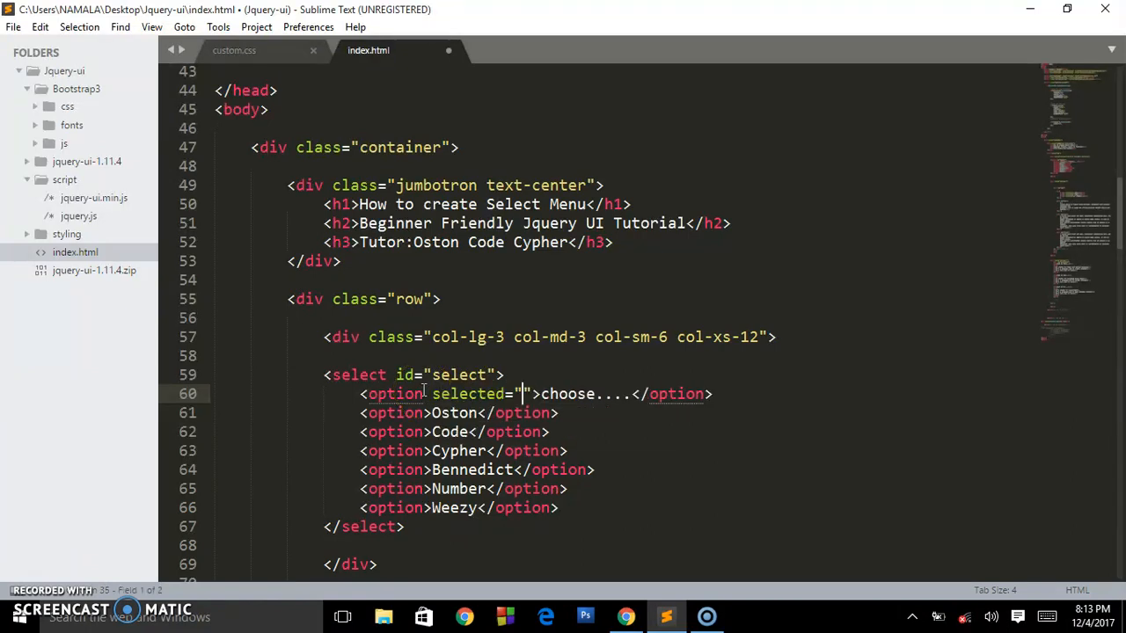
pyautogui.write('selected')
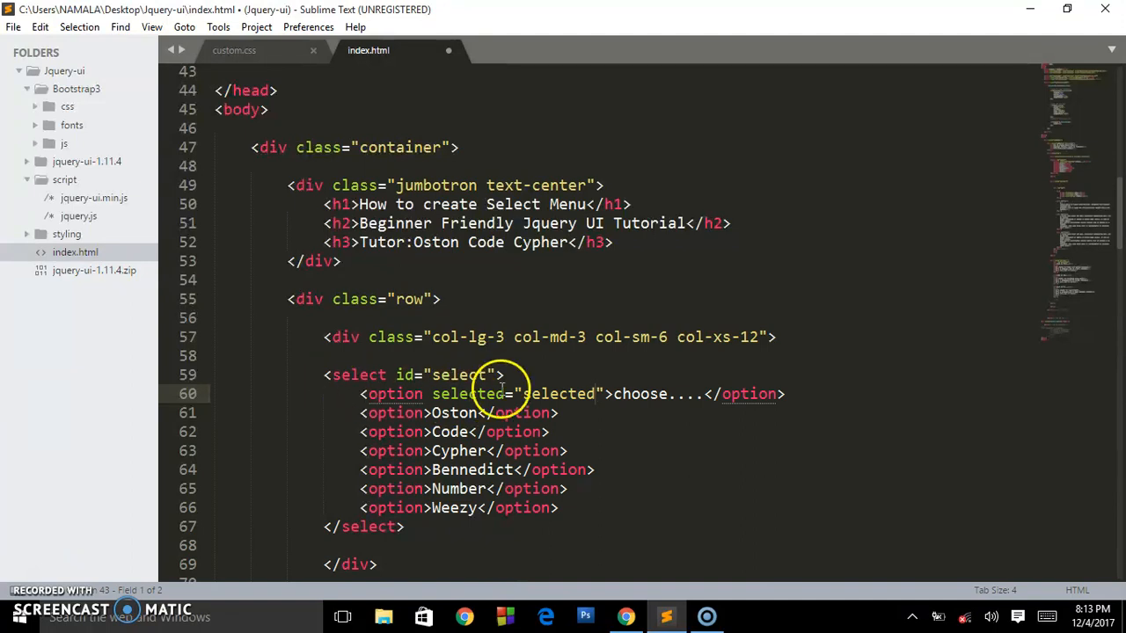
pyautogui.moveTo(627, 615)
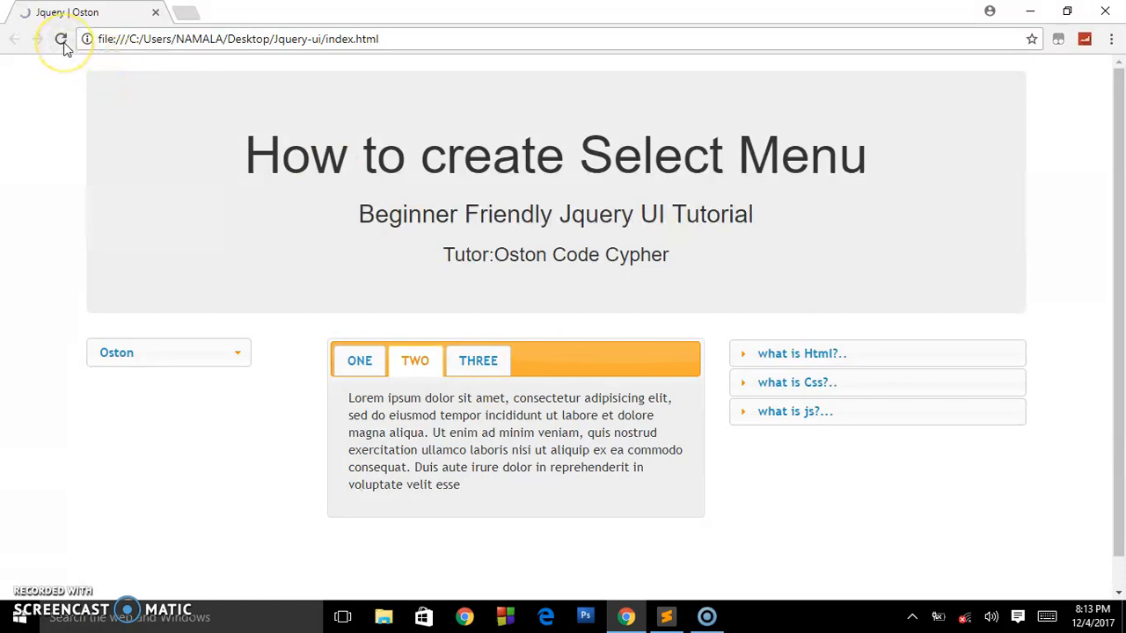
# Reload the page and pick Code from the select menu
pyautogui.click(61, 39)
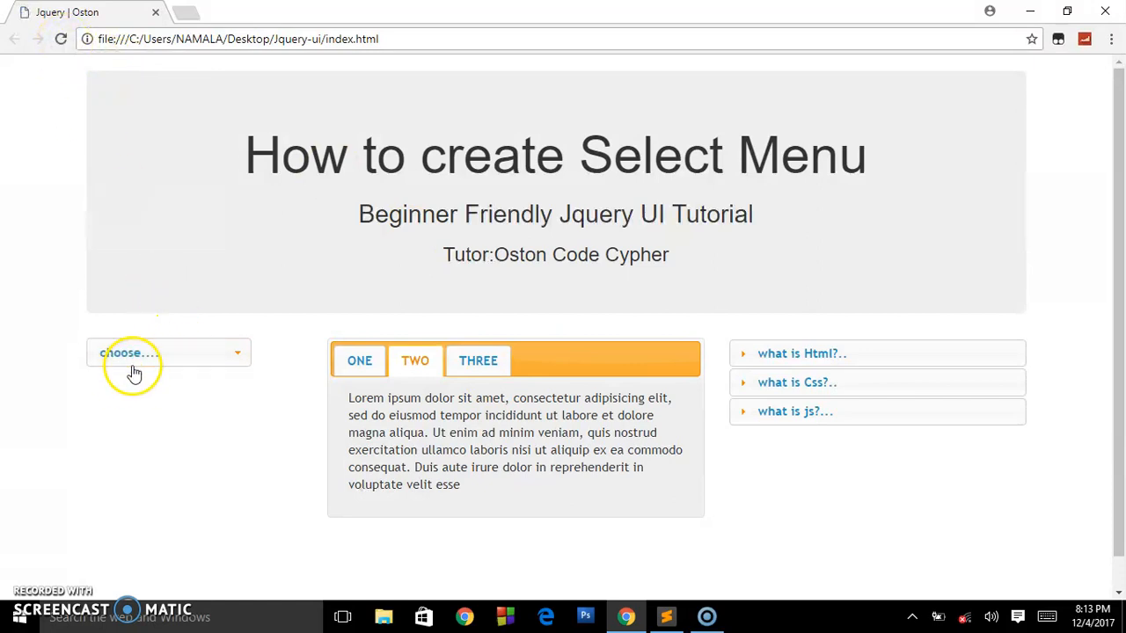
pyautogui.click(167, 353)
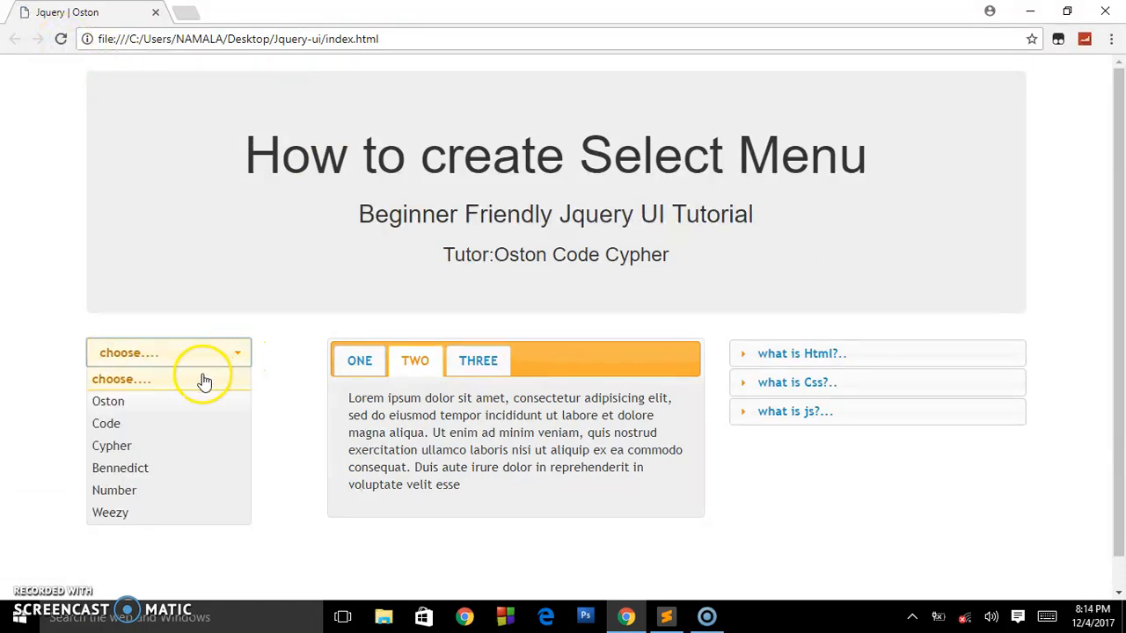
pyautogui.click(105, 423)
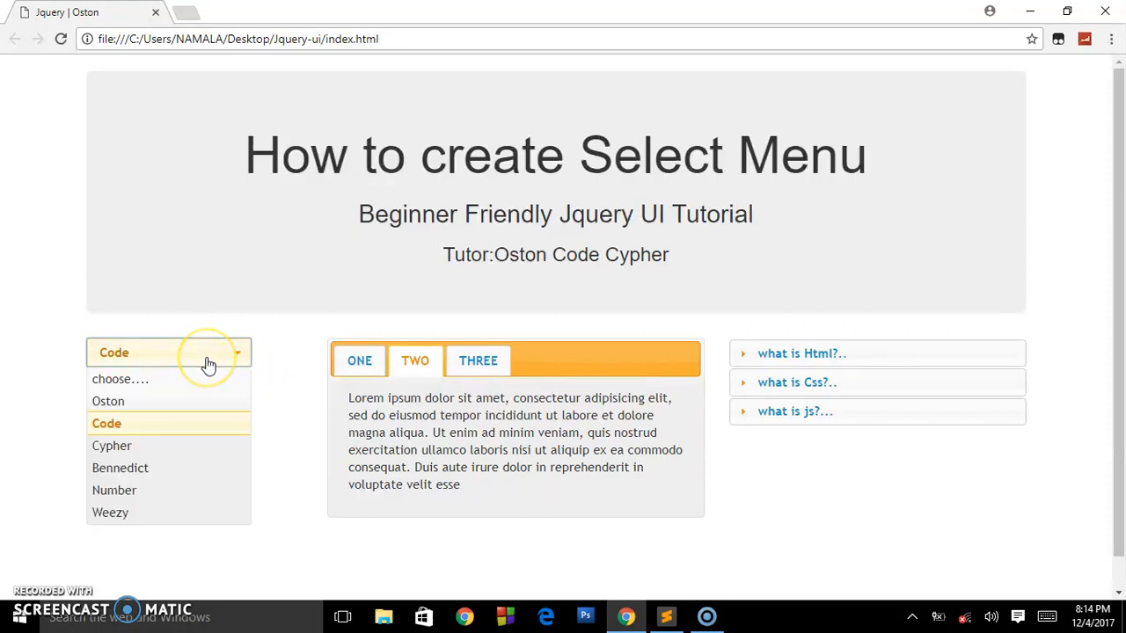
pyautogui.moveTo(240, 369)
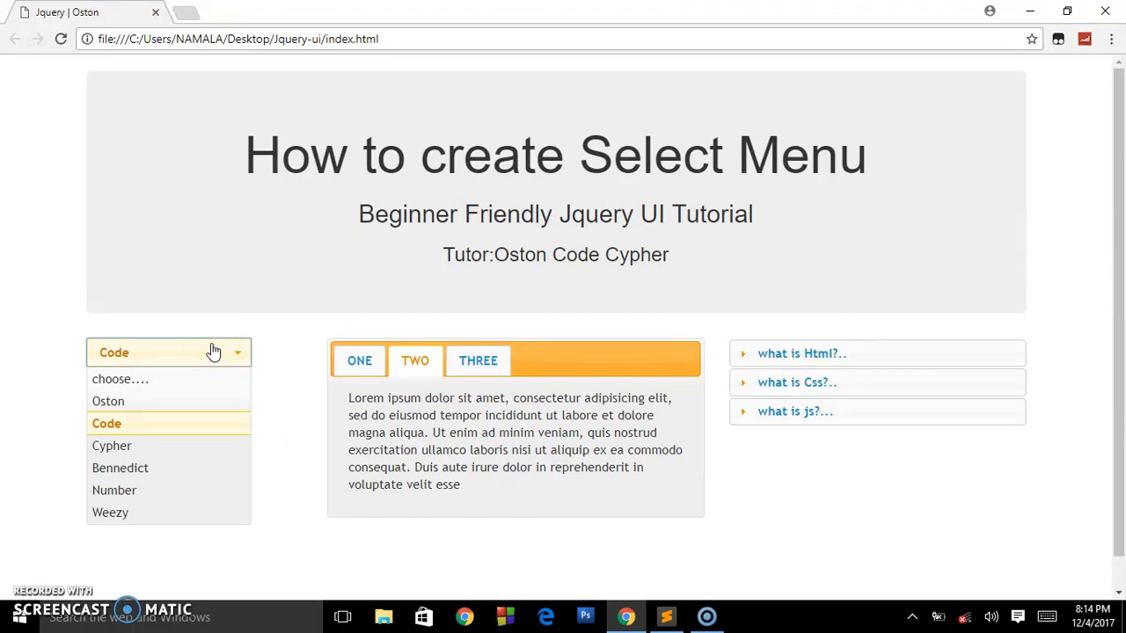
pyautogui.click(168, 353)
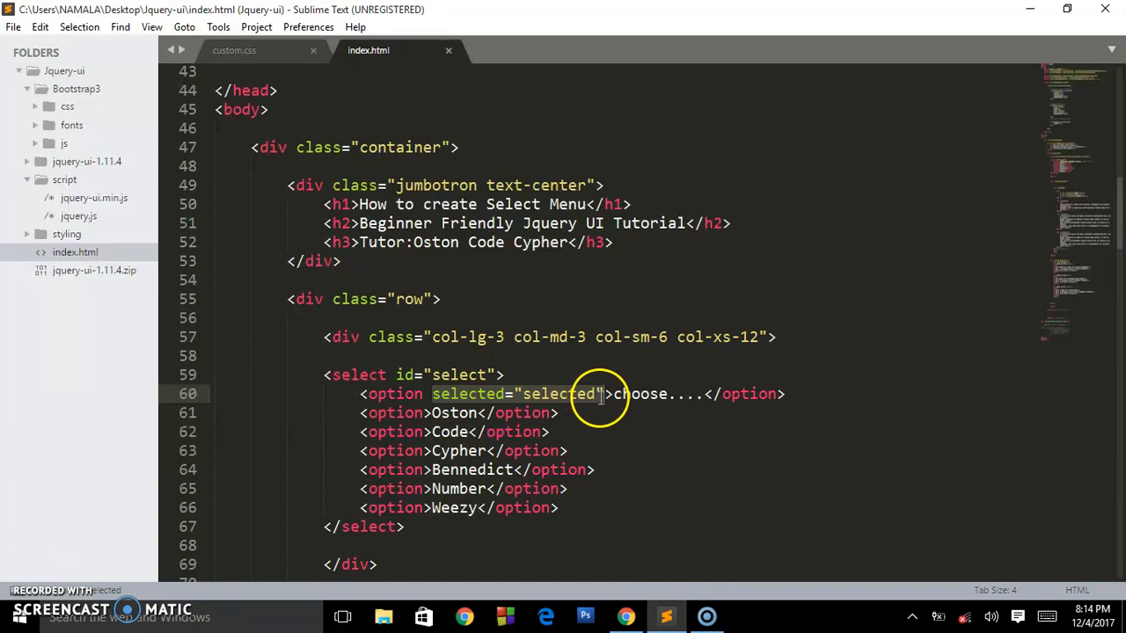
# Move selected="selected" from the first option onto the Benedict option and save index.html
pyautogui.press('ctrl+x')
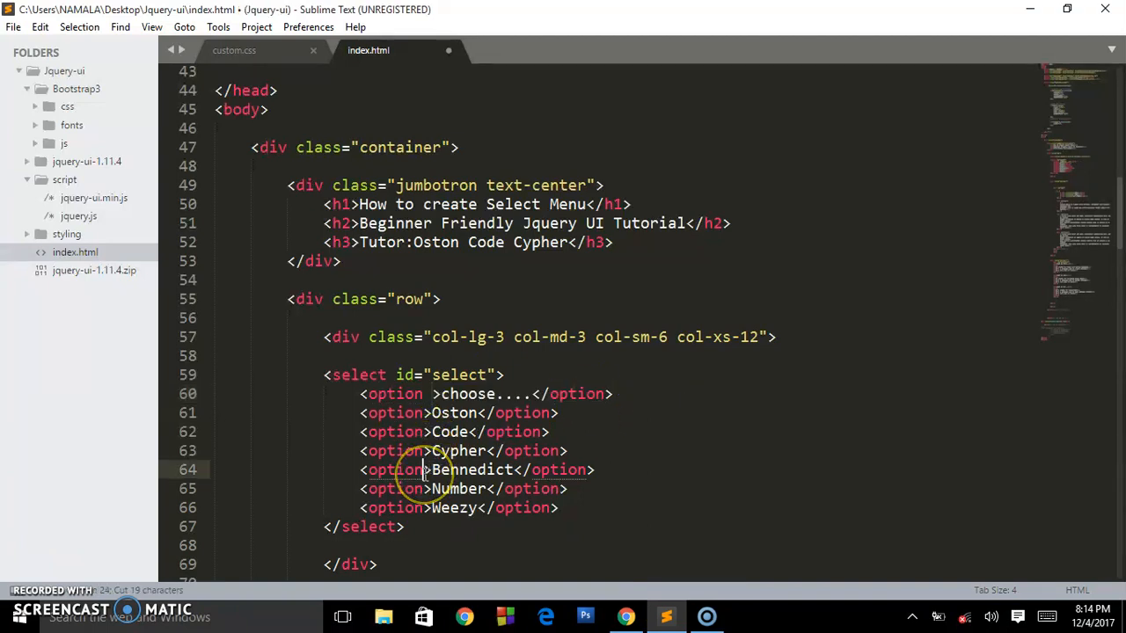
pyautogui.write('selected="selected"')
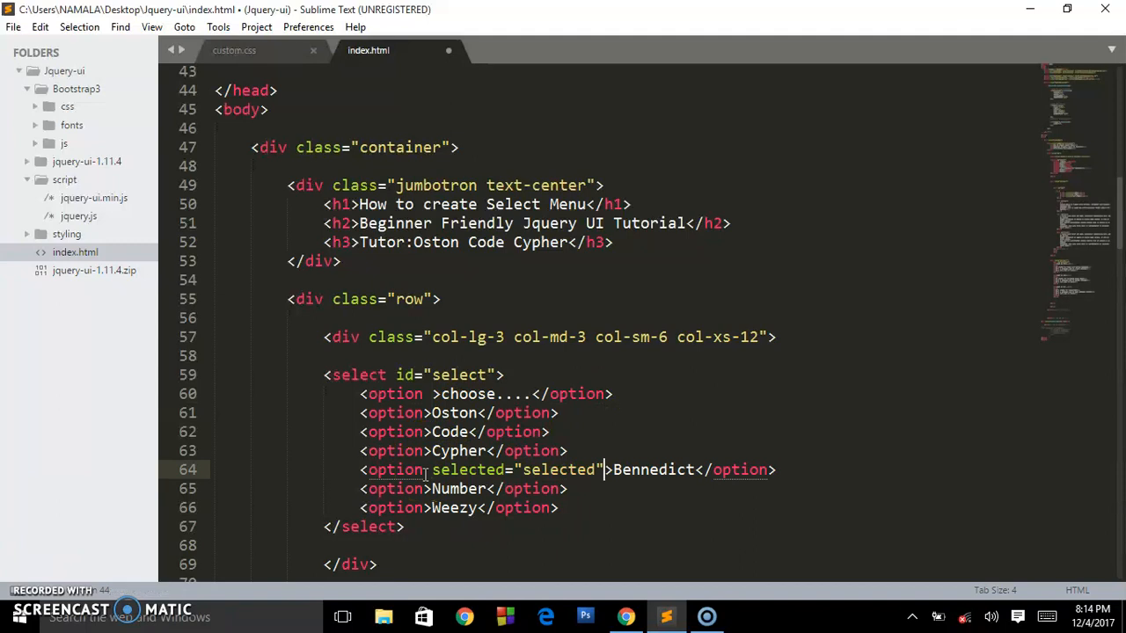
pyautogui.press('ctrl+s')
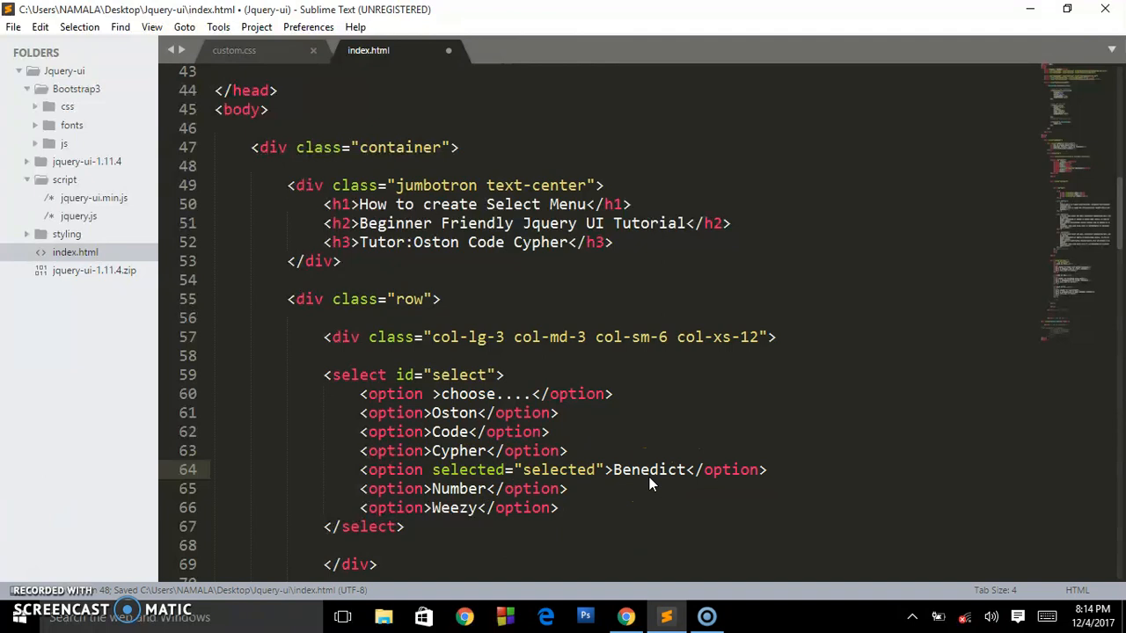
pyautogui.click(625, 616)
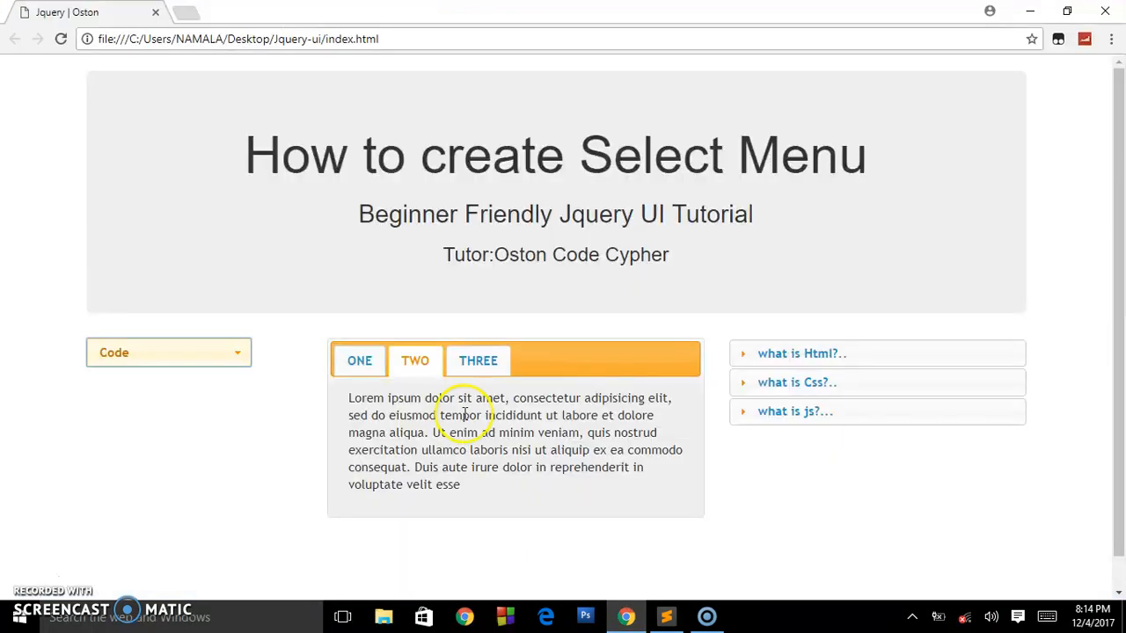
# Reload Chrome to confirm Benedict is now preselected
pyautogui.click(60, 39)
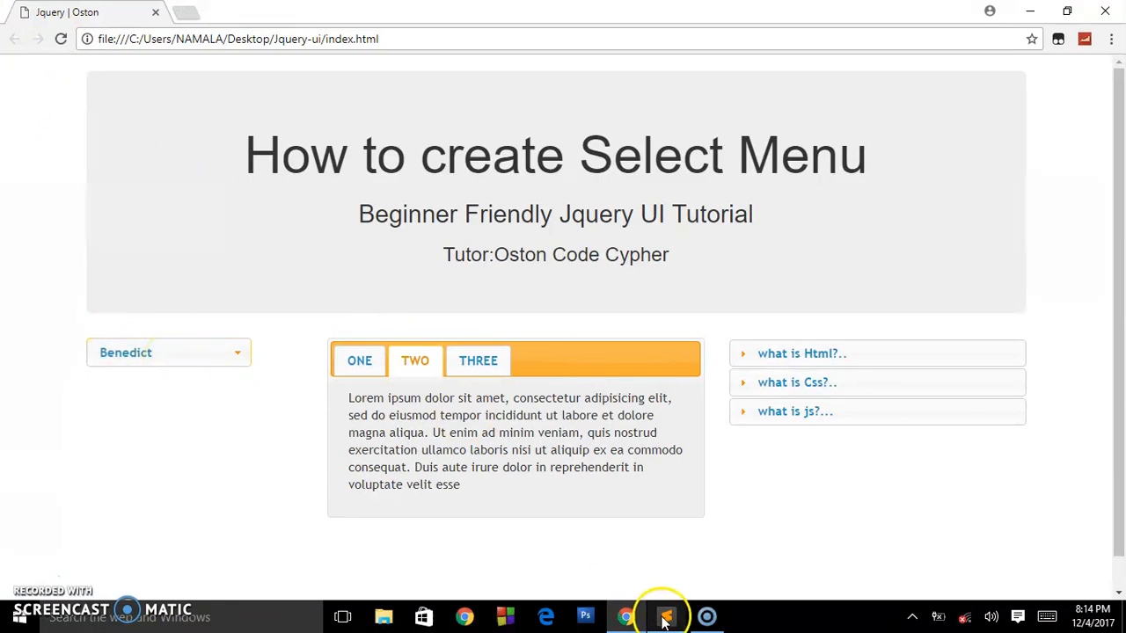
pyautogui.click(666, 617)
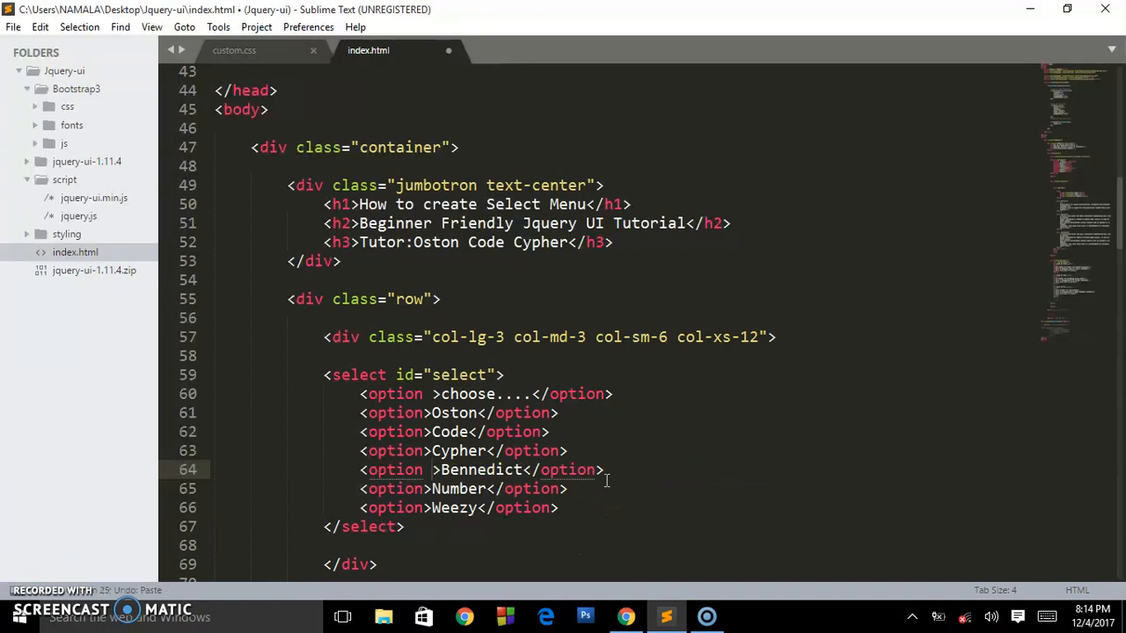
# Put selected="selected" back on the choose.... option tag
pyautogui.write('selected="selected"')
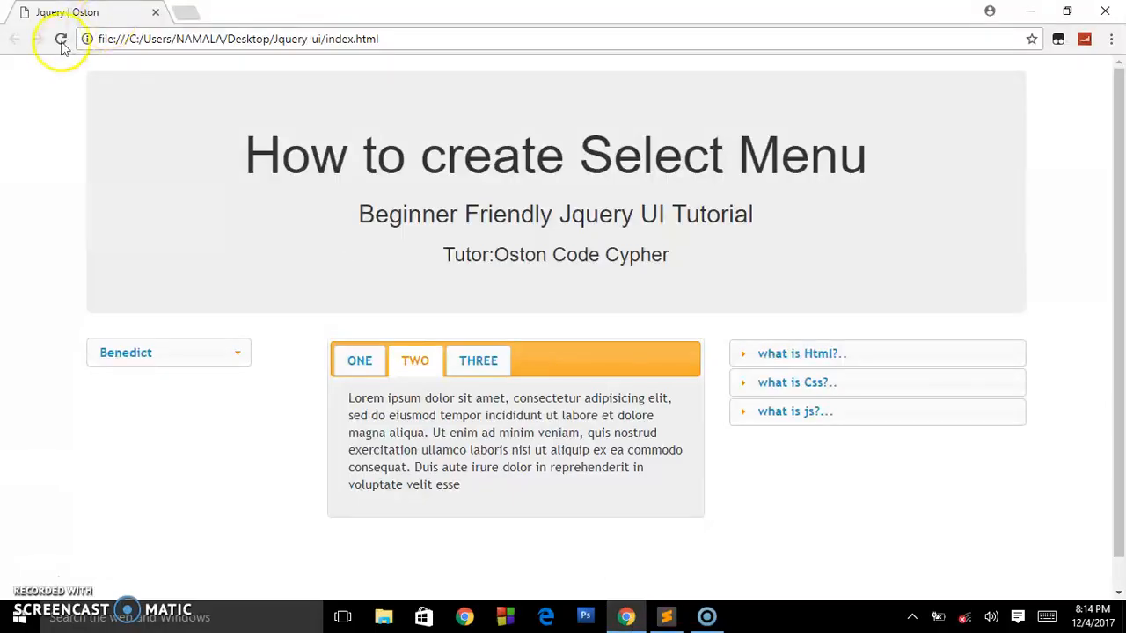
# Reload the page and try picking Benedict, Number and Code in the select menu
pyautogui.click(61, 39)
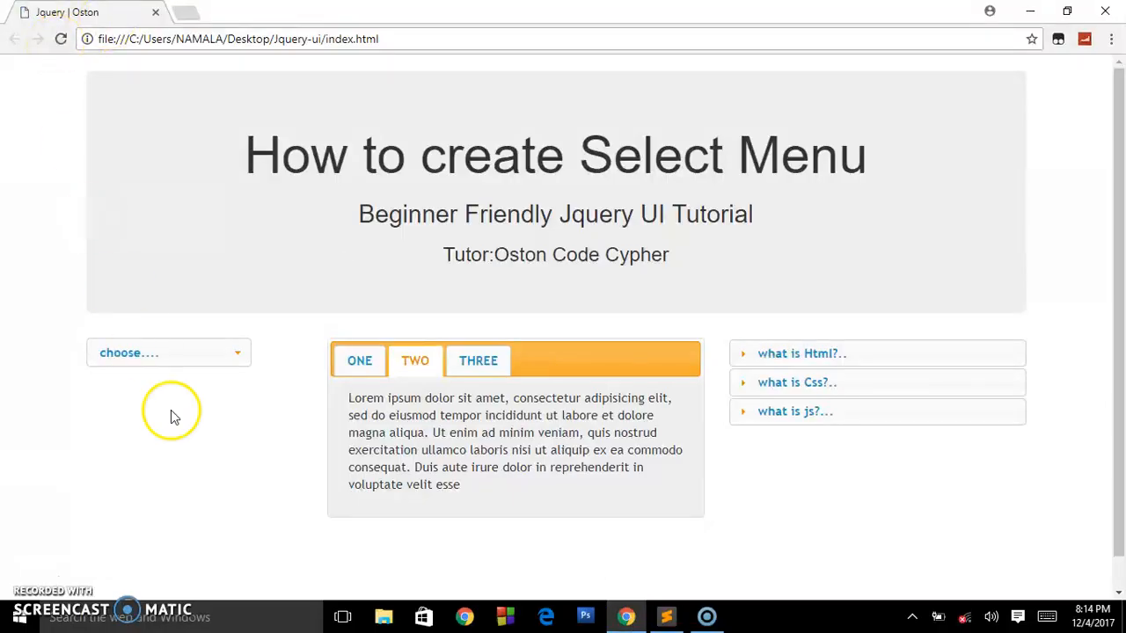
pyautogui.click(167, 352)
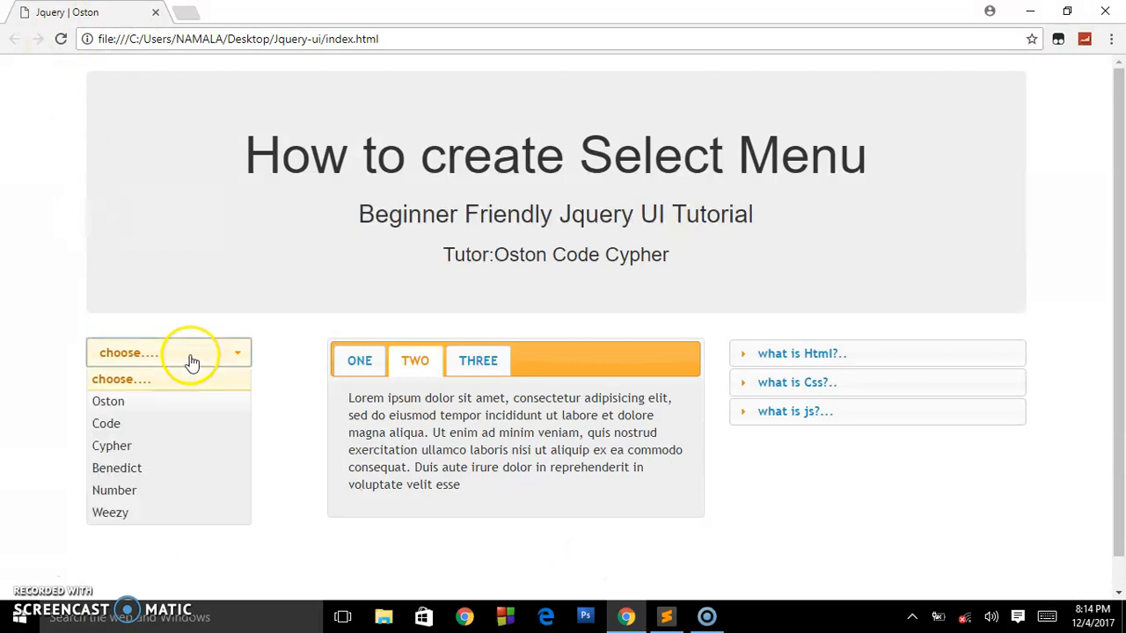
pyautogui.click(117, 467)
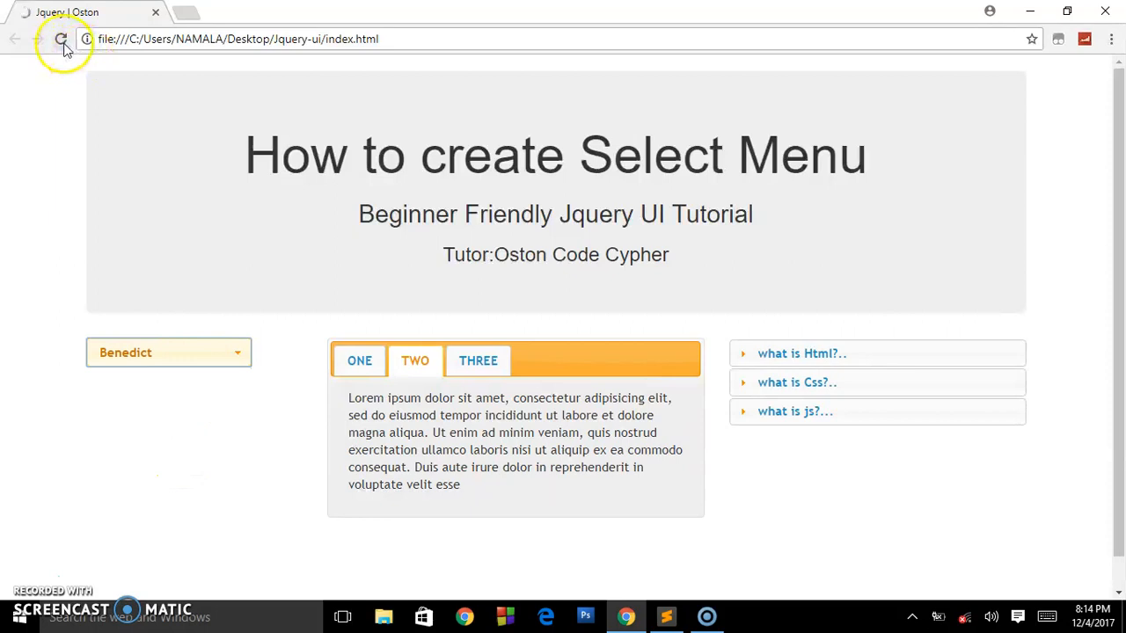
pyautogui.click(167, 353)
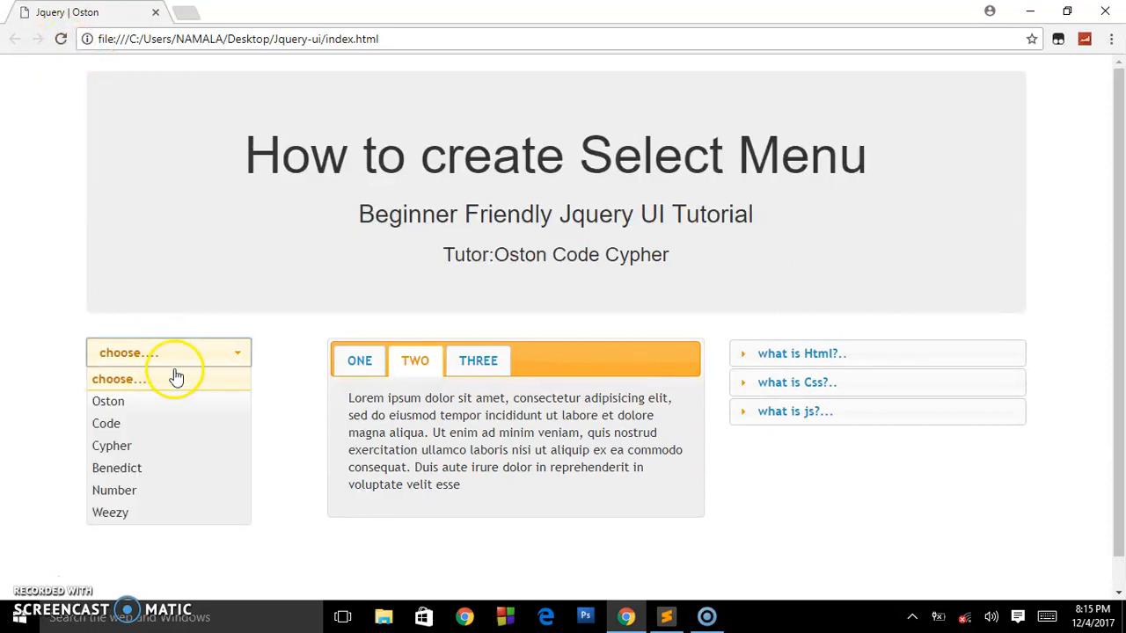
pyautogui.click(113, 490)
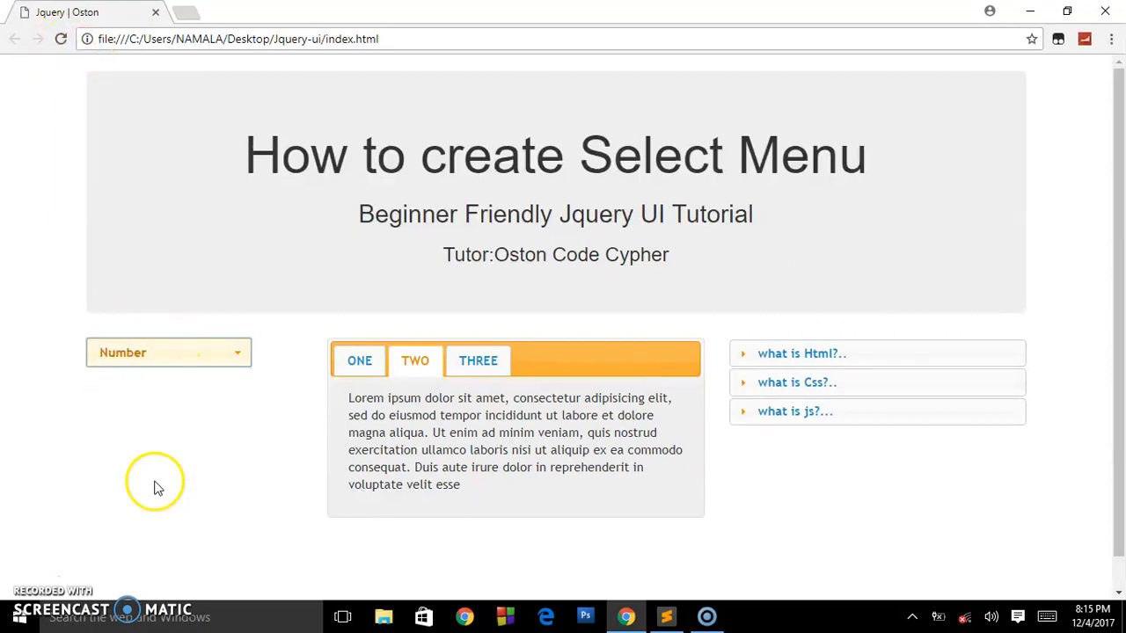
pyautogui.click(168, 353)
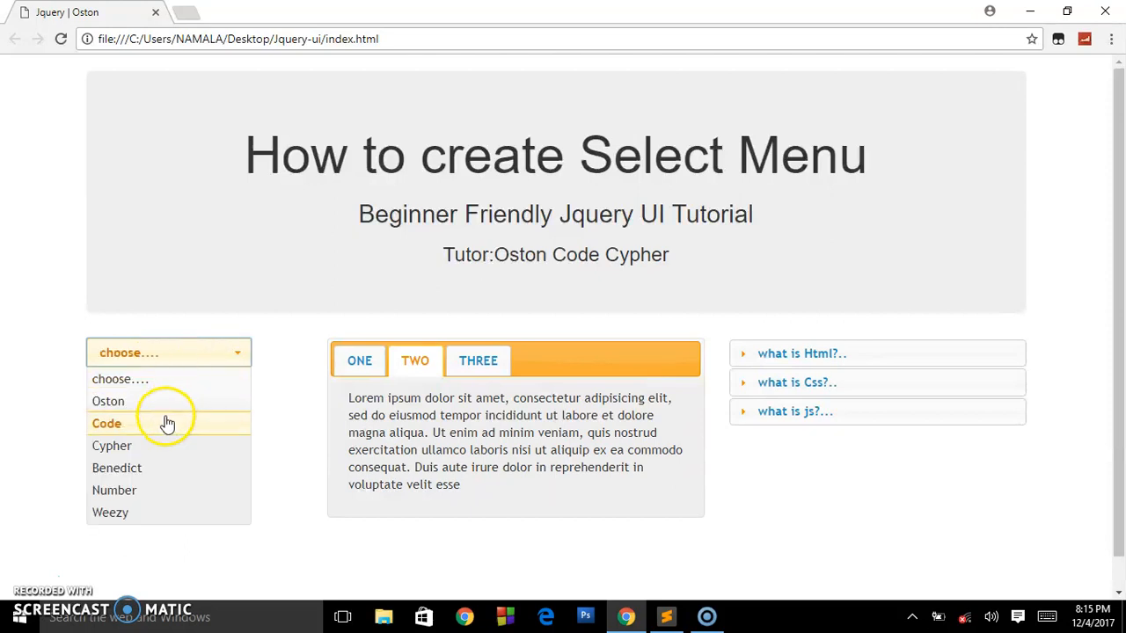
pyautogui.click(106, 423)
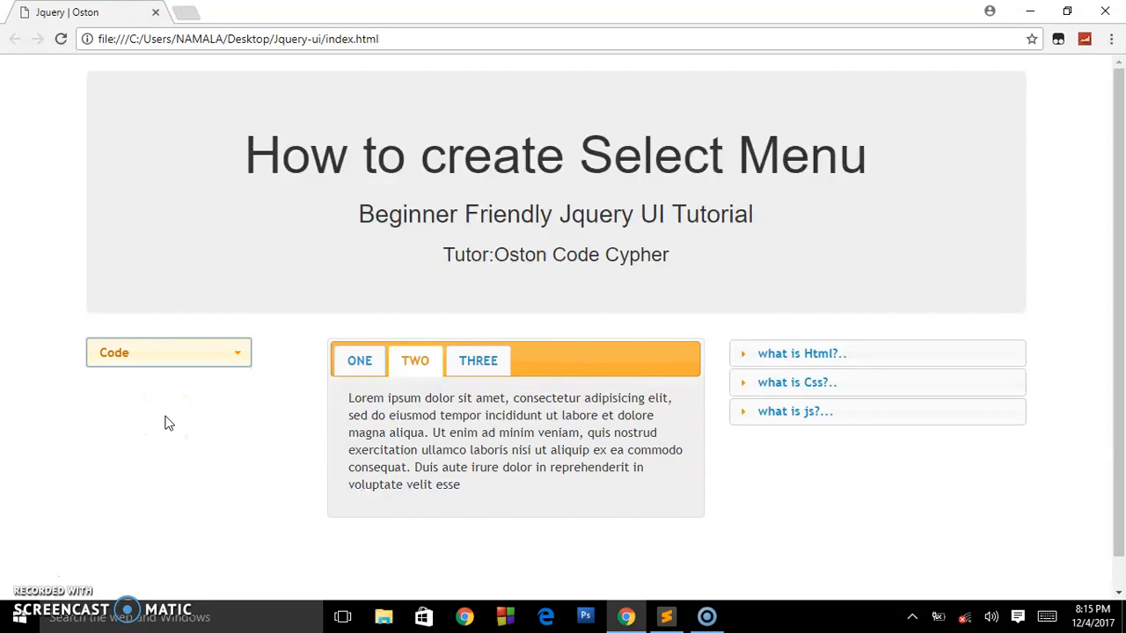
pyautogui.moveTo(249, 396)
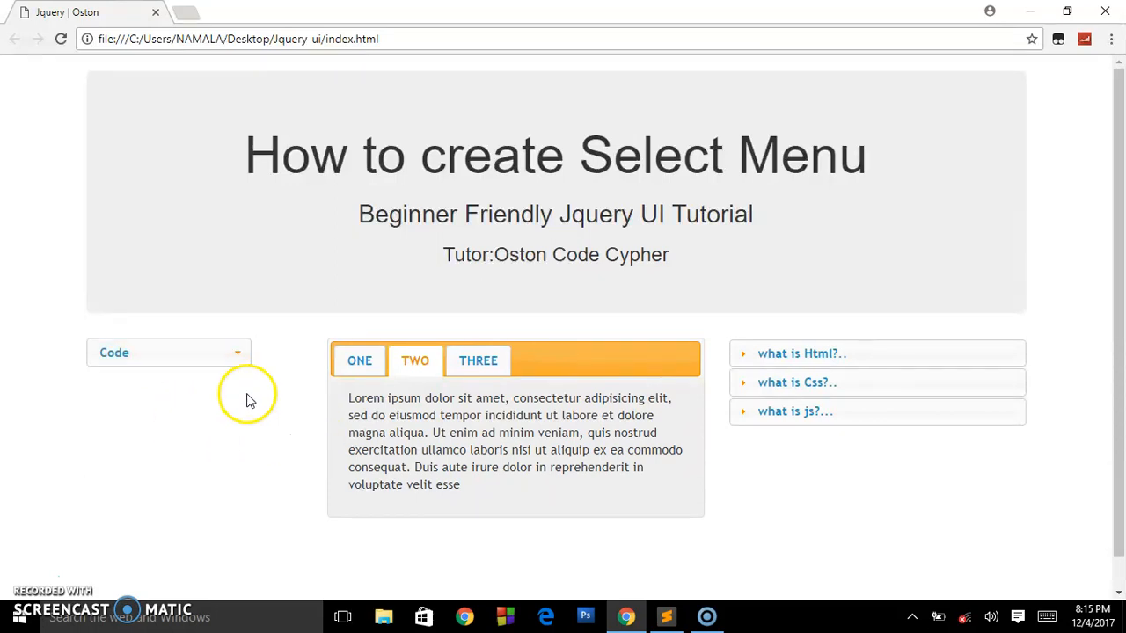
# Switch between tabs ONE and TWO on the page
pyautogui.click(415, 361)
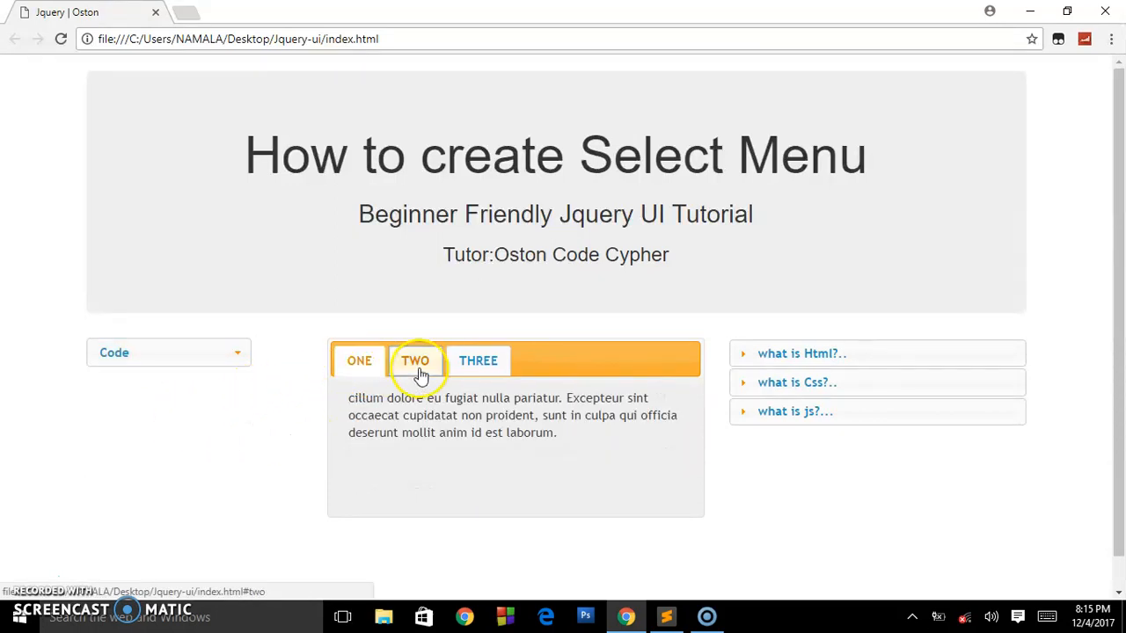
pyautogui.click(359, 361)
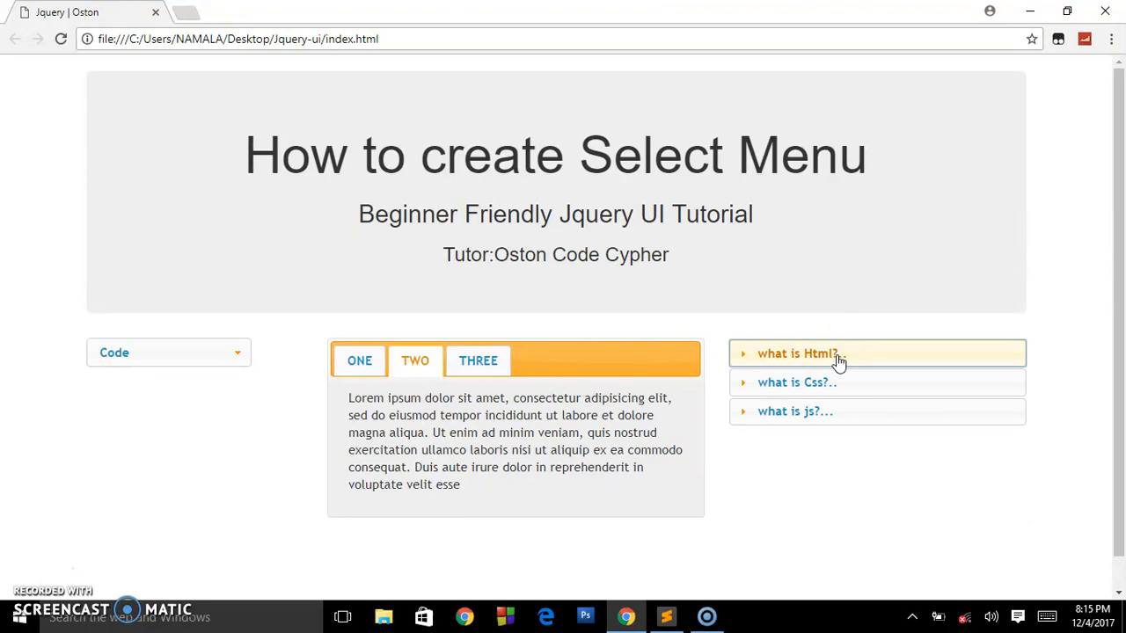
pyautogui.moveTo(589, 150)
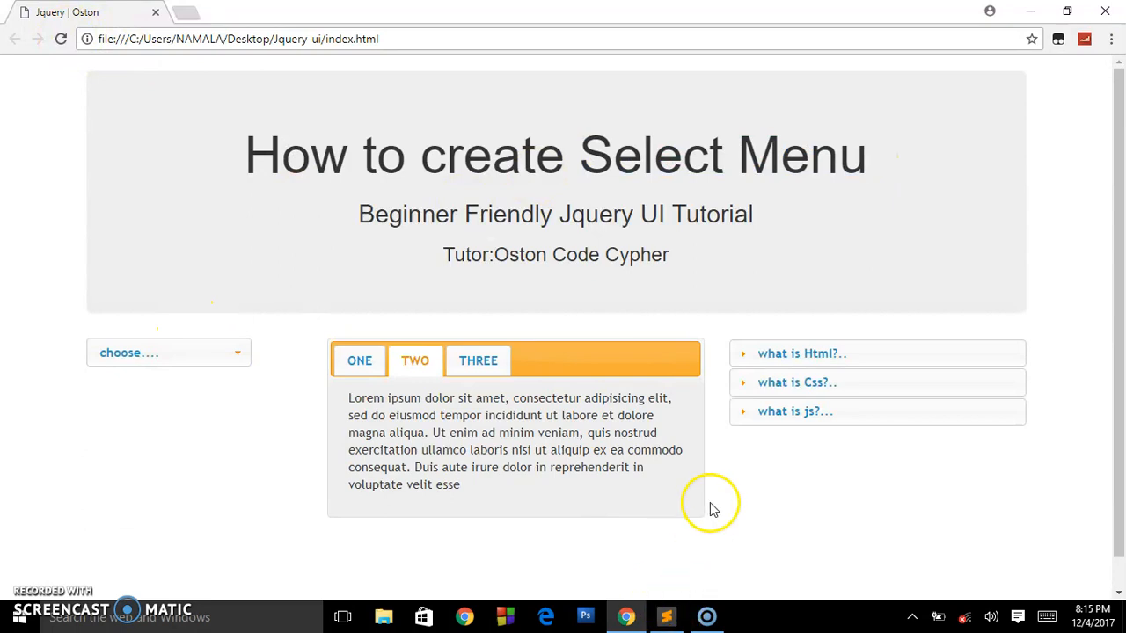
pyautogui.moveTo(554, 541)
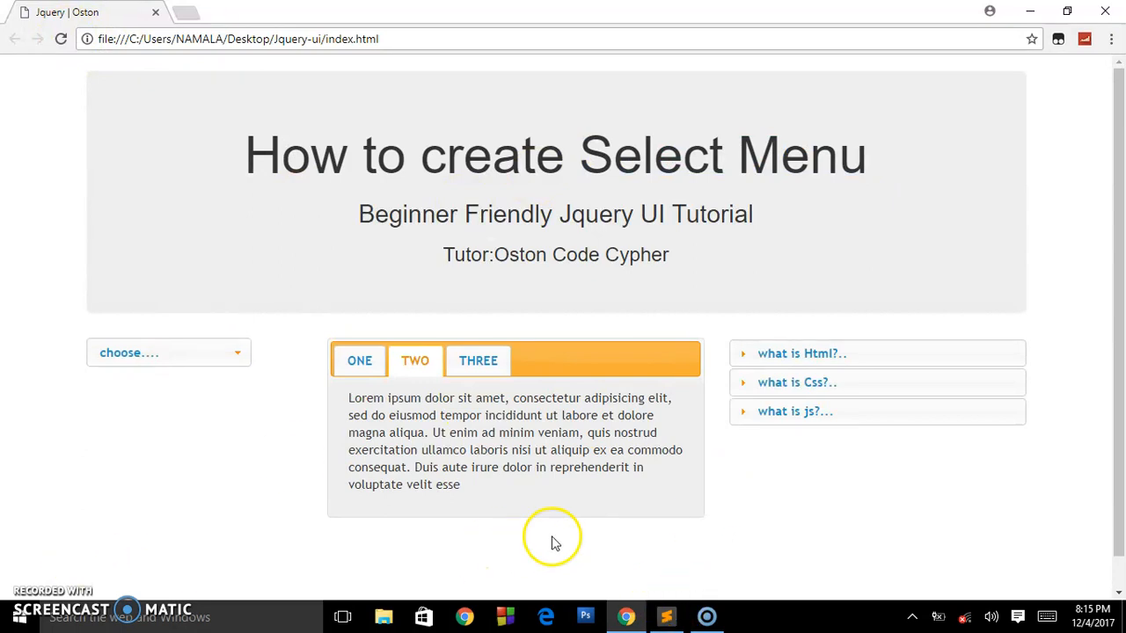
pyautogui.click(665, 616)
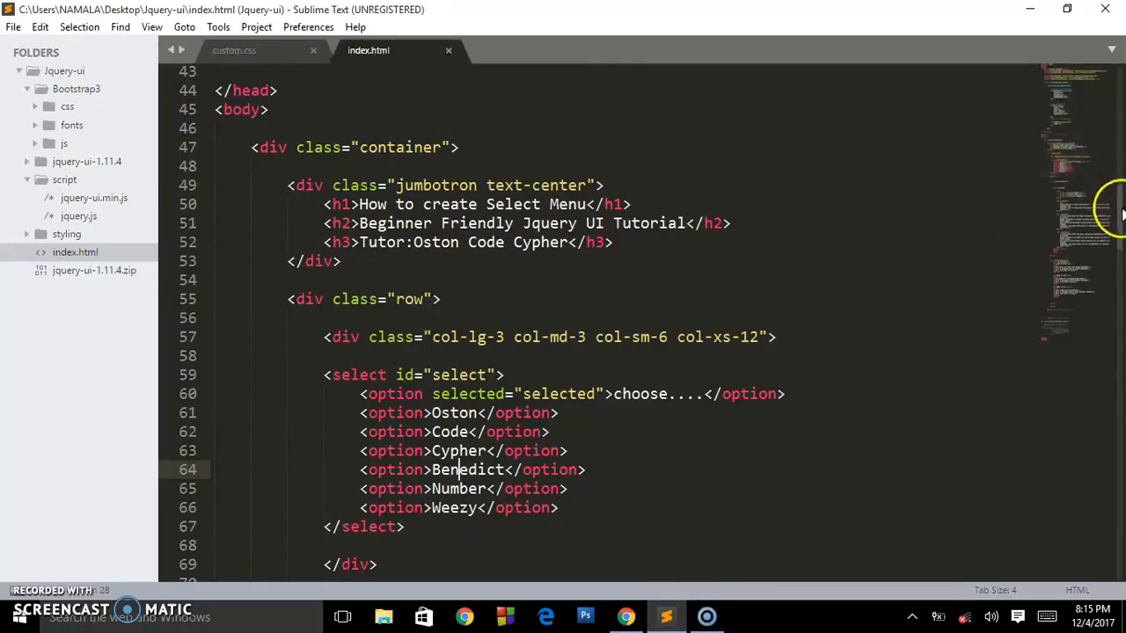
pyautogui.scroll(3)
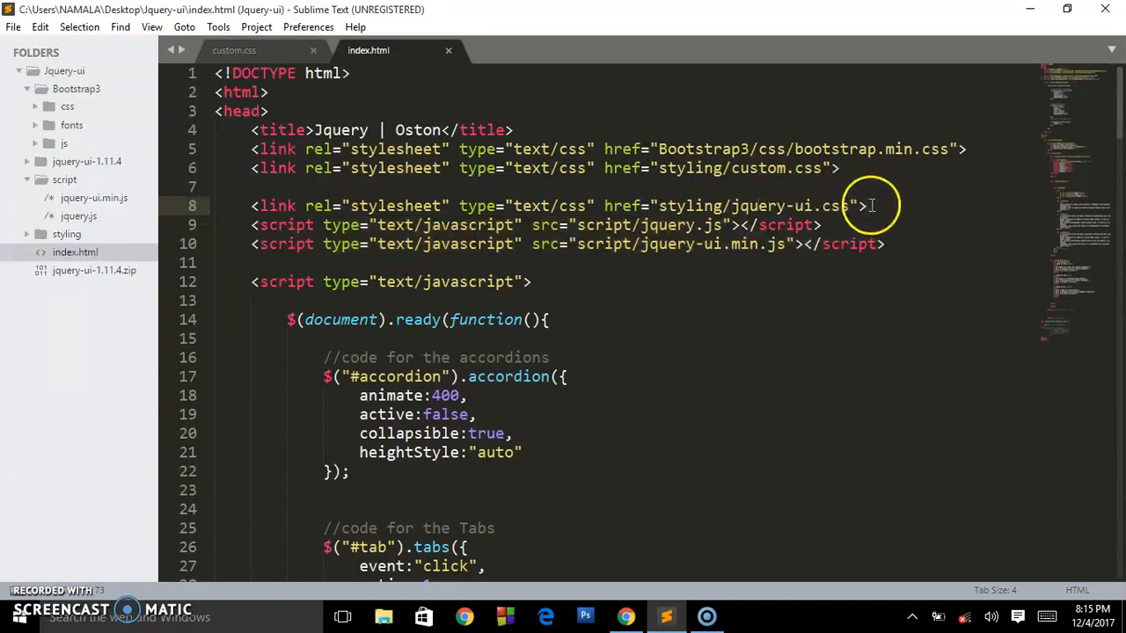
pyautogui.moveTo(809, 206)
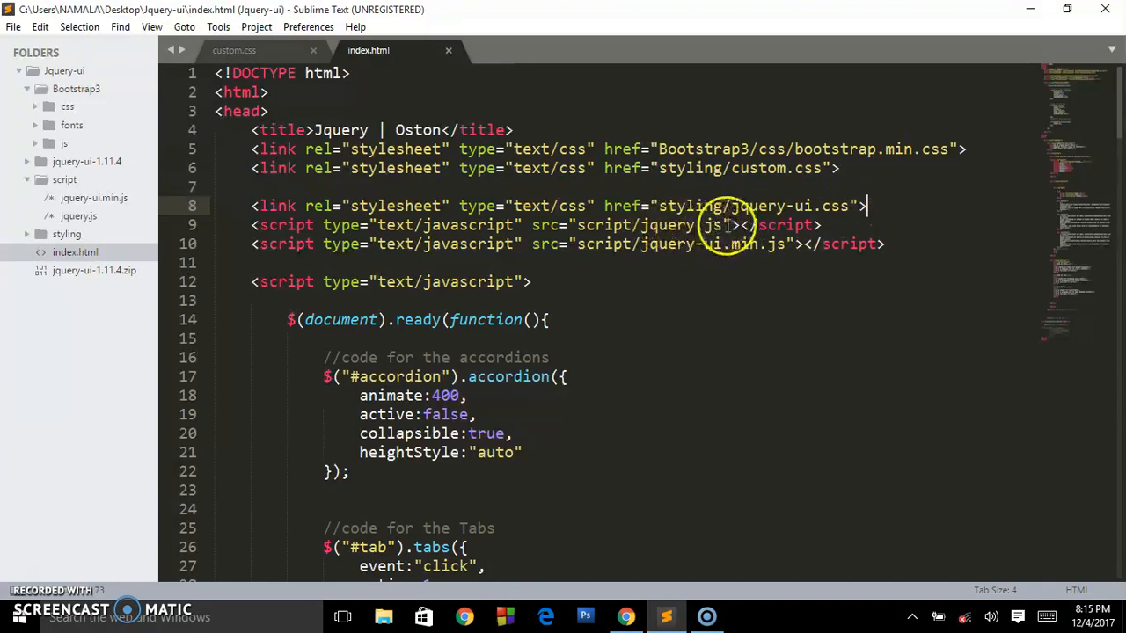
pyautogui.moveTo(781, 243)
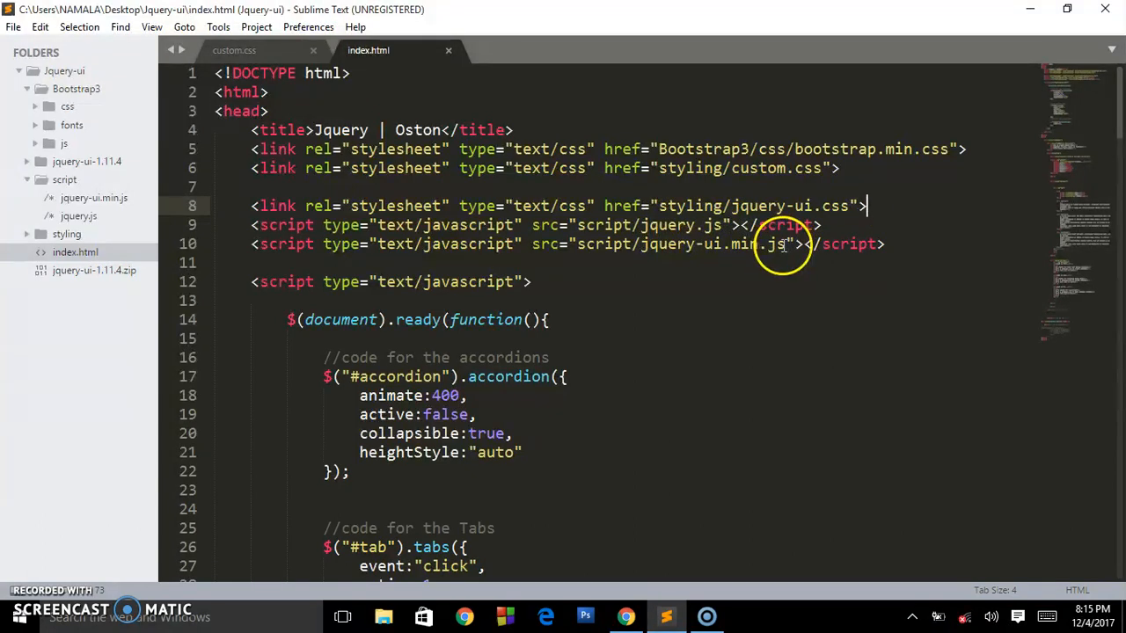